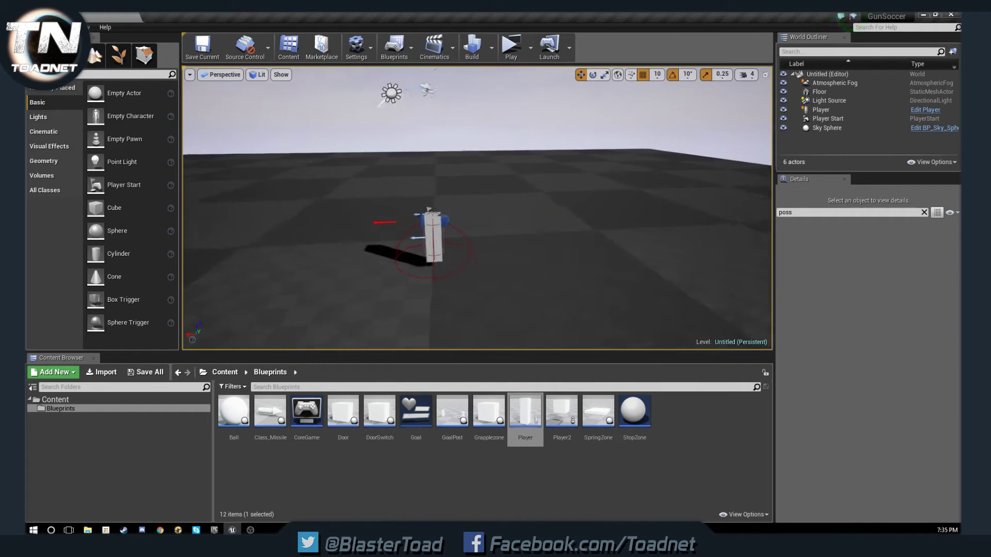
- Briefly preview the level in play mode before creating the Blueprint
{"action": "left_click", "coordinate": [509, 45]}
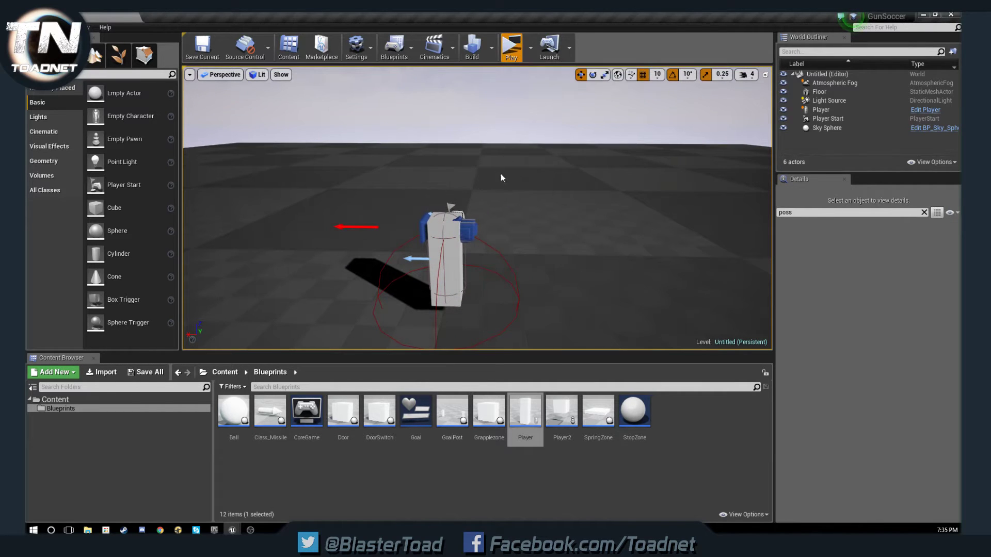
{"action": "left_click", "coordinate": [510, 46]}
{"action": "type", "text": "Wingel"}
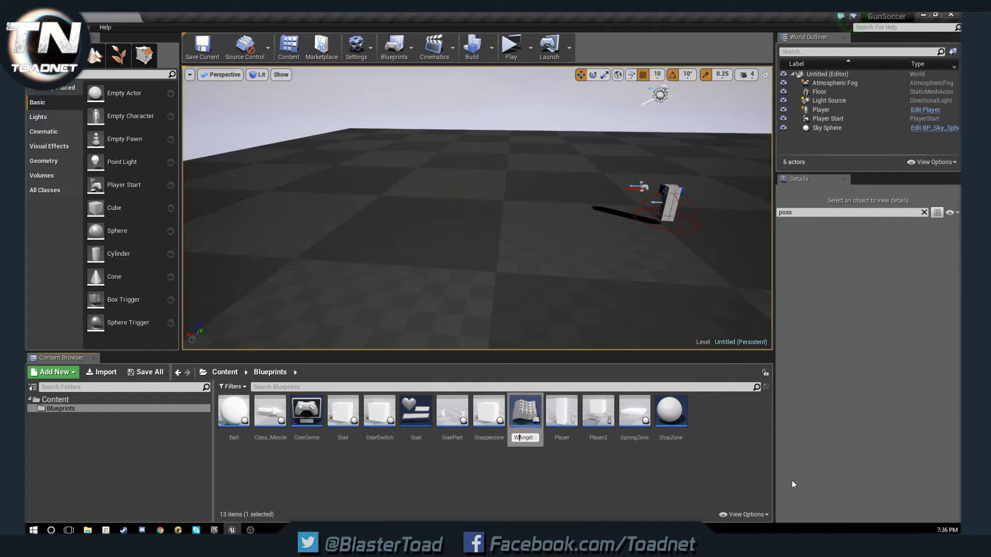
- Name the new pawn Blueprint WeepingAngel and open it for editing
{"action": "type", "text": "WeepingAn"}
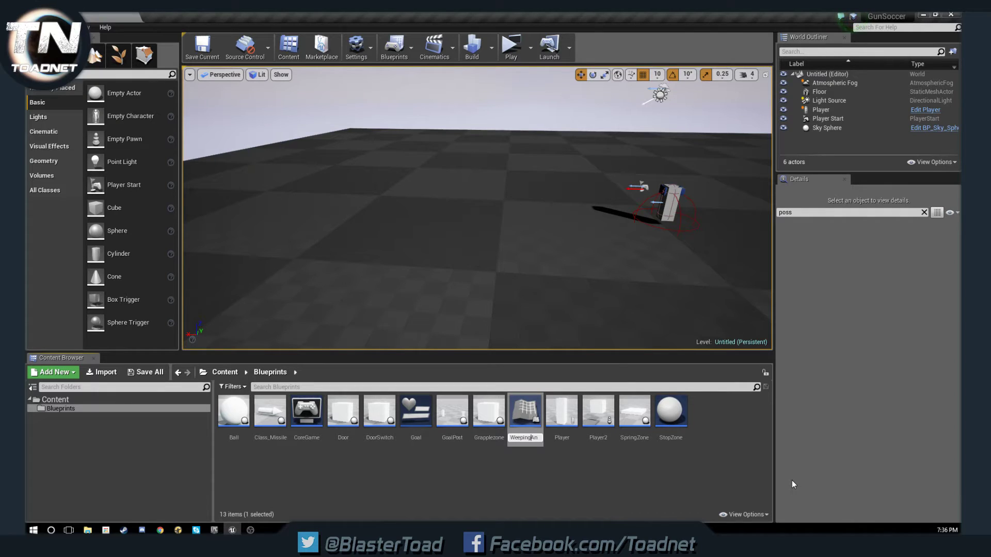
{"action": "left_click", "coordinate": [671, 411]}
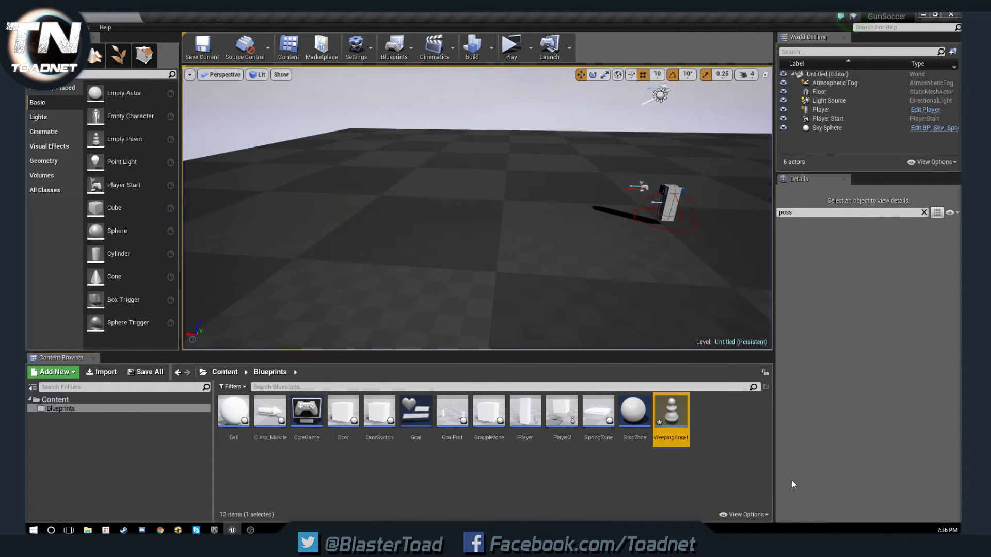
{"action": "double_click", "coordinate": [670, 414]}
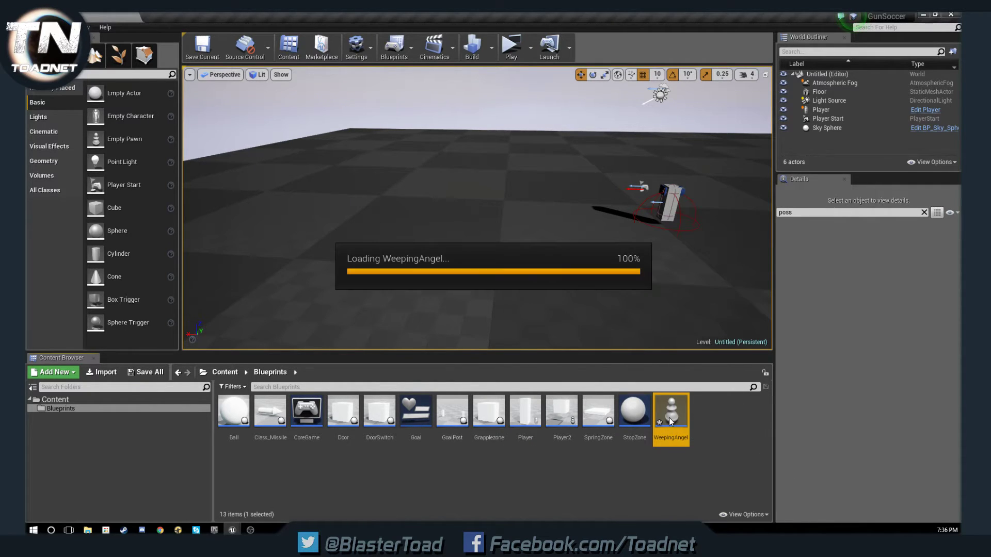
{"action": "double_click", "coordinate": [670, 411]}
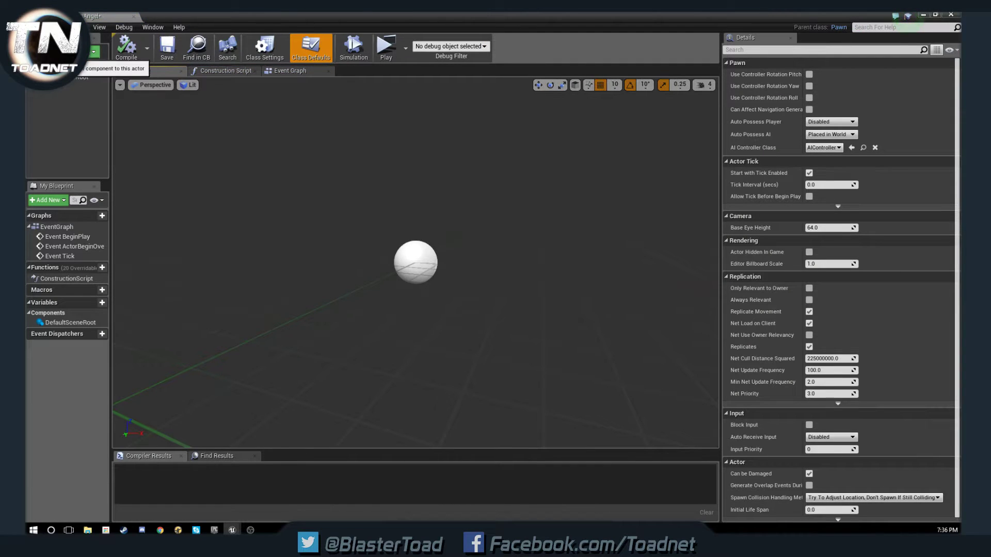
- Add a Cube component scaled 1.25, 1.25, 3.576279 and move to the Event Graph
{"action": "left_click", "coordinate": [44, 199]}
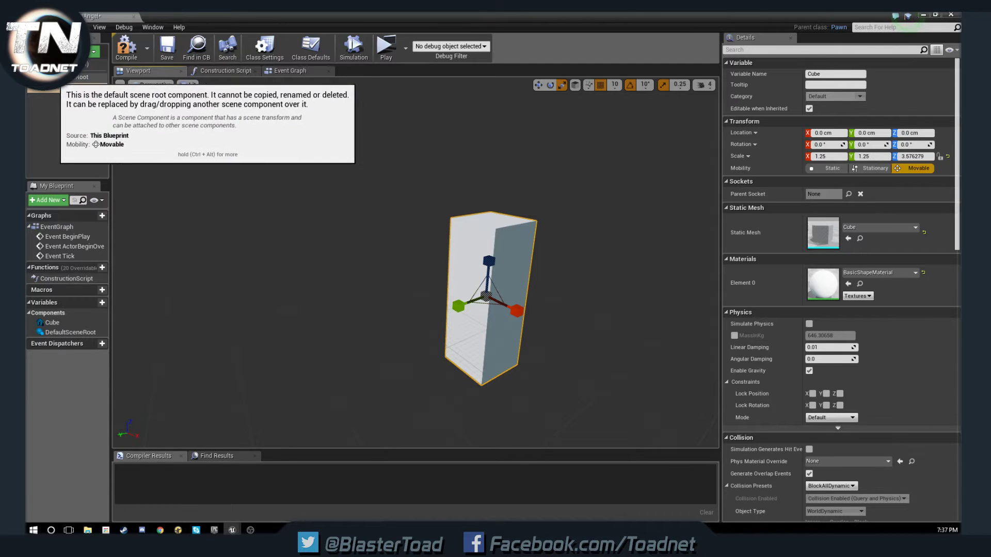
{"action": "left_click", "coordinate": [288, 70]}
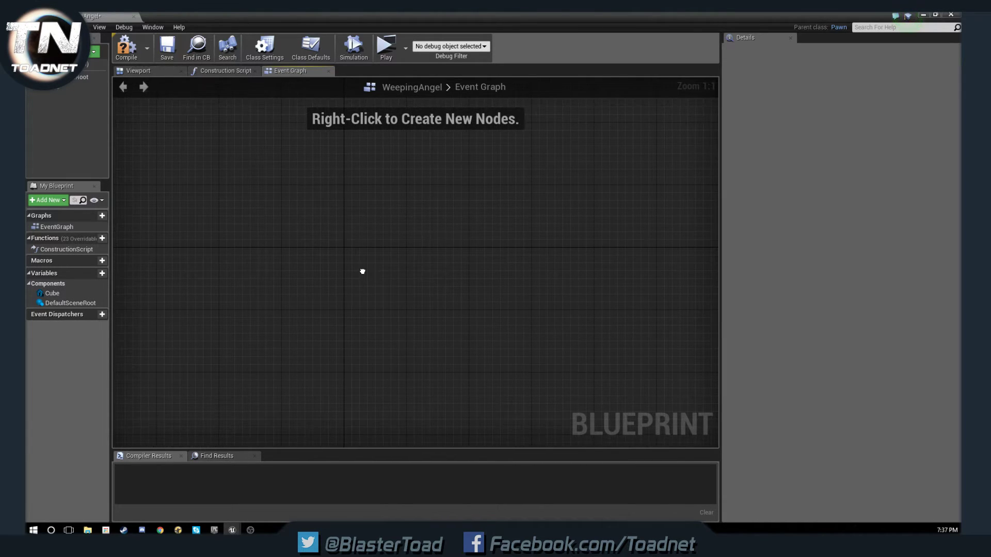
{"action": "mouse_move", "coordinate": [347, 259]}
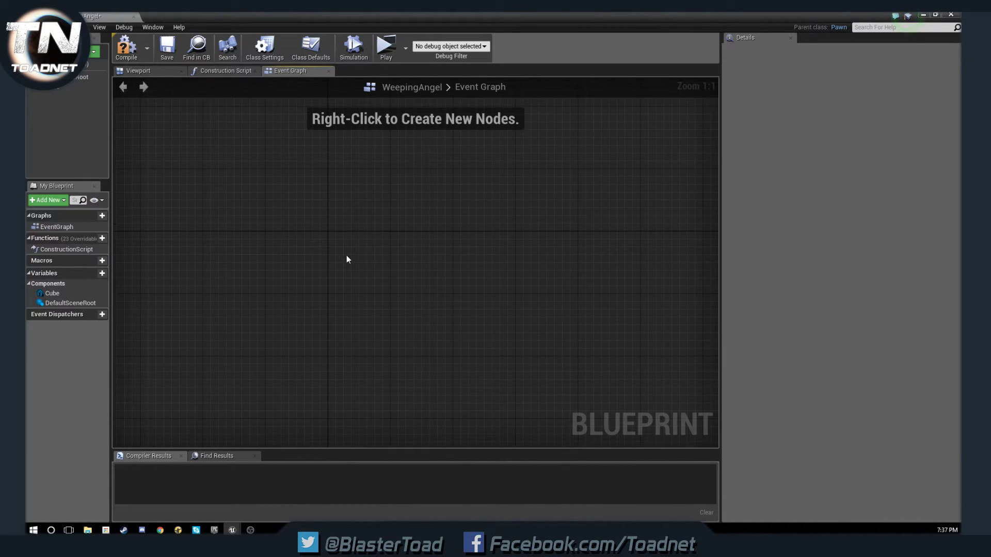
- Add an Event Tick node to the empty Event Graph
{"action": "right_click", "coordinate": [347, 259]}
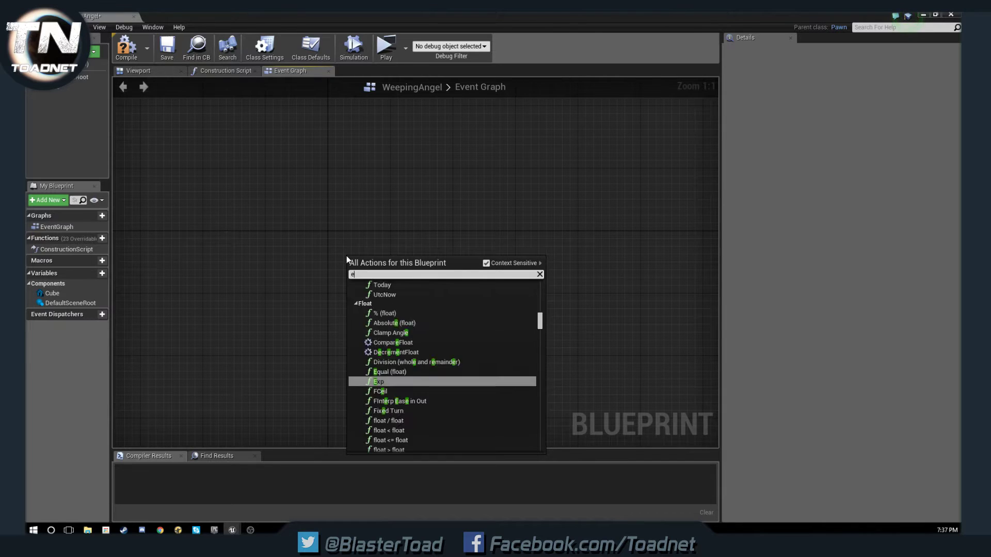
{"action": "type", "text": "vent ti"}
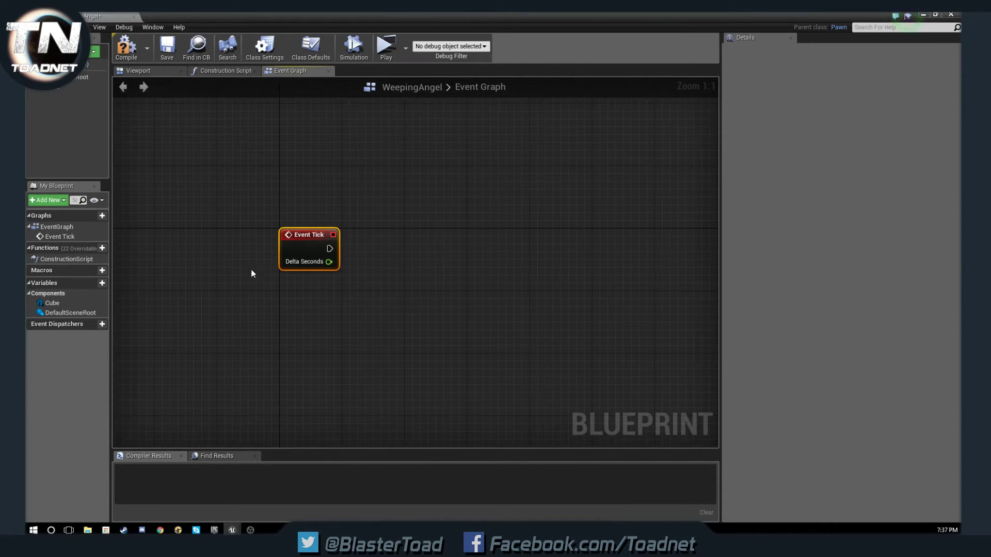
{"action": "left_click_drag", "start_coordinate": [308, 235], "coordinate": [419, 266]}
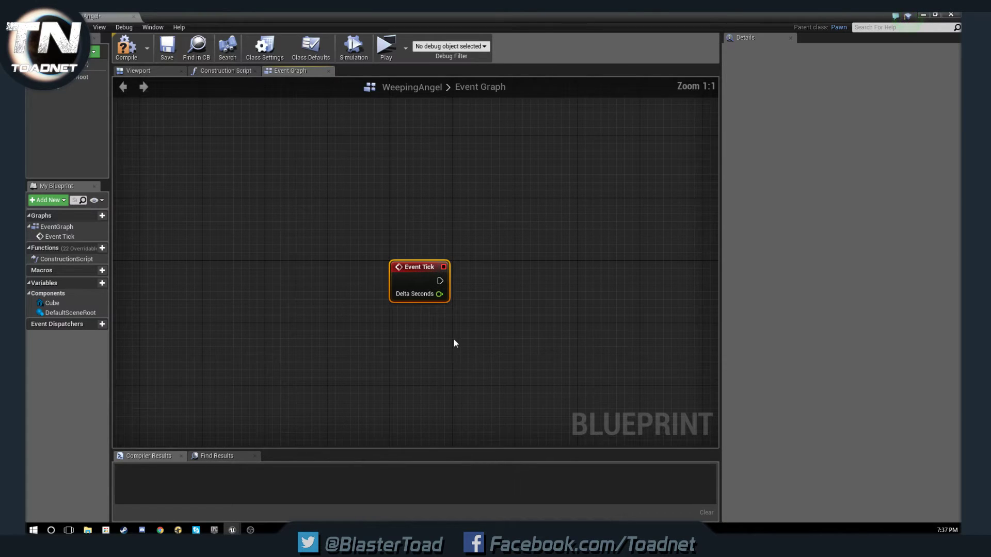
{"action": "left_click_drag", "start_coordinate": [419, 280], "coordinate": [343, 244]}
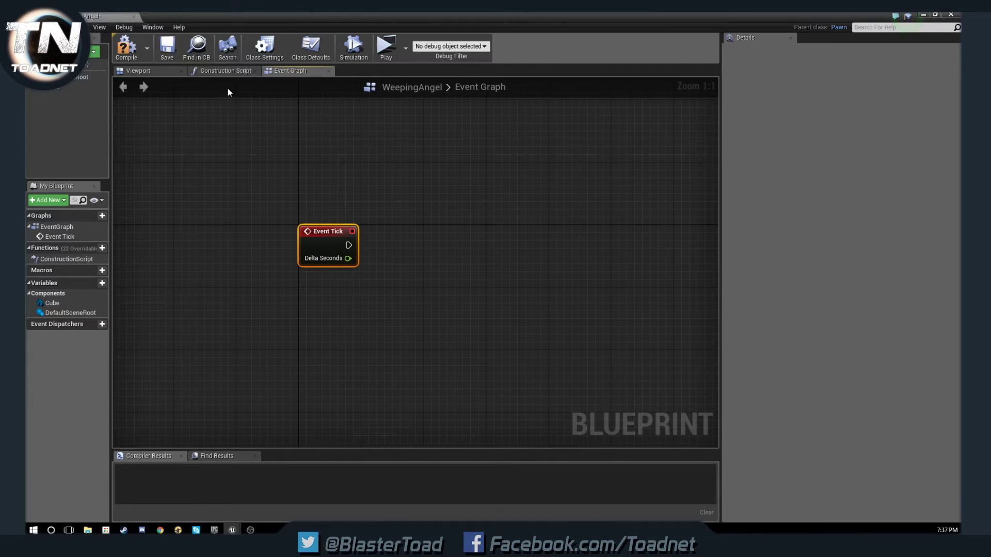
{"action": "left_click_drag", "start_coordinate": [327, 245], "coordinate": [357, 246]}
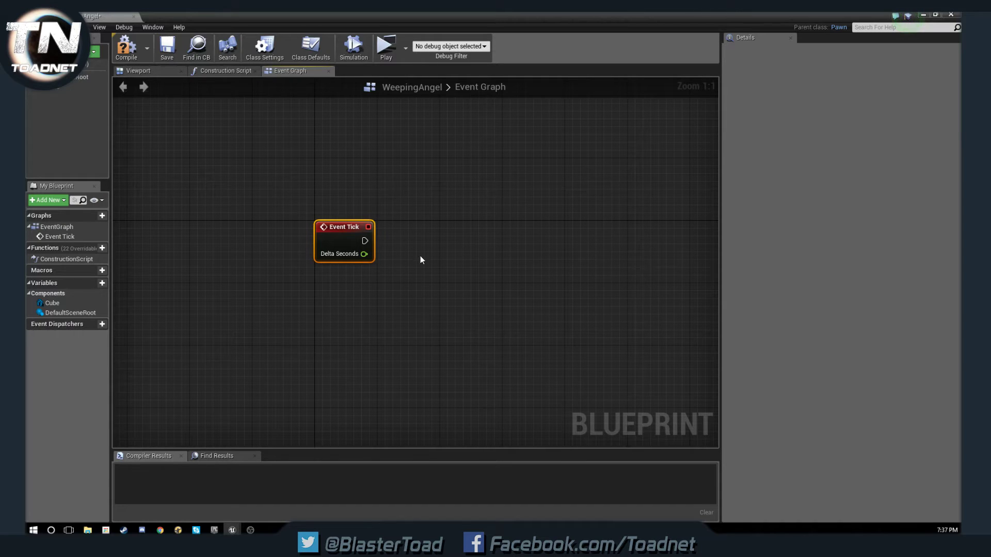
{"action": "mouse_move", "coordinate": [387, 308]}
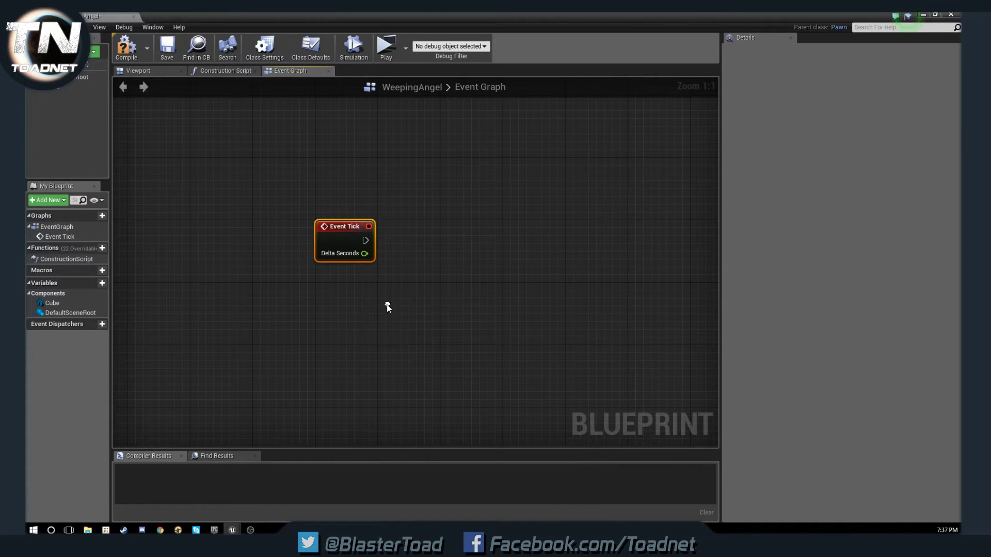
- Add a Was Recently Rendered node with Tolerance 5
{"action": "right_click", "coordinate": [387, 308]}
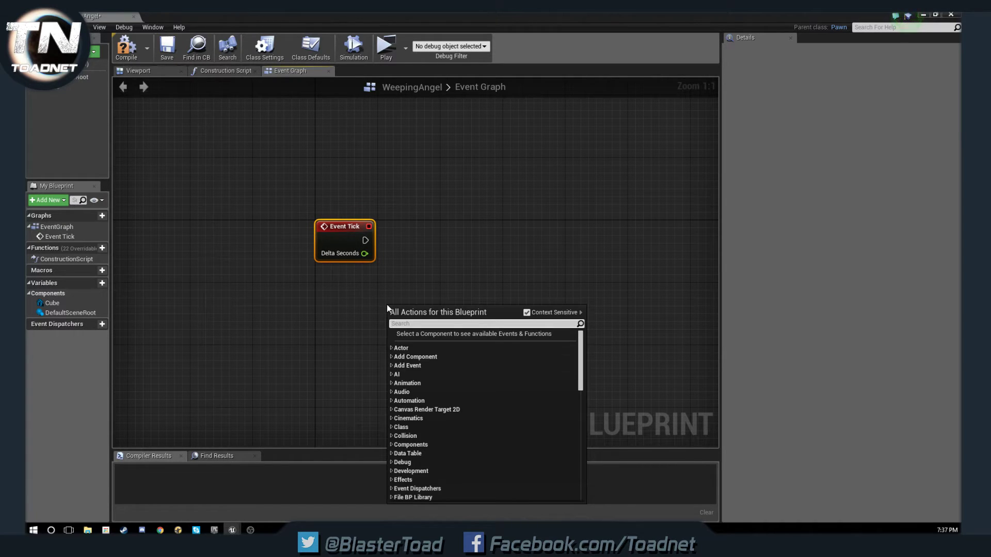
{"action": "type", "text": "was"}
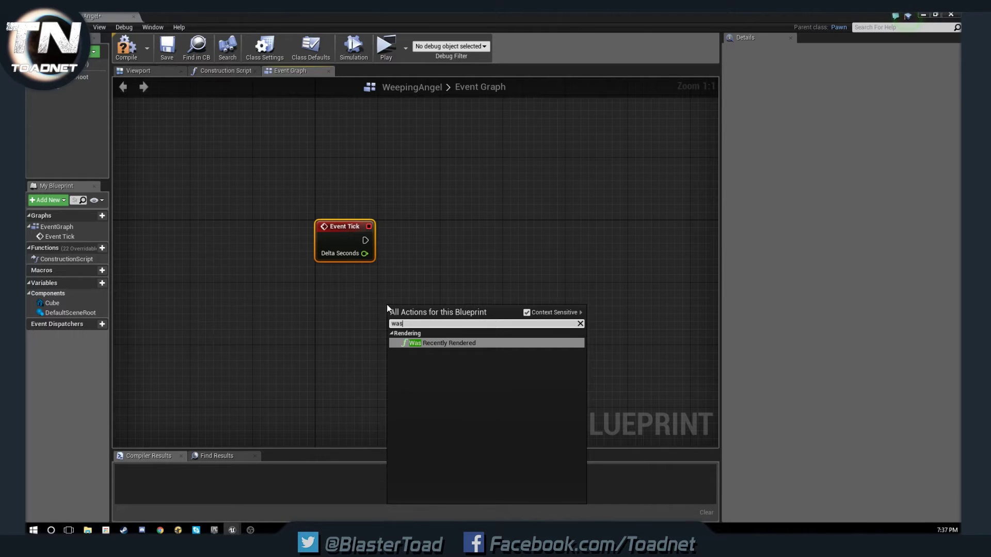
{"action": "mouse_move", "coordinate": [438, 354]}
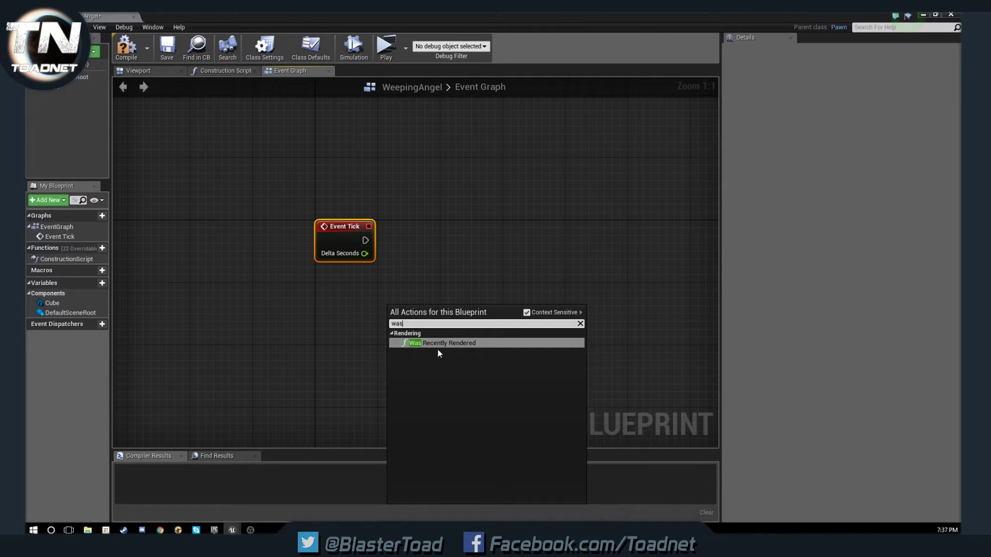
{"action": "left_click", "coordinate": [447, 342]}
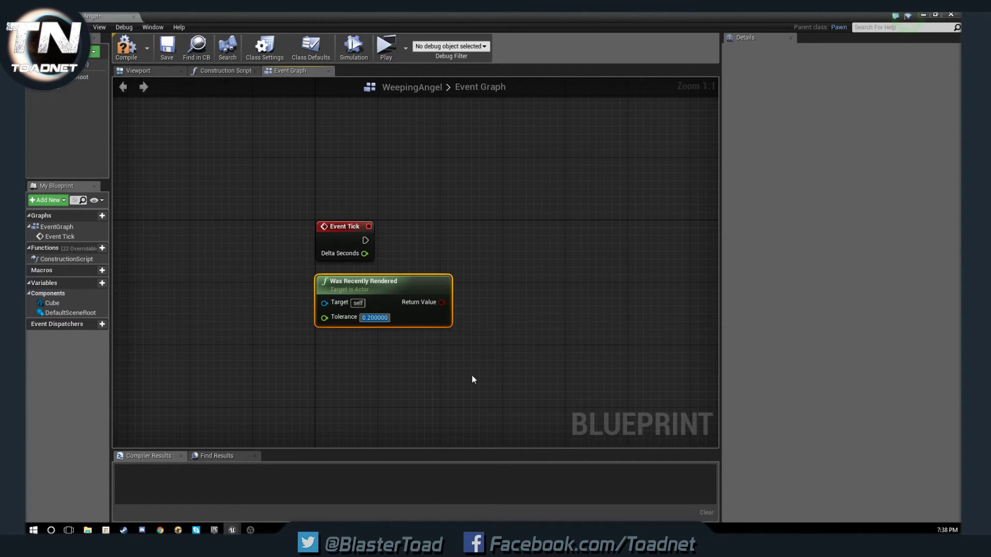
{"action": "type", "text": "5"}
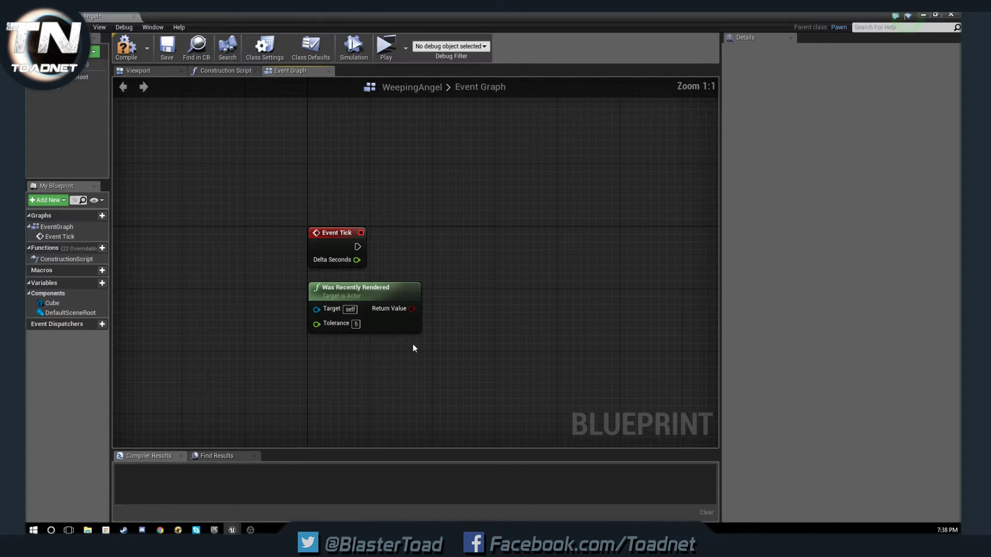
- Wire Event Tick into a Branch node, leaving its True output unconnected
{"action": "left_click_drag", "start_coordinate": [358, 247], "coordinate": [412, 249]}
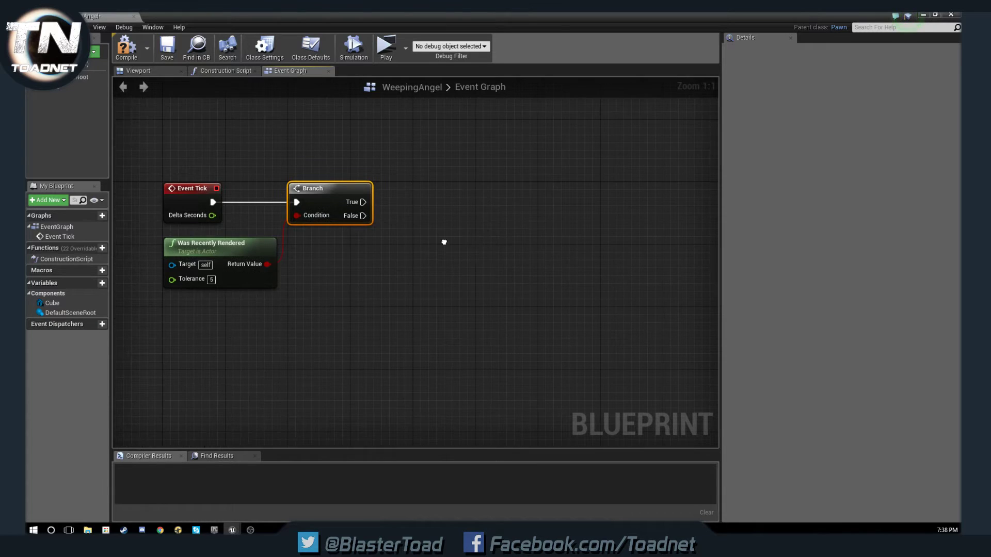
{"action": "left_click_drag", "start_coordinate": [364, 202], "coordinate": [316, 138]}
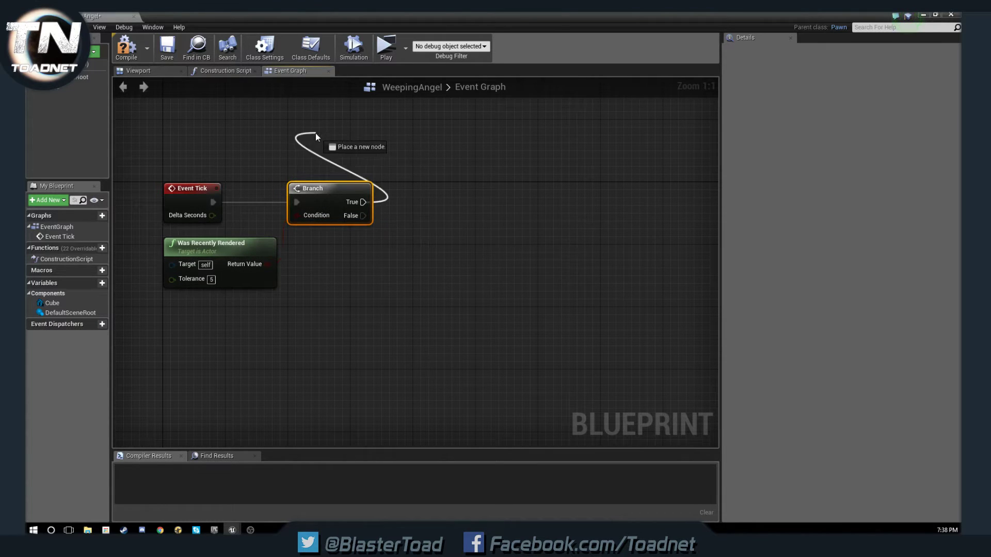
{"action": "left_click_drag", "start_coordinate": [266, 263], "coordinate": [296, 215]}
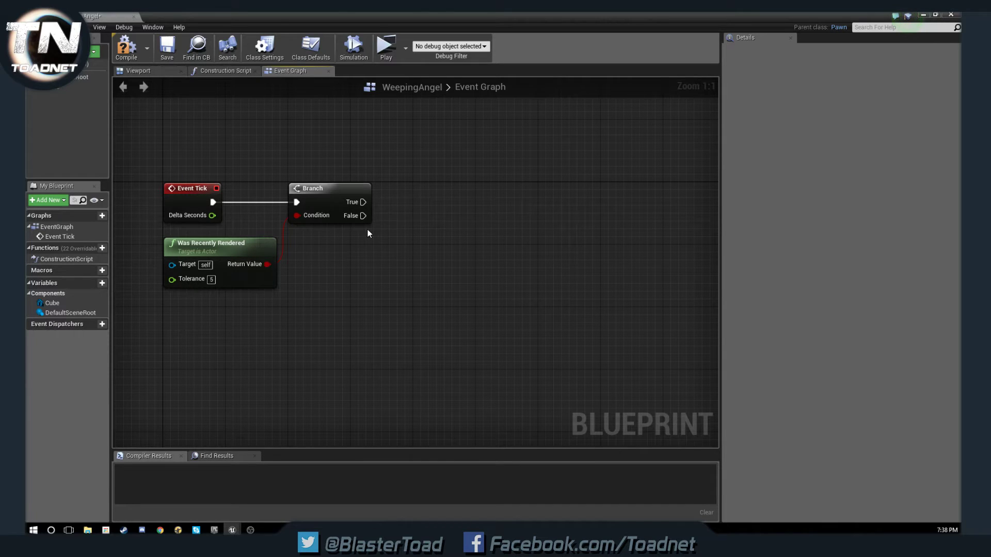
- Search the full action list from Branch False for a get-direction node
{"action": "left_click_drag", "start_coordinate": [363, 215], "coordinate": [395, 253]}
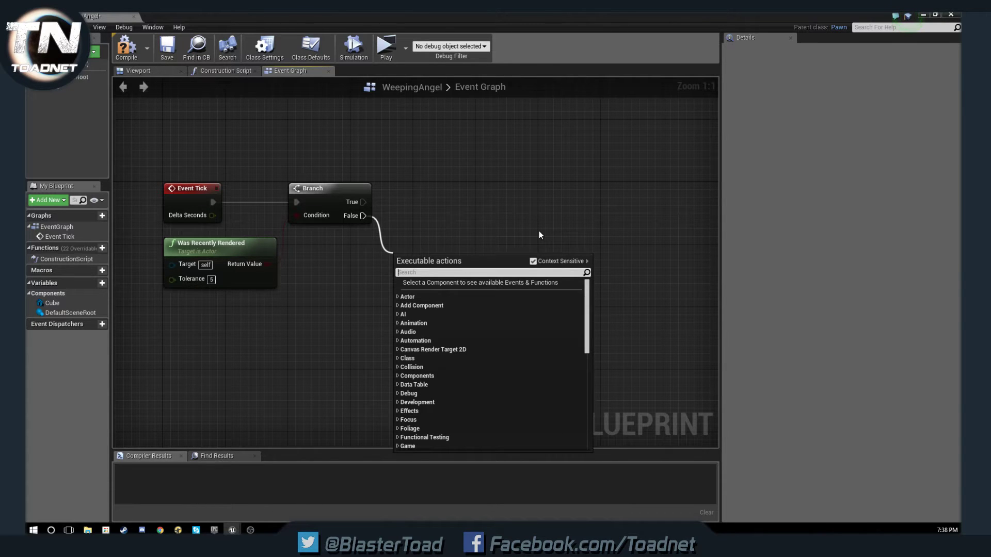
{"action": "type", "text": "get"}
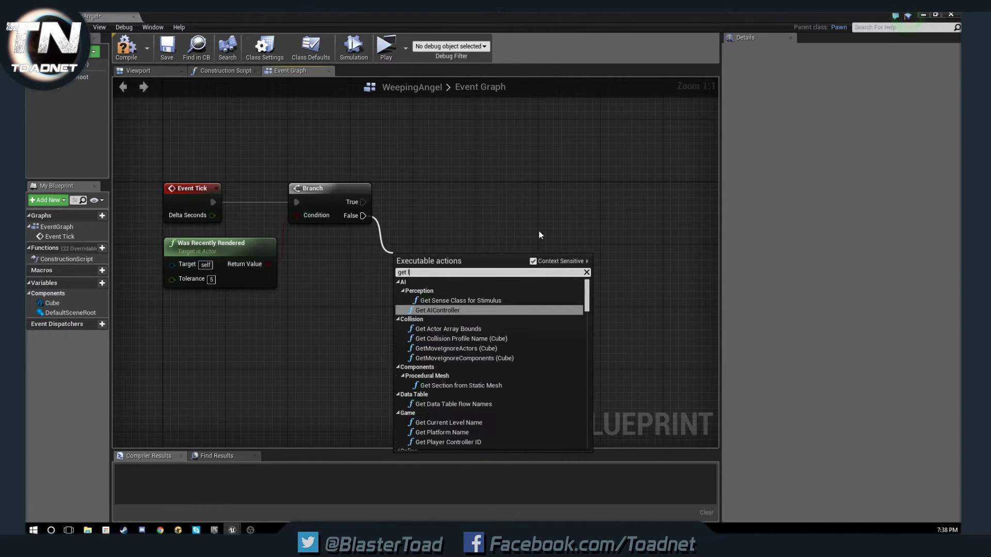
{"action": "type", "text": "o"}
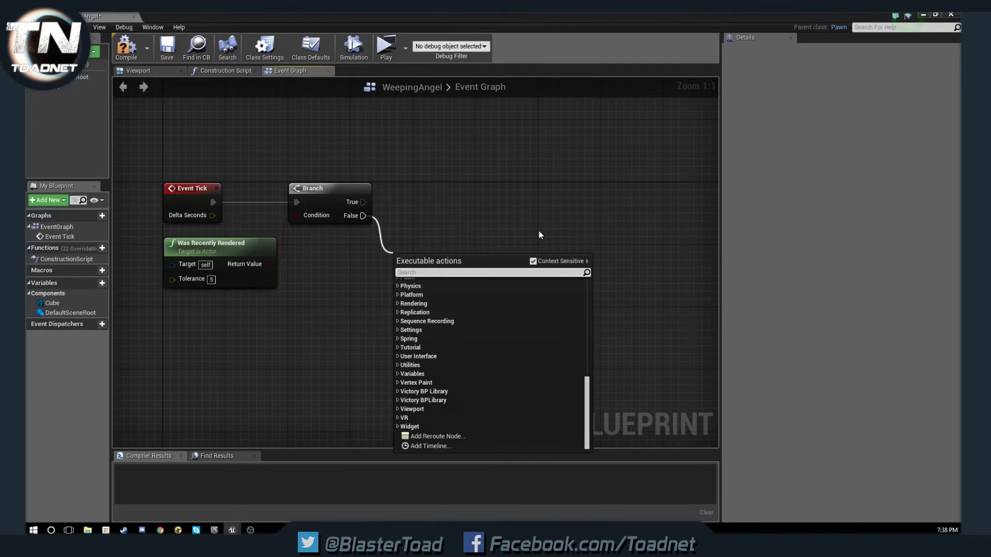
{"action": "type", "text": "direction"}
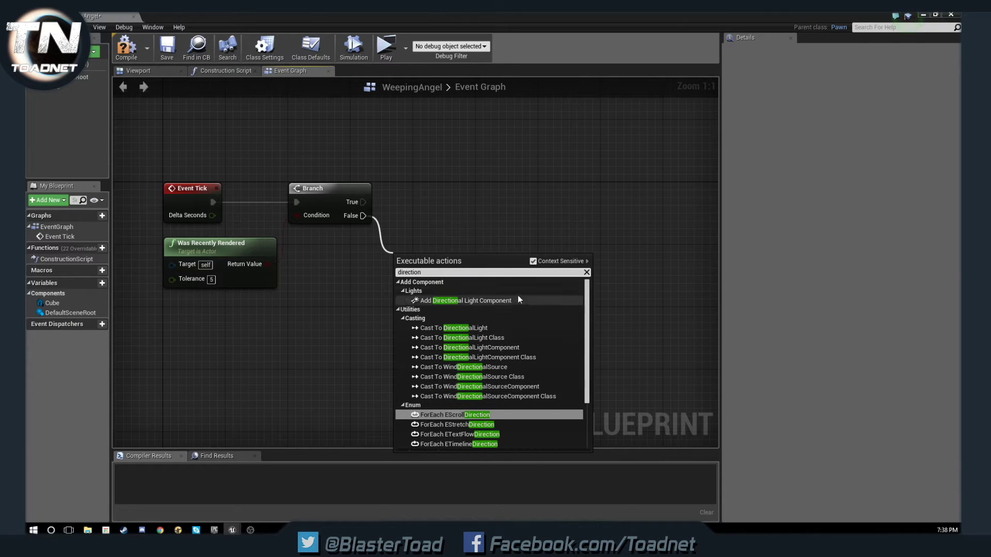
{"action": "left_click", "coordinate": [533, 261]}
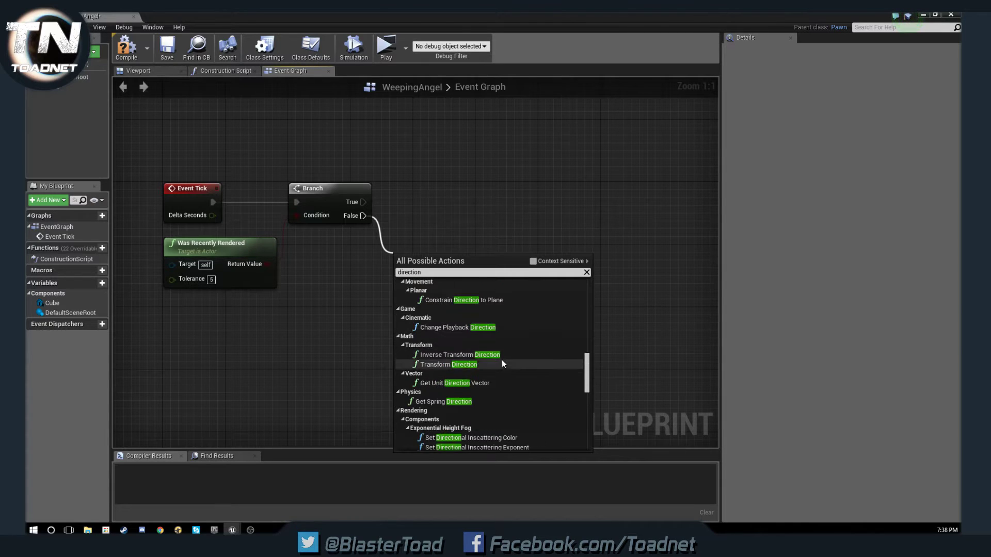
{"action": "scroll", "scroll_direction": "down", "scroll_amount": 3}
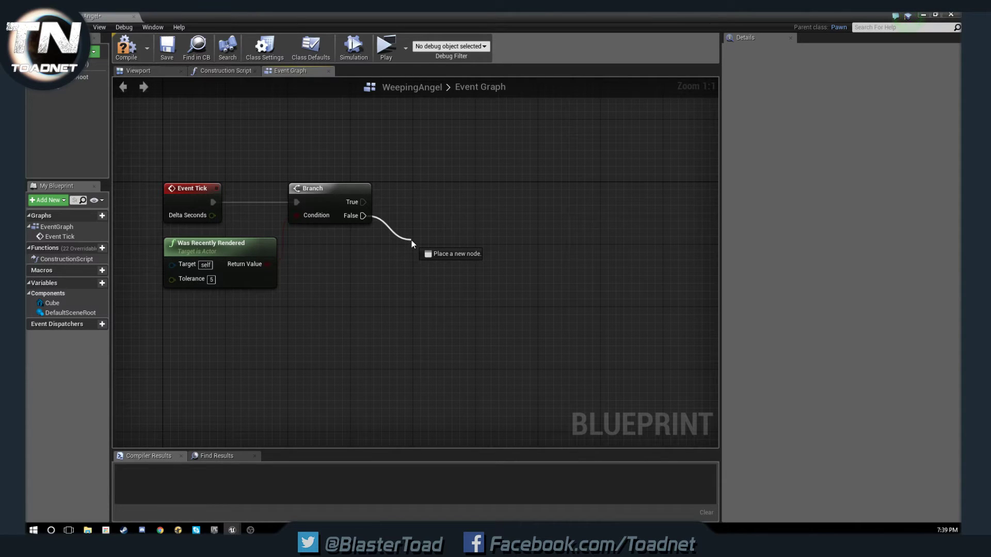
- Add a SetActorLocation node wired from the Branch's False output
{"action": "left_click_drag", "start_coordinate": [410, 245], "coordinate": [464, 264]}
{"action": "type", "text": "set locat"}
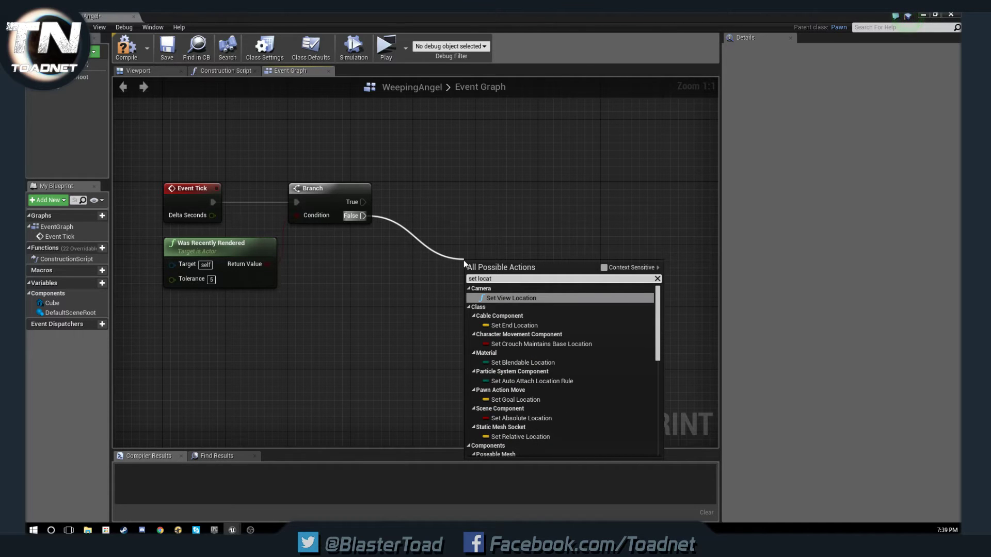
{"action": "mouse_move", "coordinate": [603, 268]}
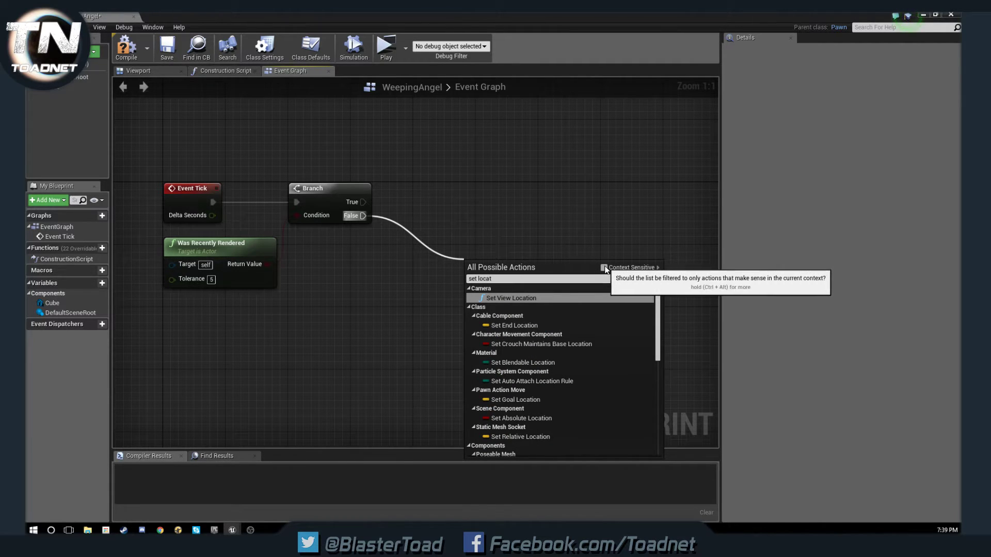
{"action": "left_click", "coordinate": [604, 266]}
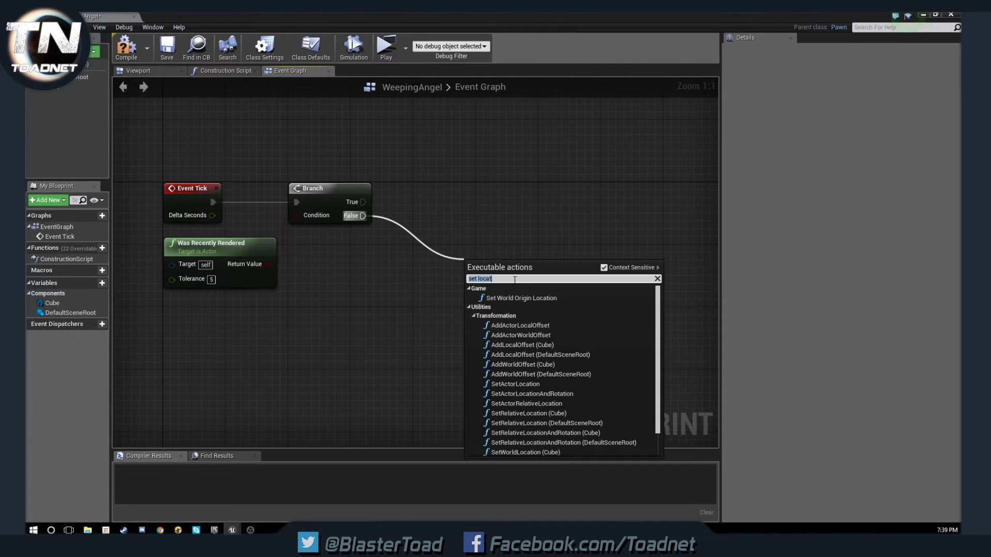
{"action": "type", "text": "ion"}
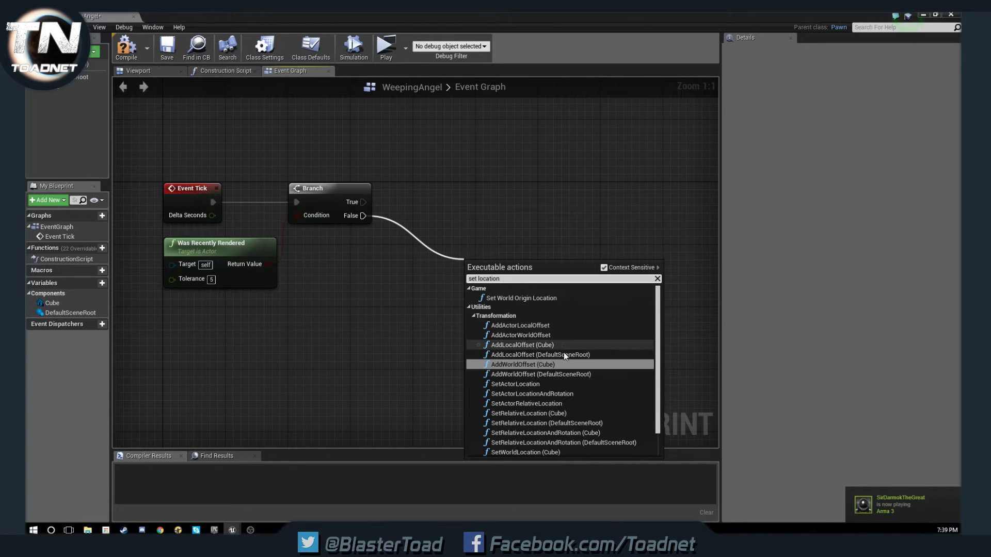
{"action": "left_click", "coordinate": [515, 384]}
{"action": "type", "text": "g"}
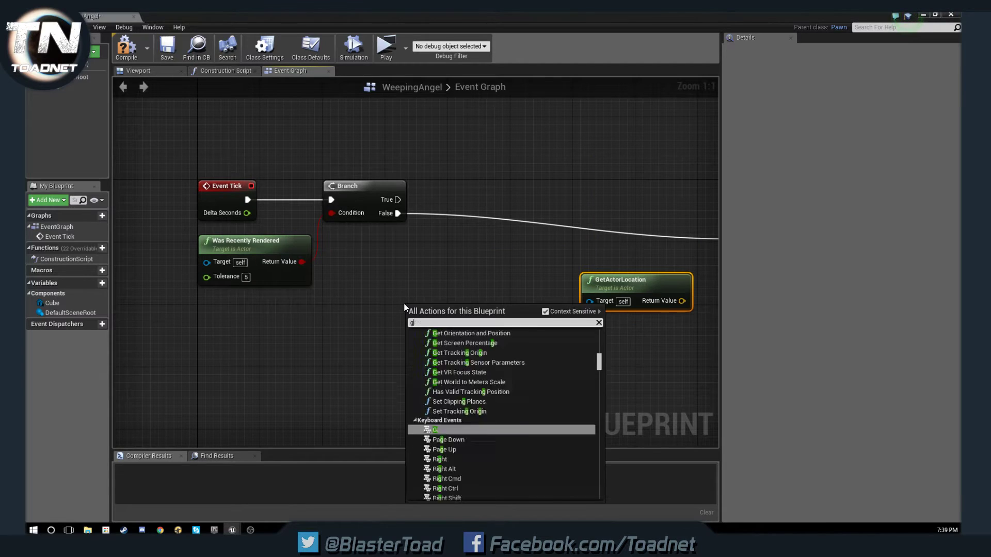
- Insert Get All Actors Of Class after Branch False with Actor Class set to Player
{"action": "type", "text": "et"}
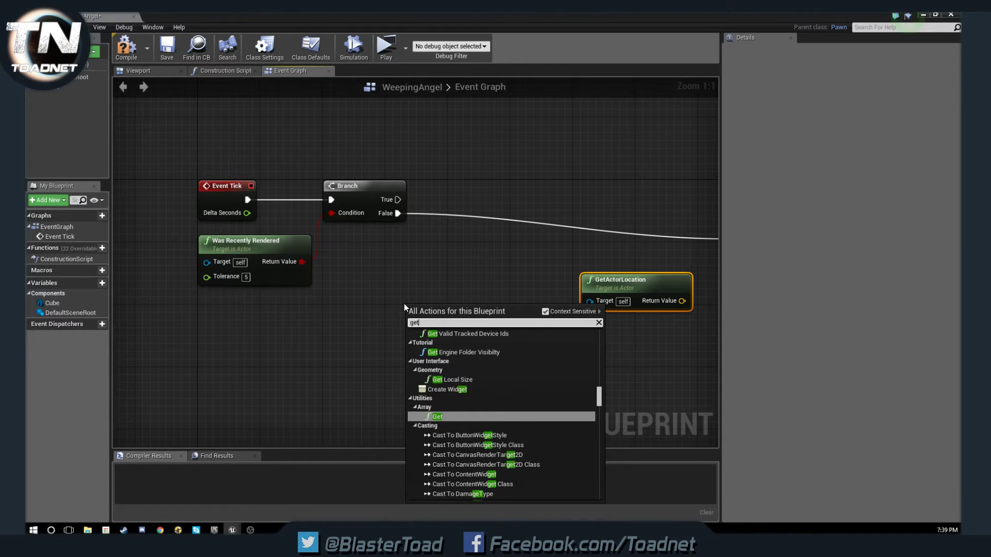
{"action": "type", "text": "of class"}
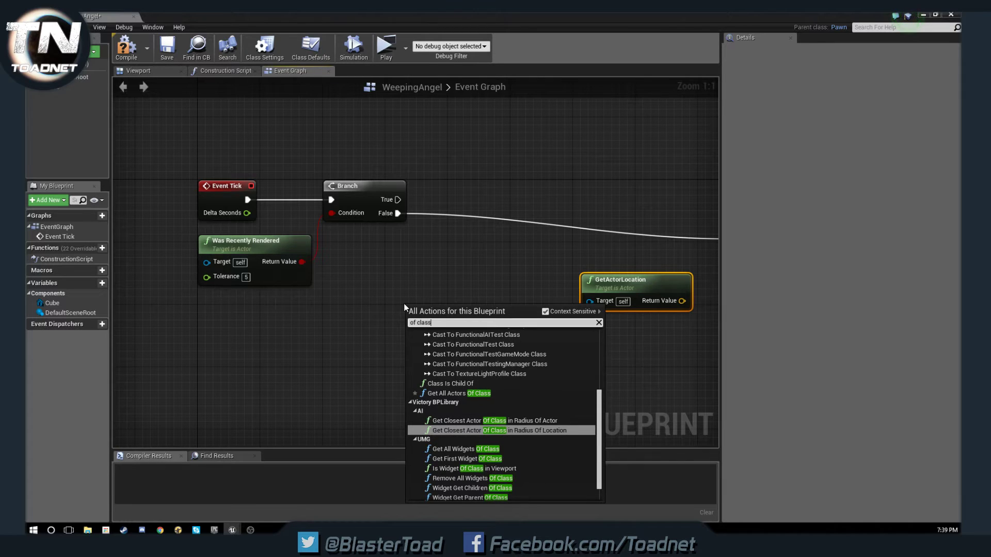
{"action": "mouse_move", "coordinate": [456, 393]}
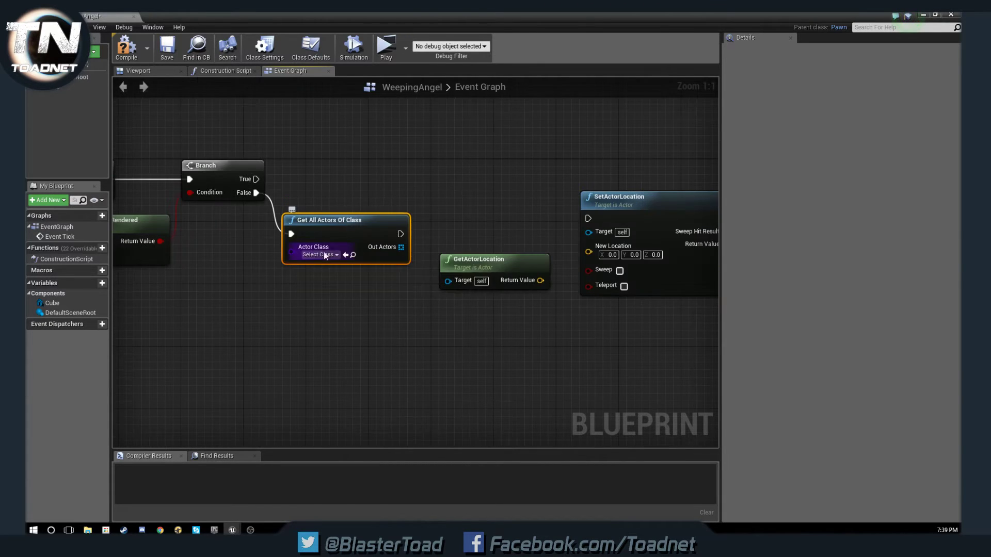
{"action": "left_click", "coordinate": [318, 253]}
{"action": "type", "text": "player"}
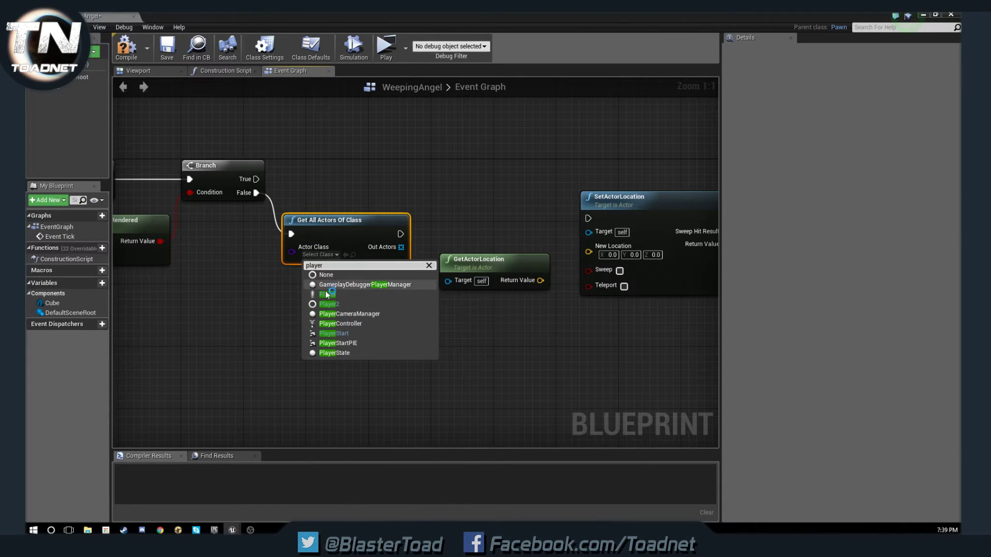
{"action": "left_click", "coordinate": [327, 294]}
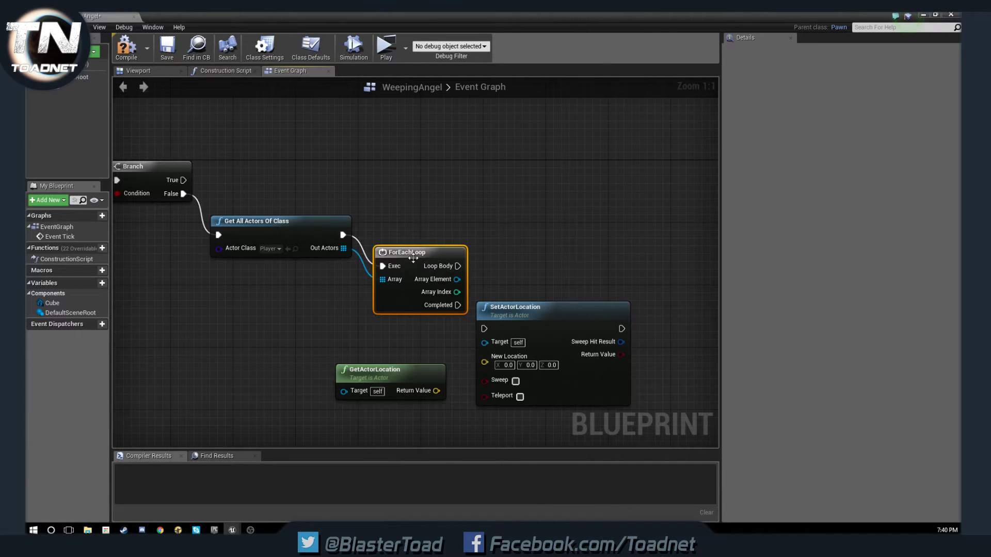
- Add a GET node for the Player array and wire Get All Actors into SetActorLocation
{"action": "left_click_drag", "start_coordinate": [406, 251], "coordinate": [398, 221]}
{"action": "type", "text": "get"}
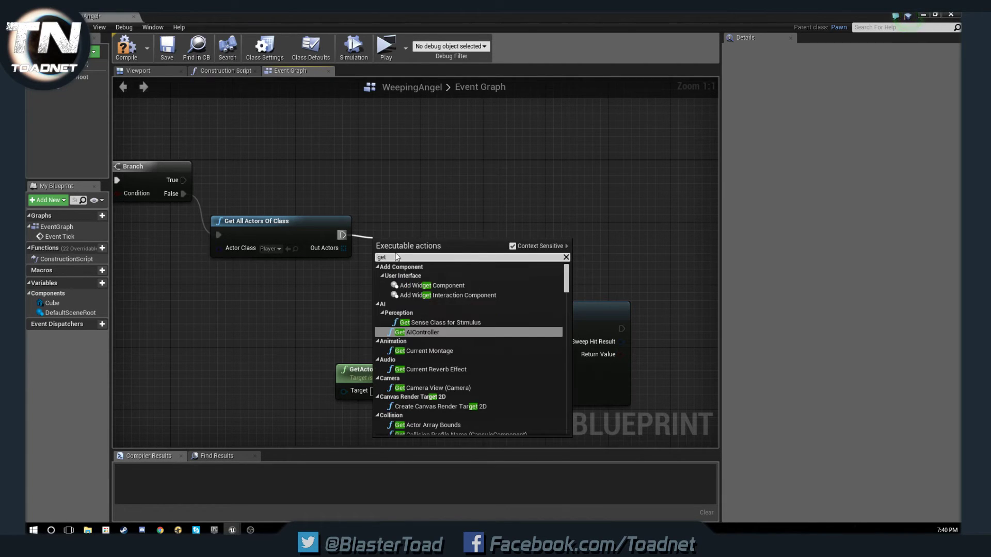
{"action": "mouse_move", "coordinate": [437, 361]}
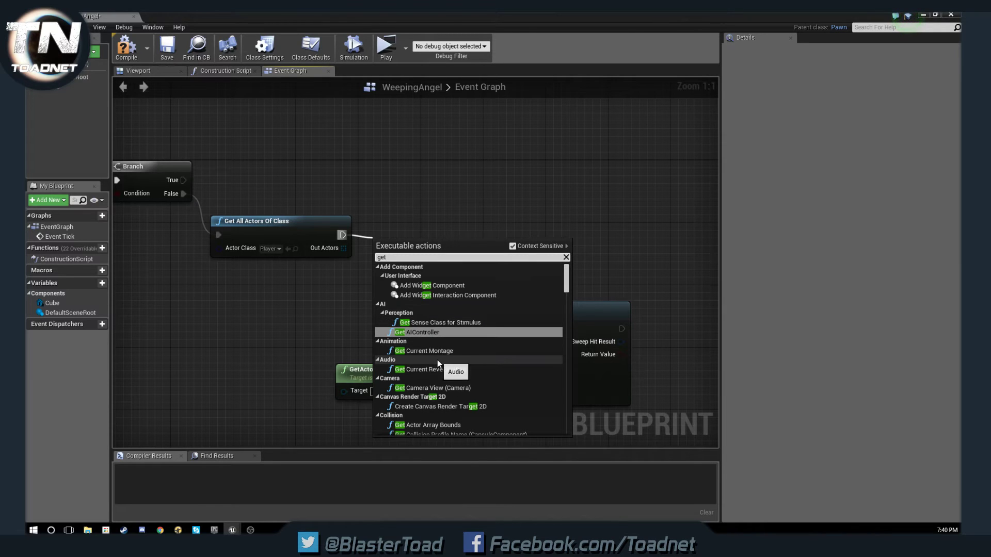
{"action": "key", "text": "Escape"}
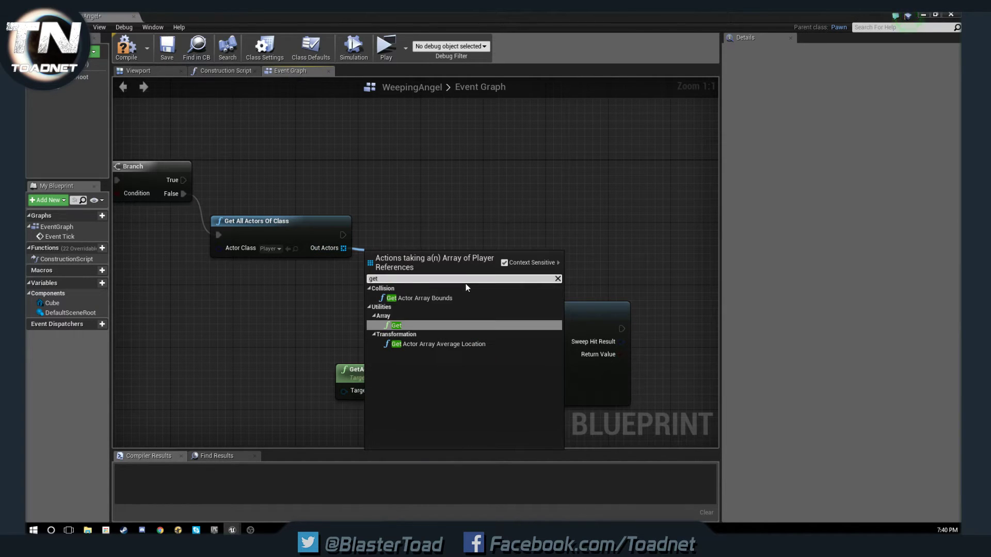
{"action": "left_click", "coordinate": [396, 325]}
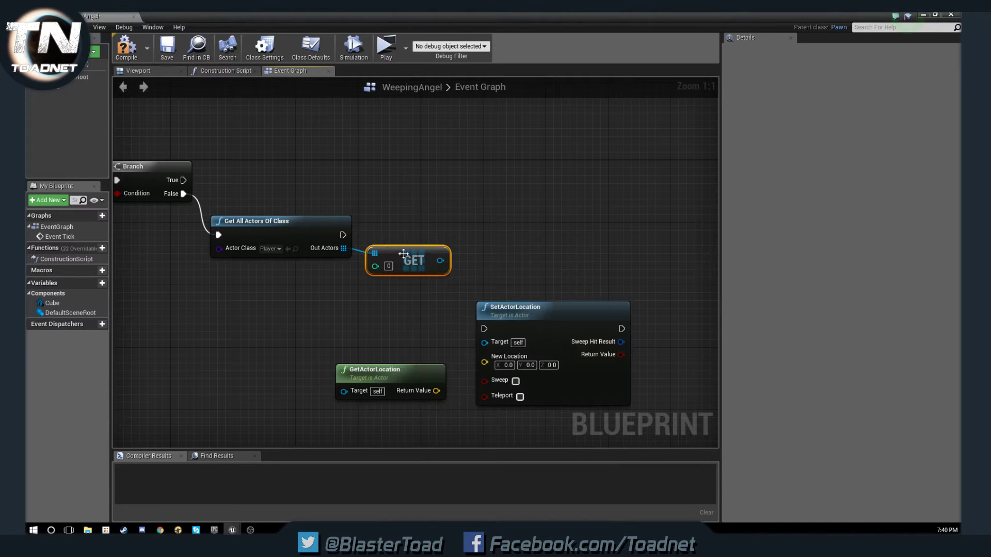
{"action": "mouse_move", "coordinate": [408, 256]}
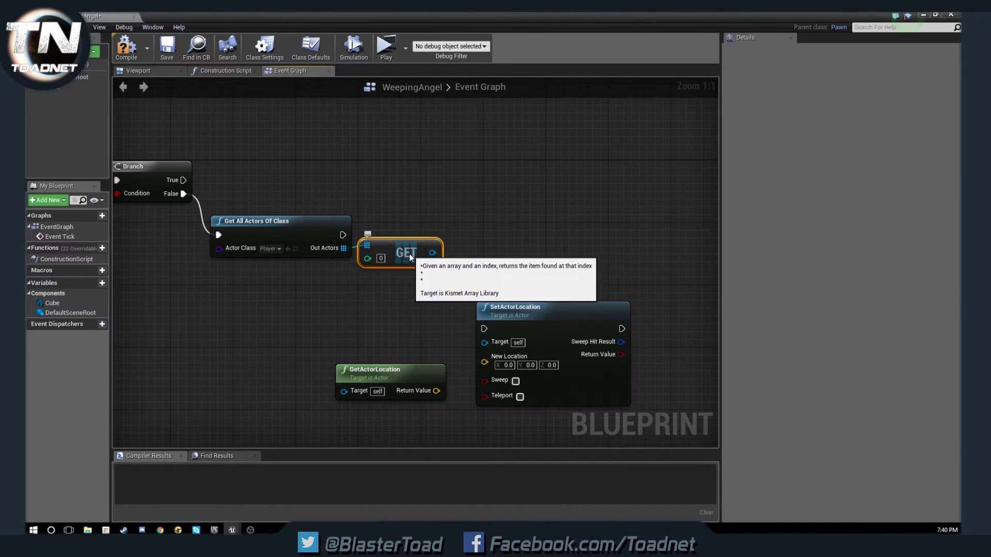
{"action": "left_click_drag", "start_coordinate": [433, 252], "coordinate": [485, 328]}
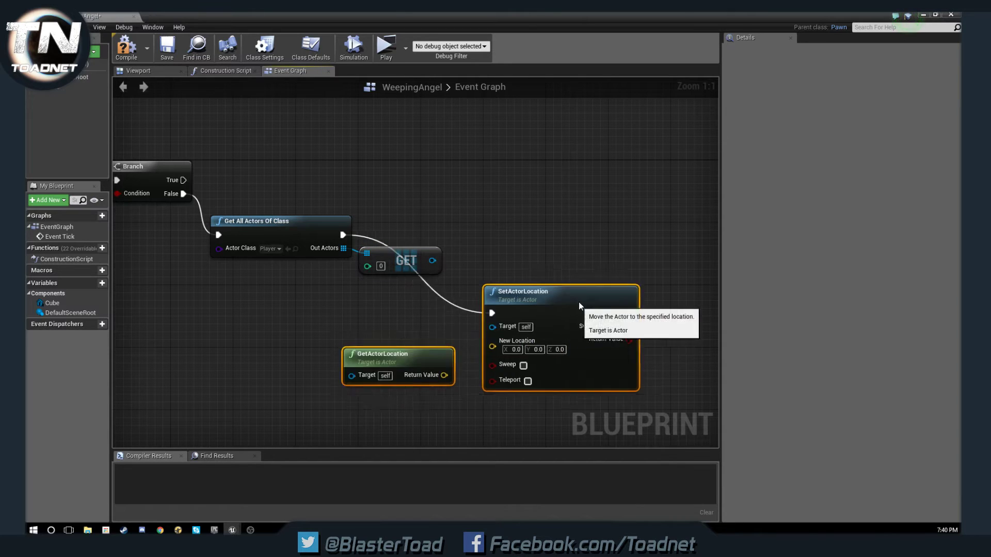
- Rearrange the location nodes closer to the GET node
{"action": "left_click_drag", "start_coordinate": [560, 294], "coordinate": [590, 259]}
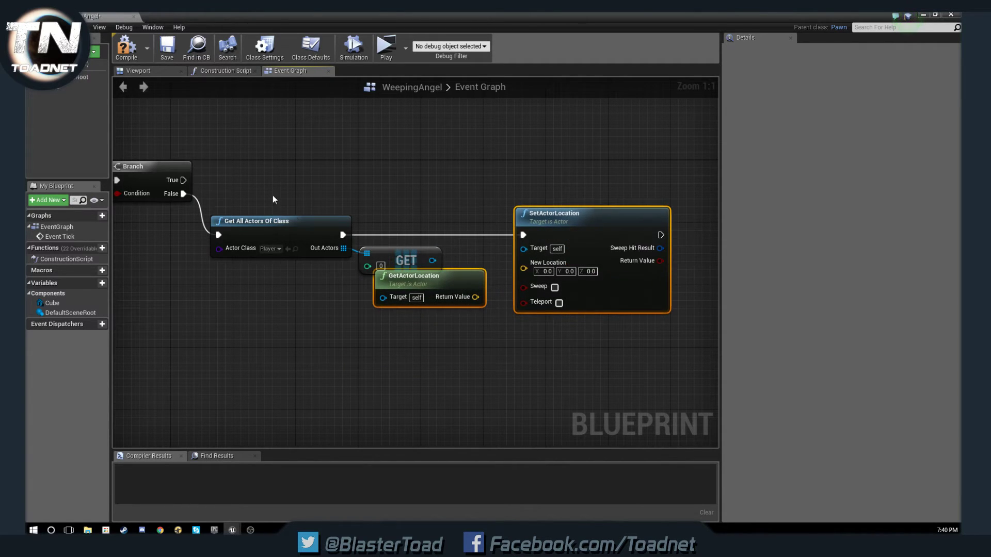
{"action": "left_click", "coordinate": [280, 220]}
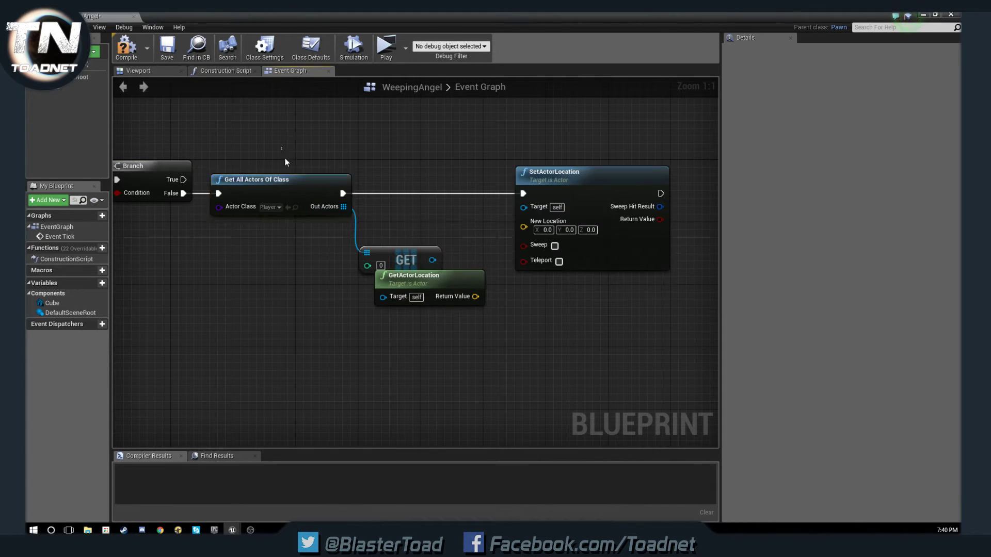
{"action": "left_click", "coordinate": [566, 171]}
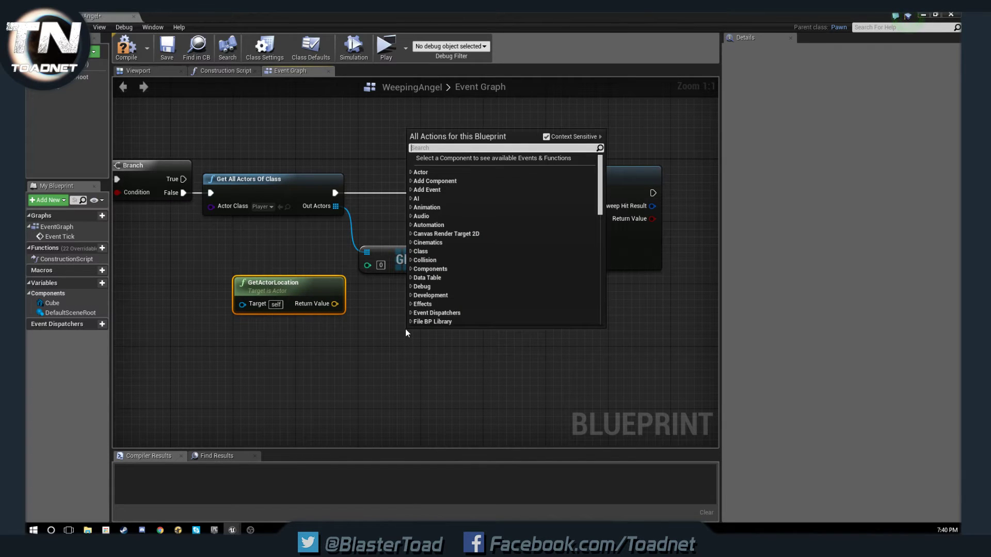
- Add VInterp To with own location as Current and the player's GetActorLocation as Target
{"action": "type", "text": "V"}
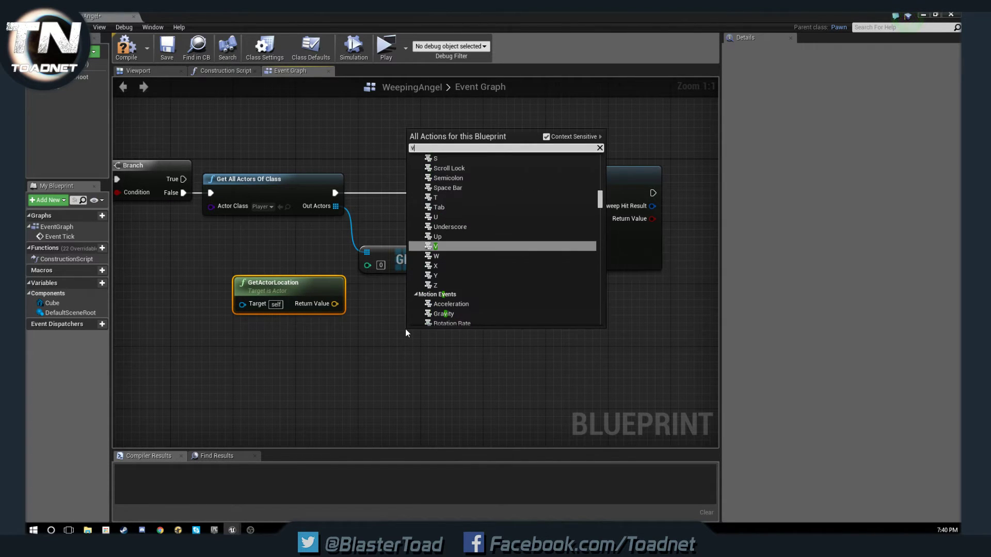
{"action": "type", "text": "in"}
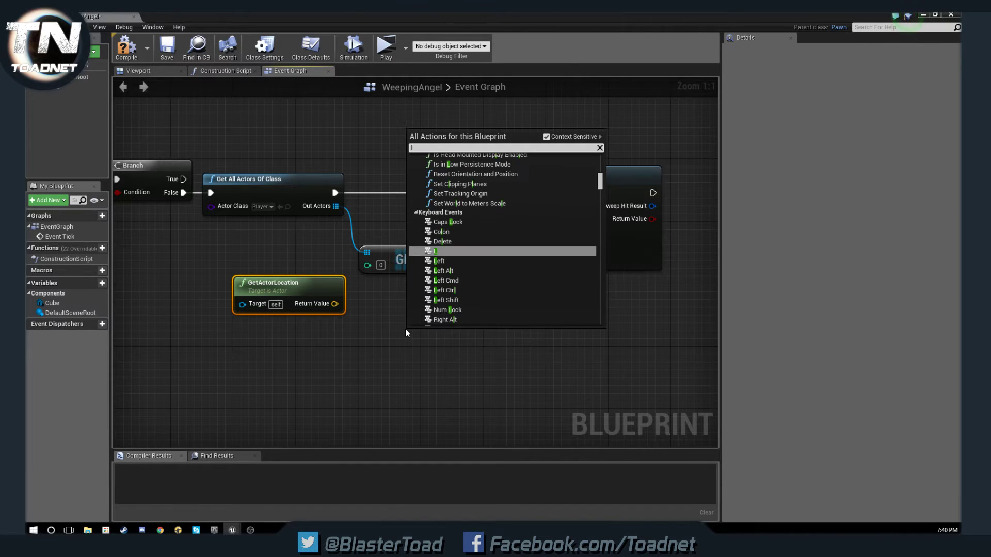
{"action": "type", "text": "in"}
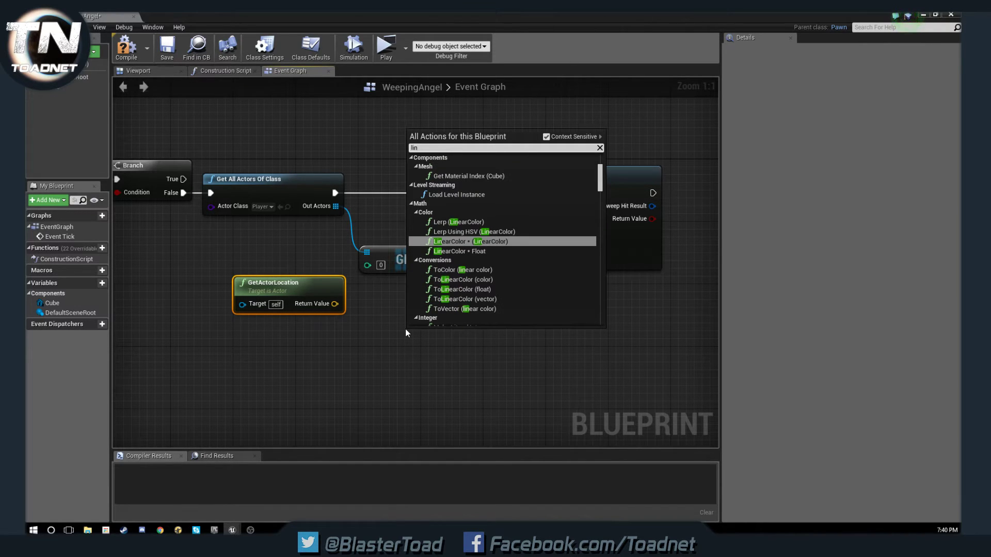
{"action": "mouse_move", "coordinate": [463, 289]}
{"action": "type", "text": "terp"}
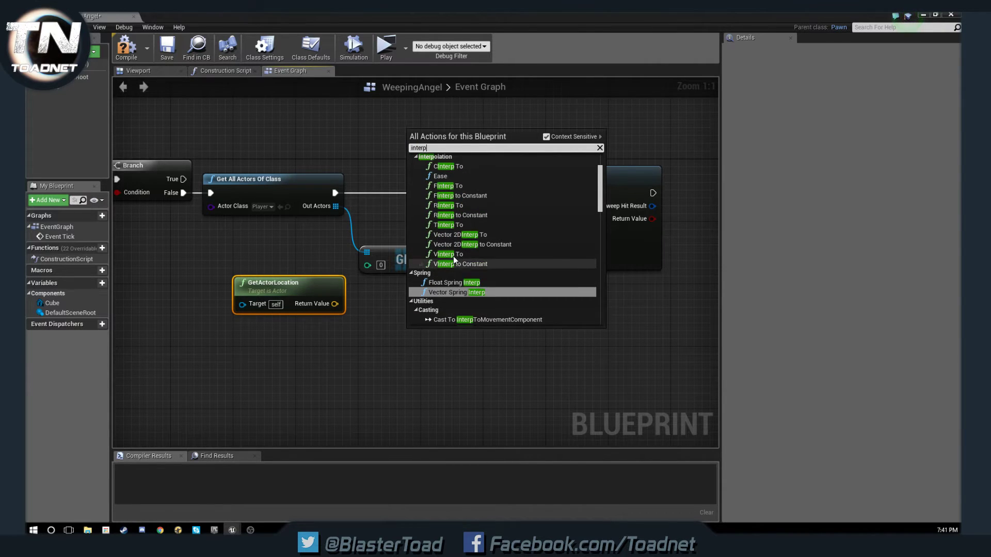
{"action": "left_click", "coordinate": [449, 253]}
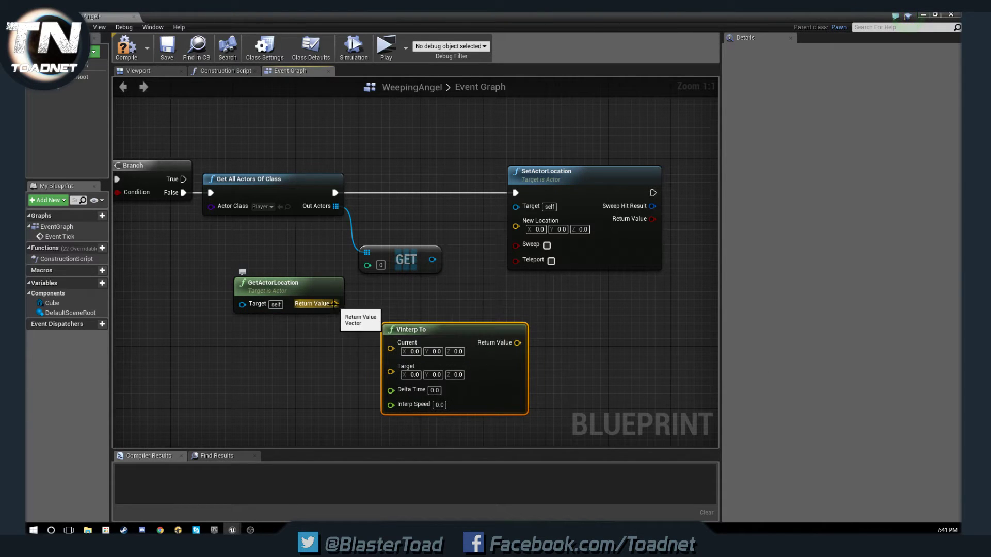
{"action": "left_click_drag", "start_coordinate": [334, 303], "coordinate": [392, 342]}
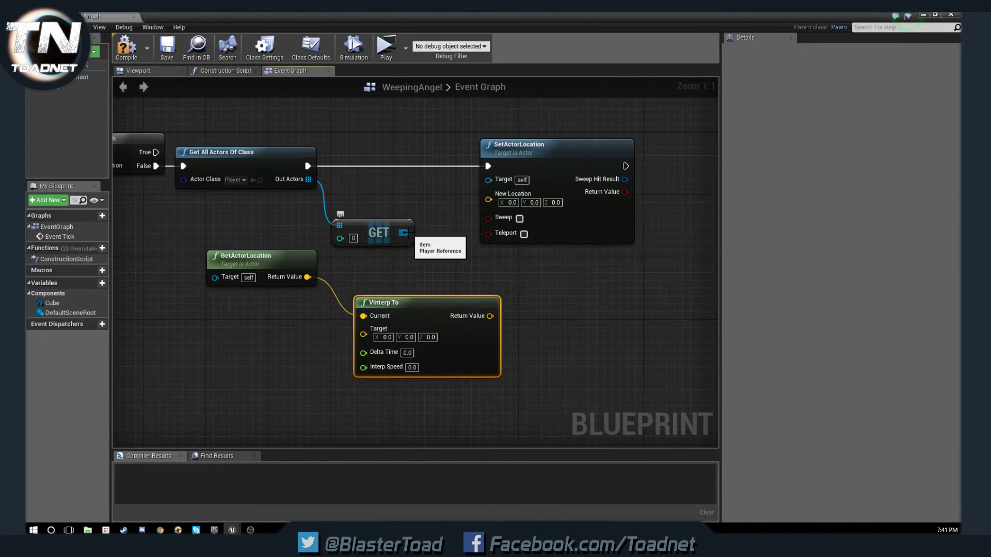
{"action": "left_click", "coordinate": [247, 256]}
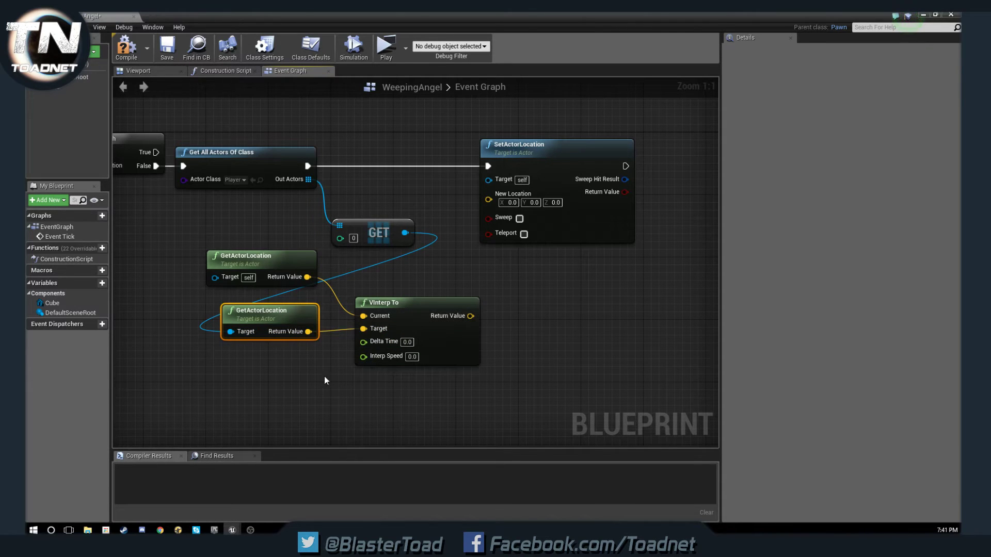
{"action": "mouse_move", "coordinate": [268, 302]}
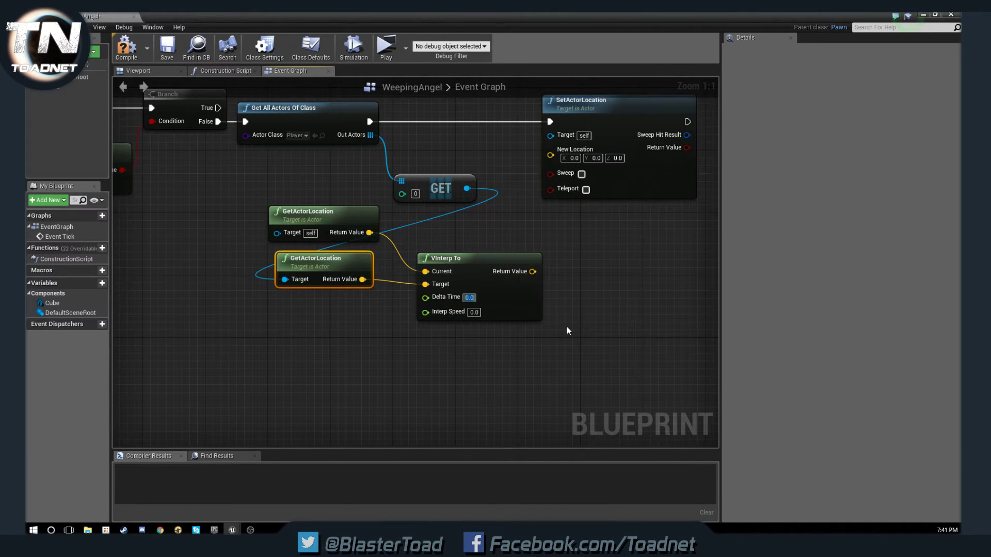
- Set VInterp To Delta Time to 20 and Interp Speed to 5
{"action": "type", "text": "10"}
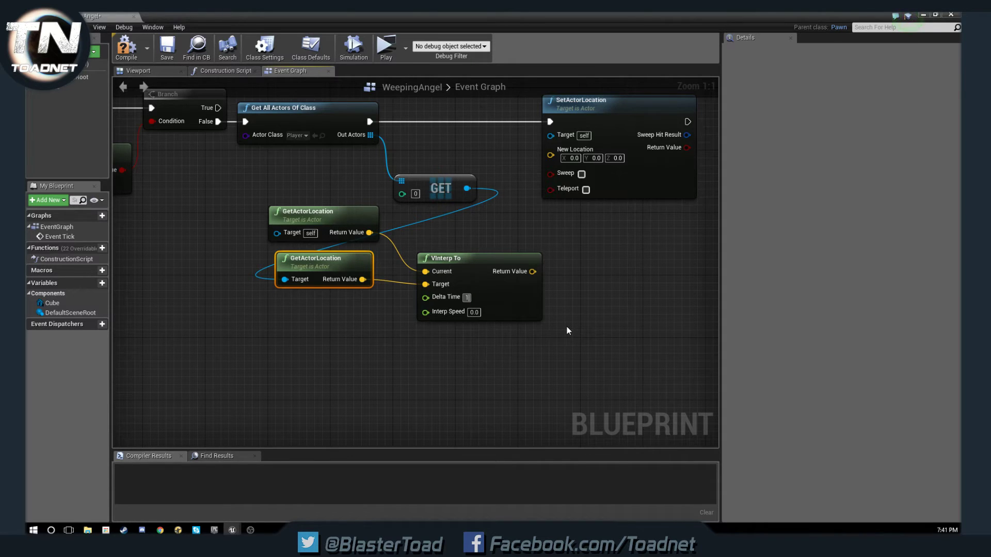
{"action": "type", "text": "20"}
{"action": "left_click", "coordinate": [473, 311]}
{"action": "type", "text": "5"}
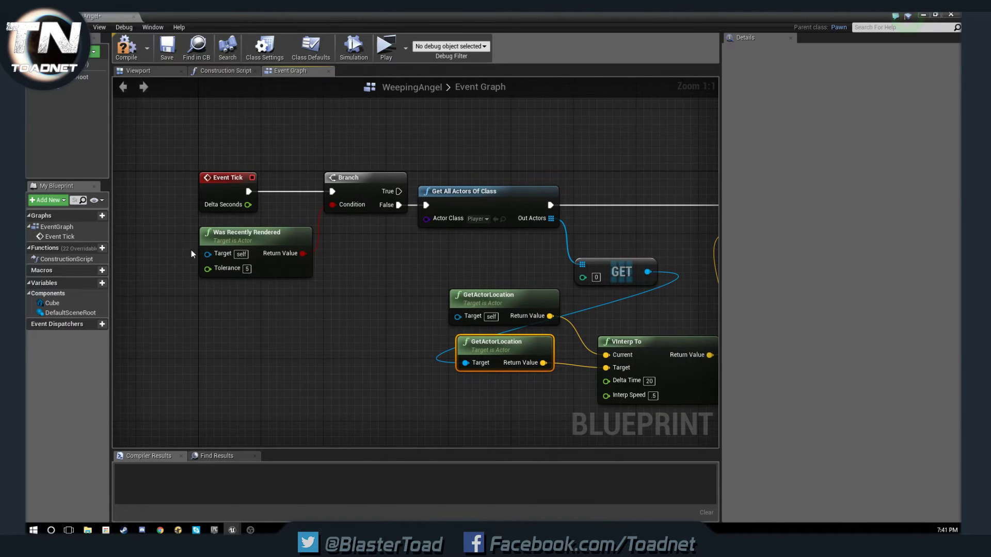
{"action": "mouse_move", "coordinate": [283, 364]}
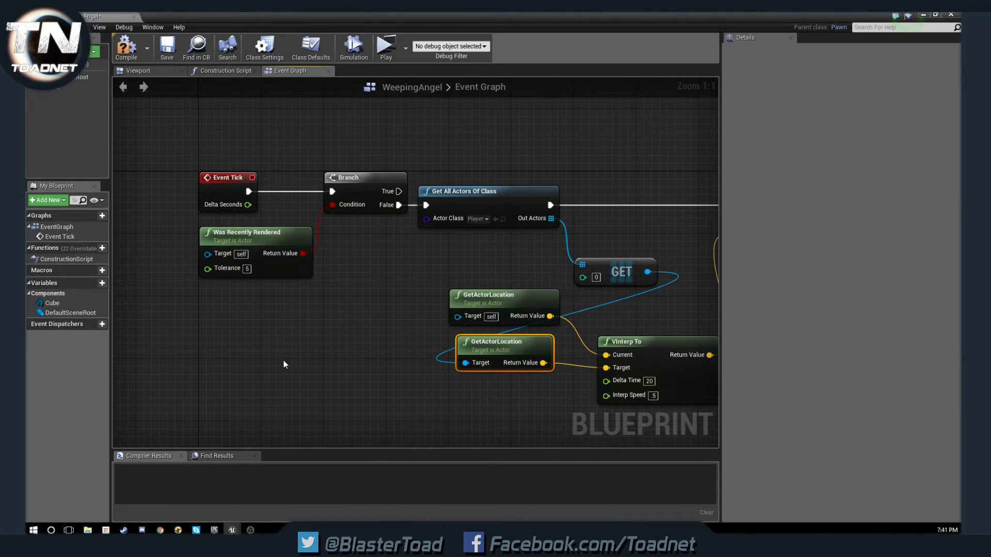
{"action": "mouse_move", "coordinate": [256, 227]}
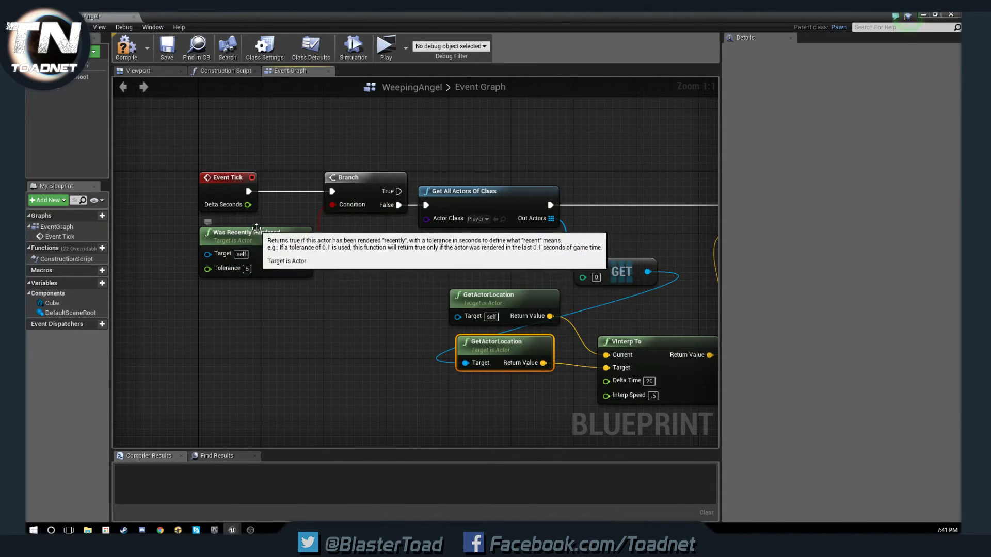
{"action": "mouse_move", "coordinate": [240, 302]}
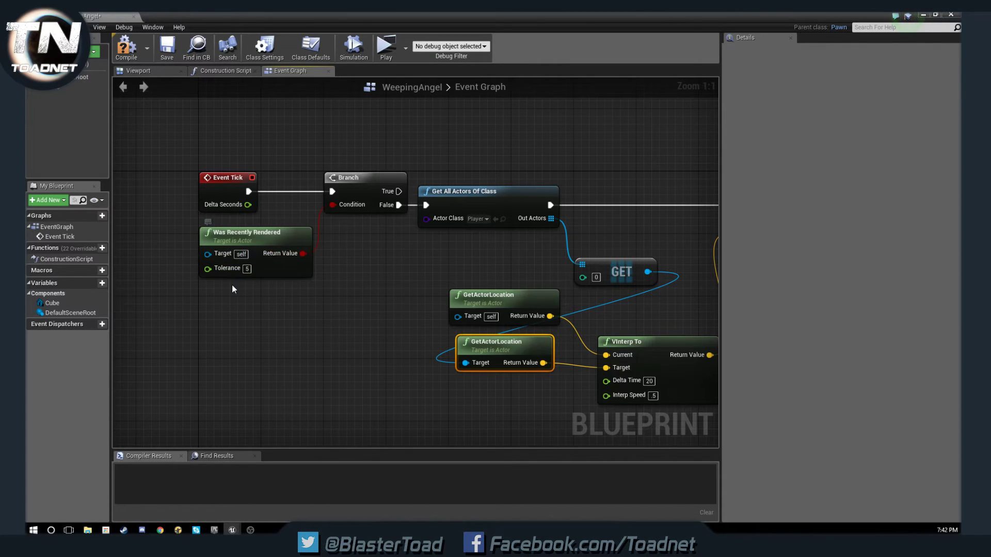
- Feed VInterp To's Return Value into SetActorLocation's New Location
{"action": "left_click_drag", "start_coordinate": [232, 289], "coordinate": [252, 318]}
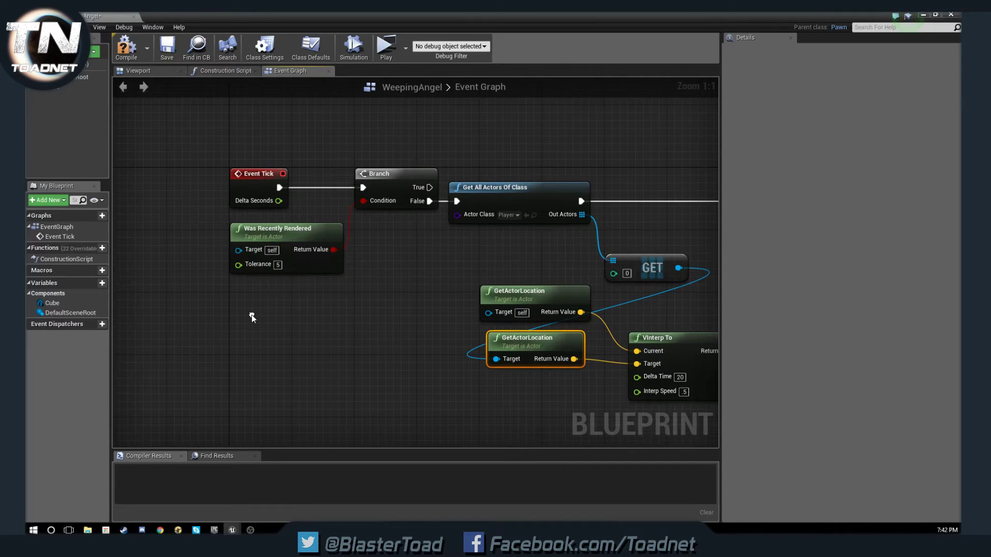
{"action": "mouse_move", "coordinate": [176, 262]}
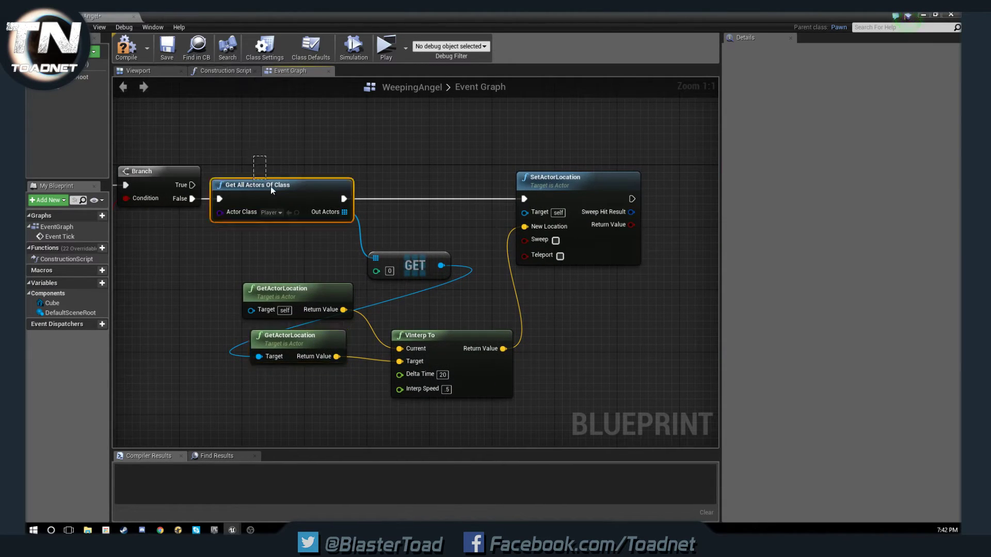
{"action": "mouse_move", "coordinate": [311, 252]}
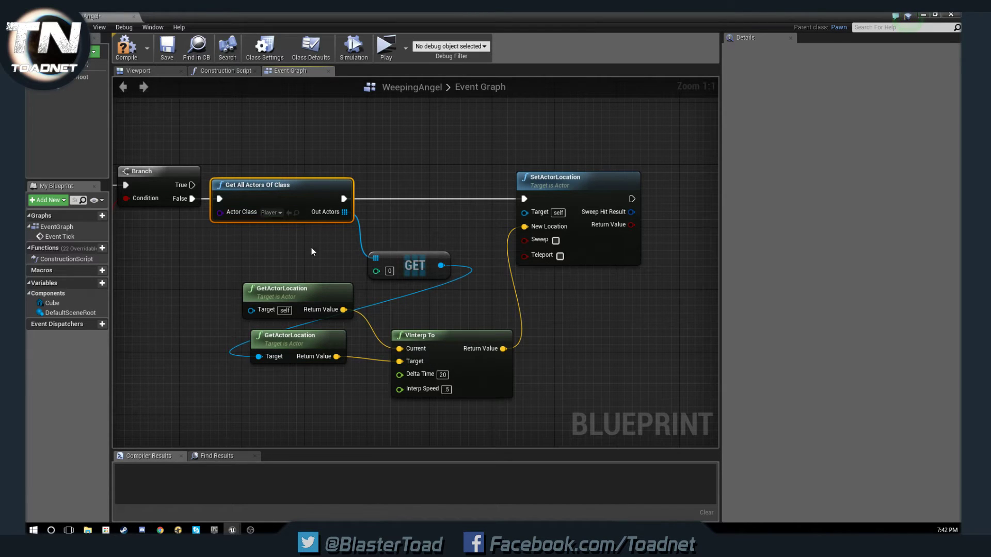
{"action": "mouse_move", "coordinate": [413, 272]}
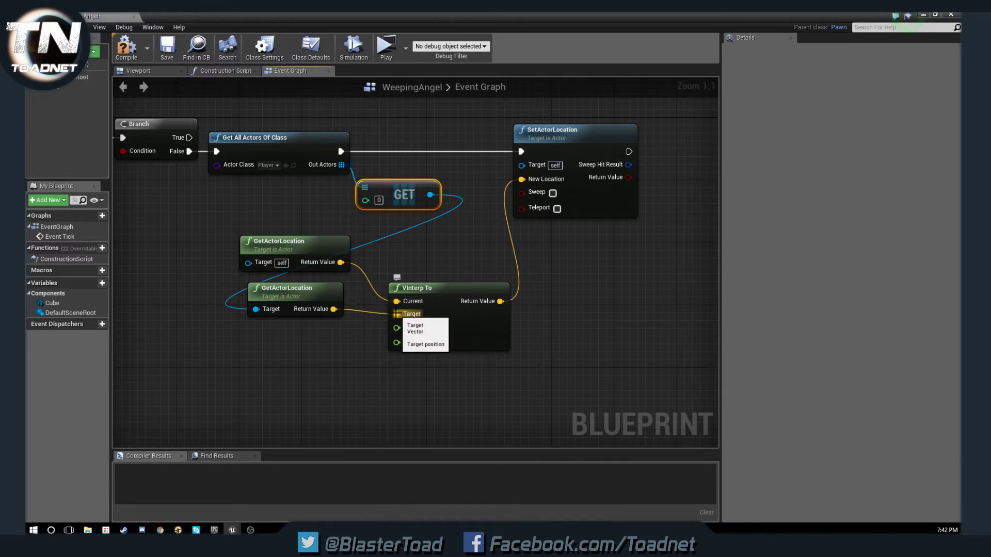
{"action": "left_click", "coordinate": [415, 325]}
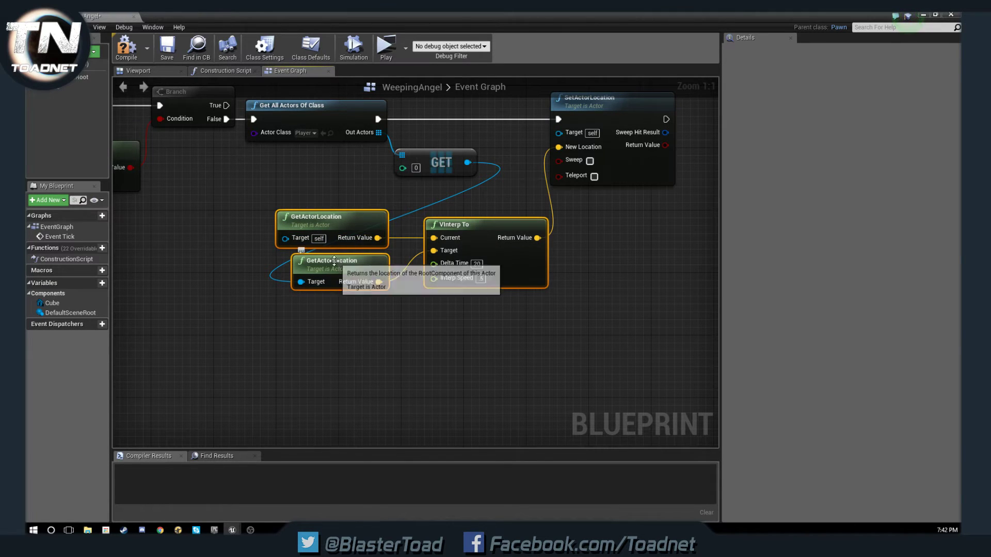
{"action": "mouse_move", "coordinate": [263, 212]}
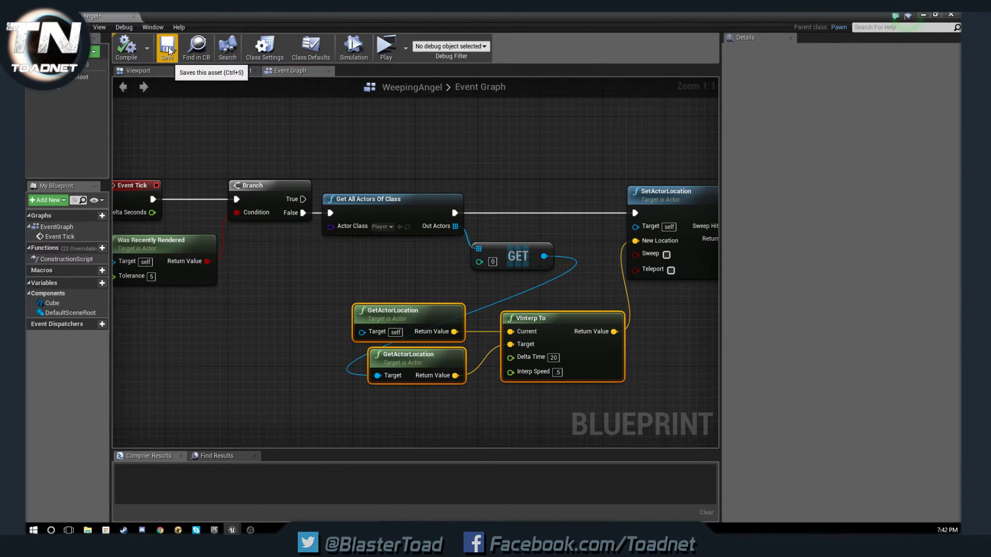
{"action": "mouse_move", "coordinate": [386, 49]}
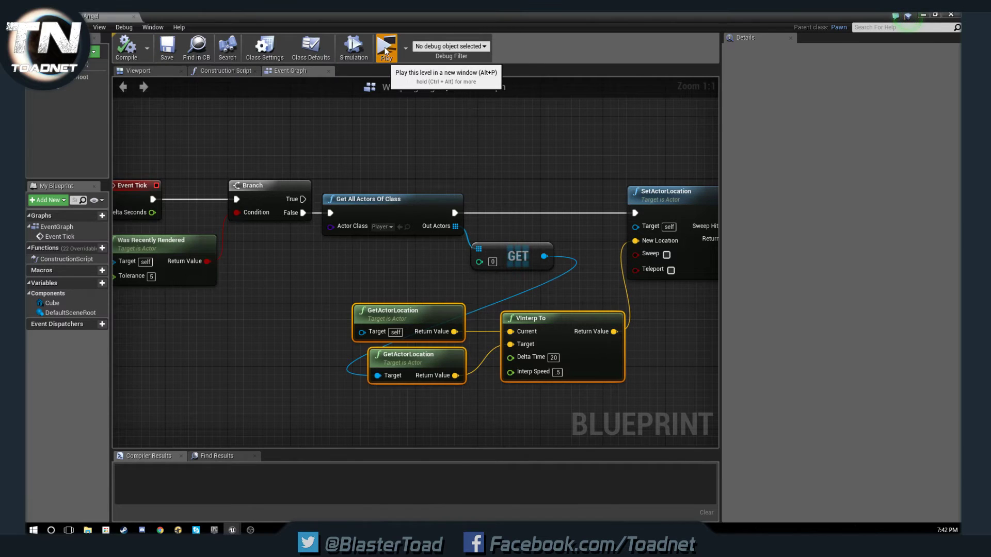
{"action": "mouse_move", "coordinate": [516, 97]}
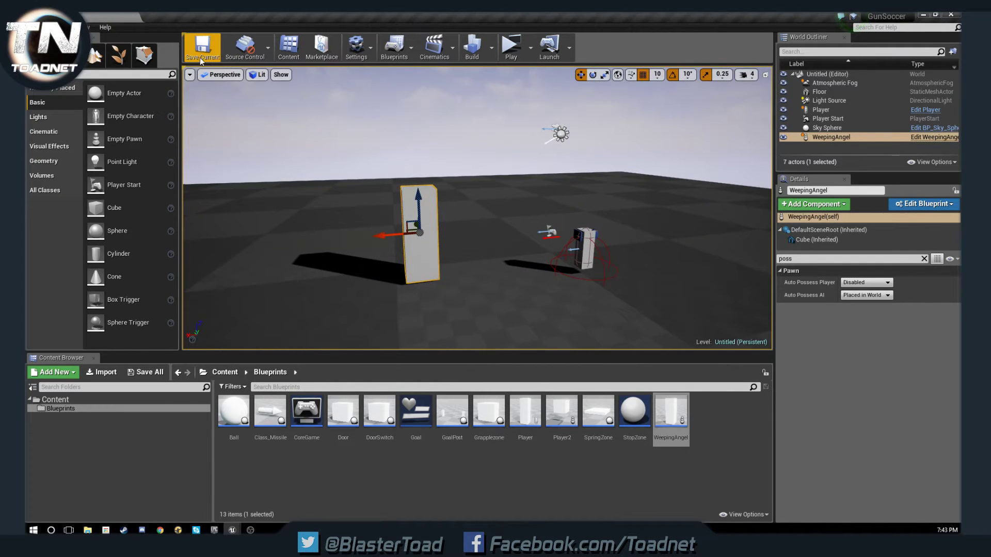
- Save the current level containing the WeepingAngel pawn
{"action": "left_click", "coordinate": [201, 46]}
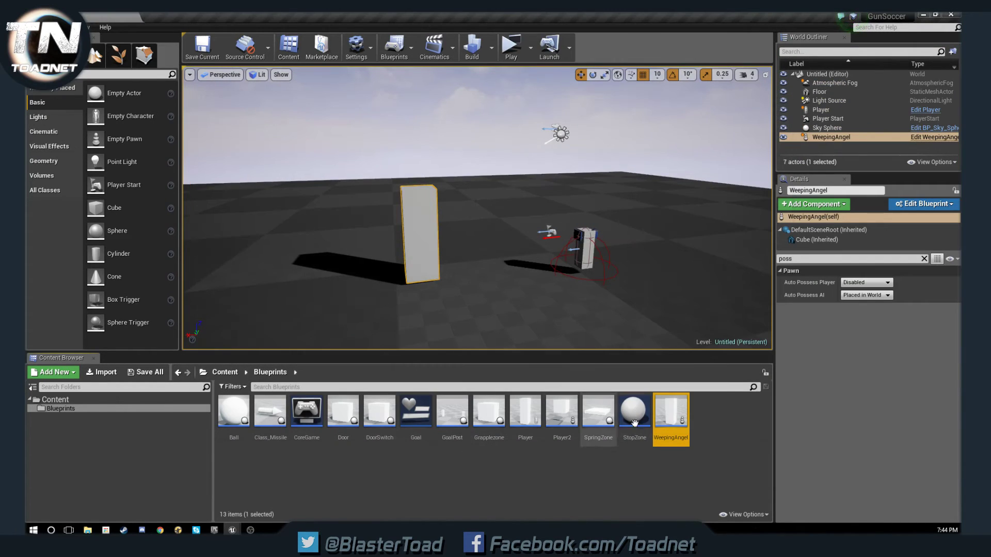
- Reopen the WeepingAngel blueprint from the Content Browser
{"action": "double_click", "coordinate": [671, 411]}
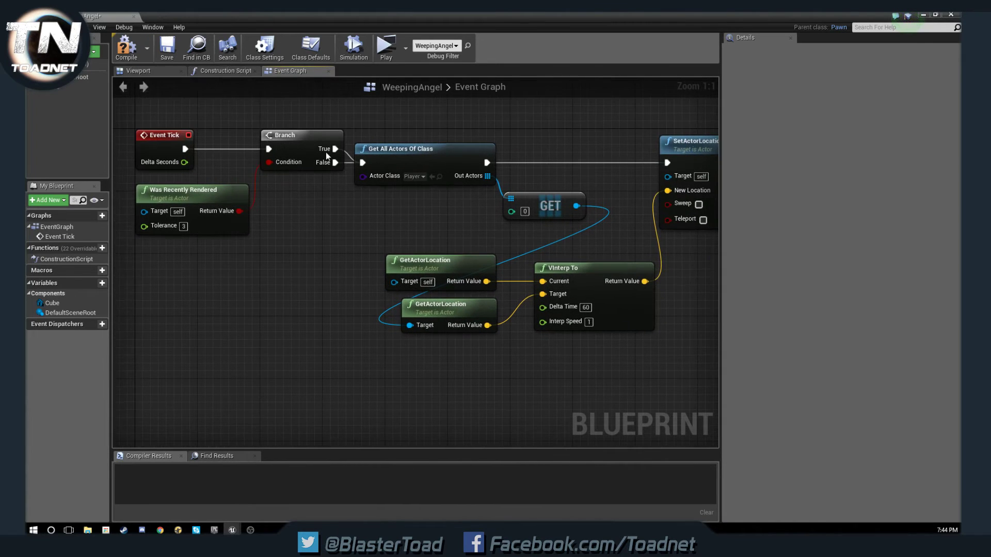
- Play the level to test the pawn, then edit the VInterp To timing values
{"action": "right_click", "coordinate": [336, 149]}
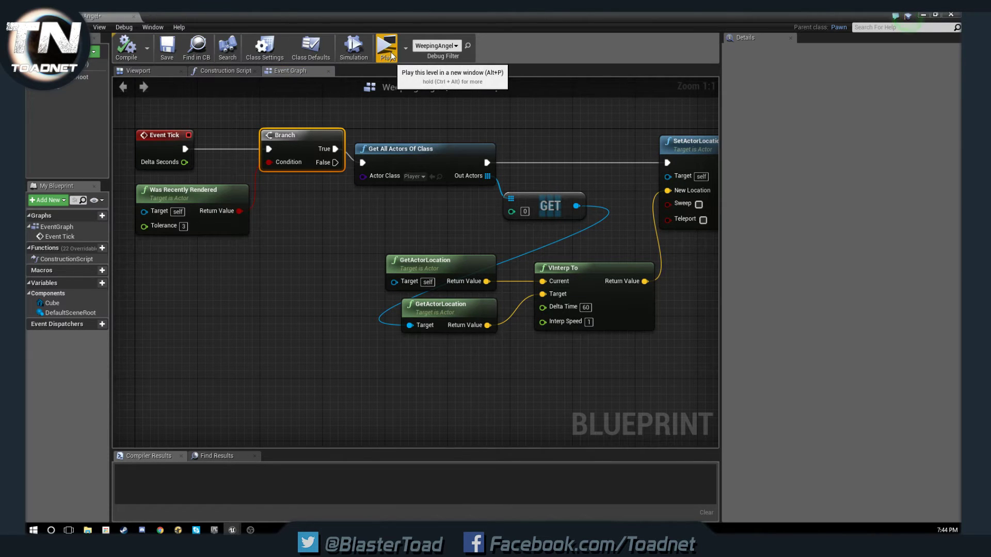
{"action": "left_click", "coordinate": [386, 47]}
{"action": "type", "text": "1"}
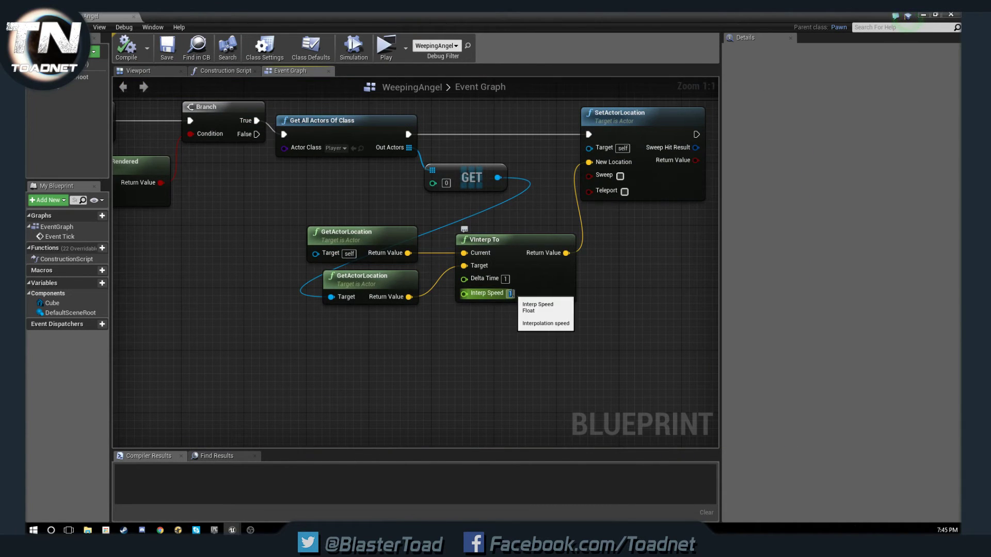
{"action": "type", "text": "20"}
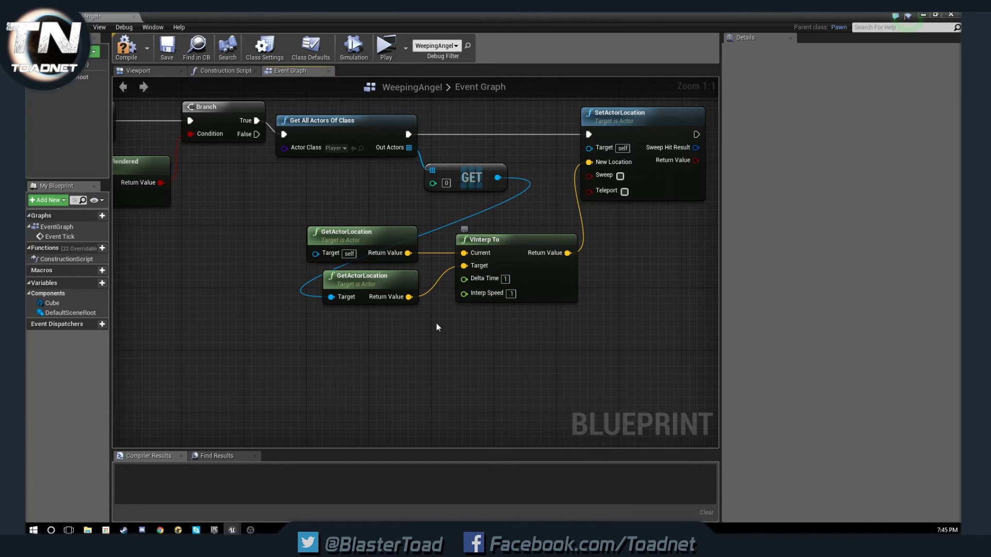
{"action": "mouse_move", "coordinate": [166, 46]}
{"action": "type", "text": "5"}
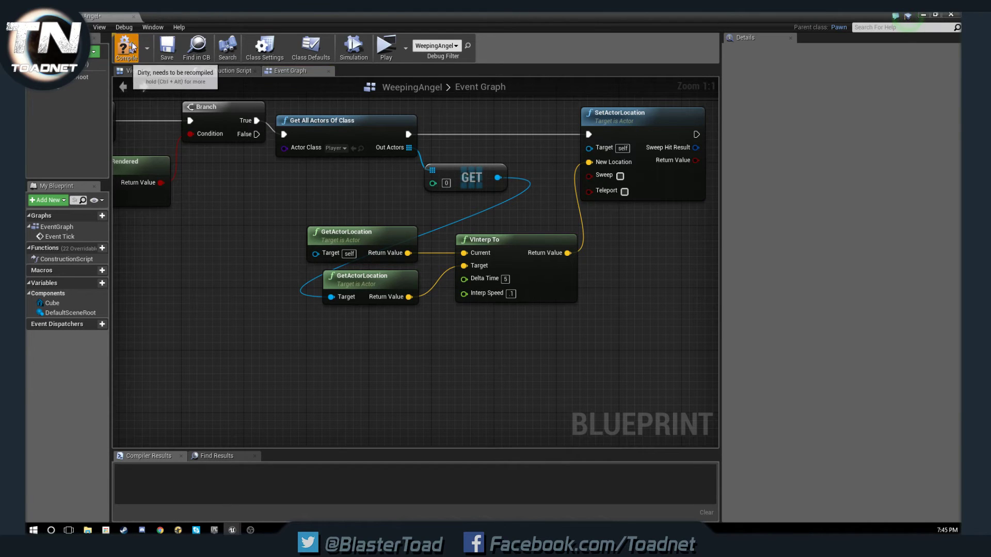
- Recompile, pause the preview, and change VInterp To's Delta Time from 2 to 1
{"action": "left_click", "coordinate": [385, 47]}
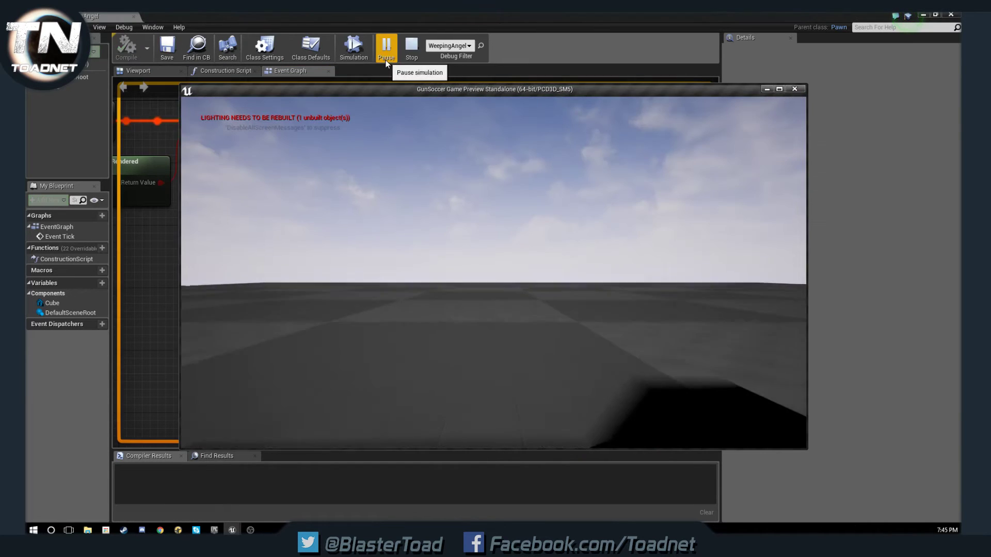
{"action": "left_click", "coordinate": [410, 48]}
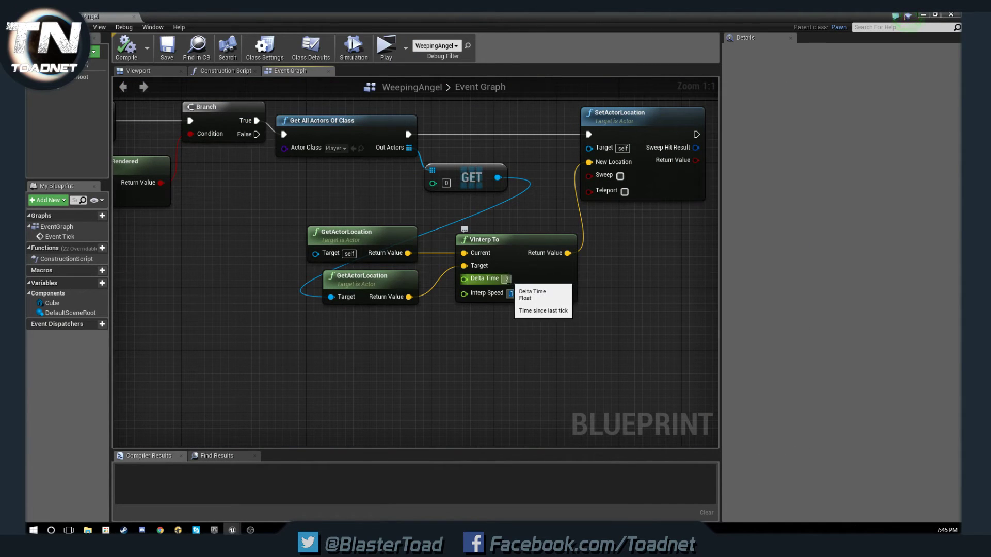
{"action": "left_click", "coordinate": [575, 320]}
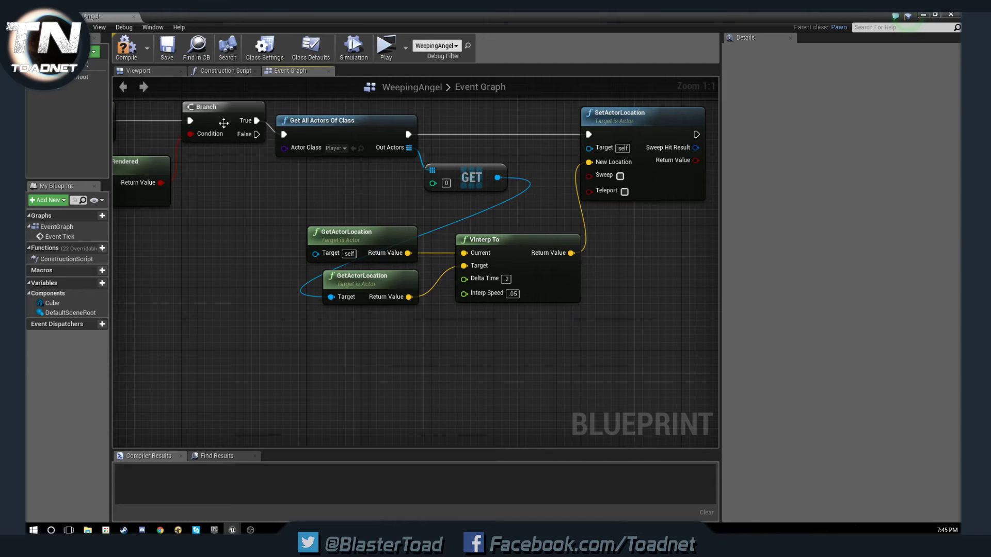
{"action": "mouse_move", "coordinate": [385, 45]}
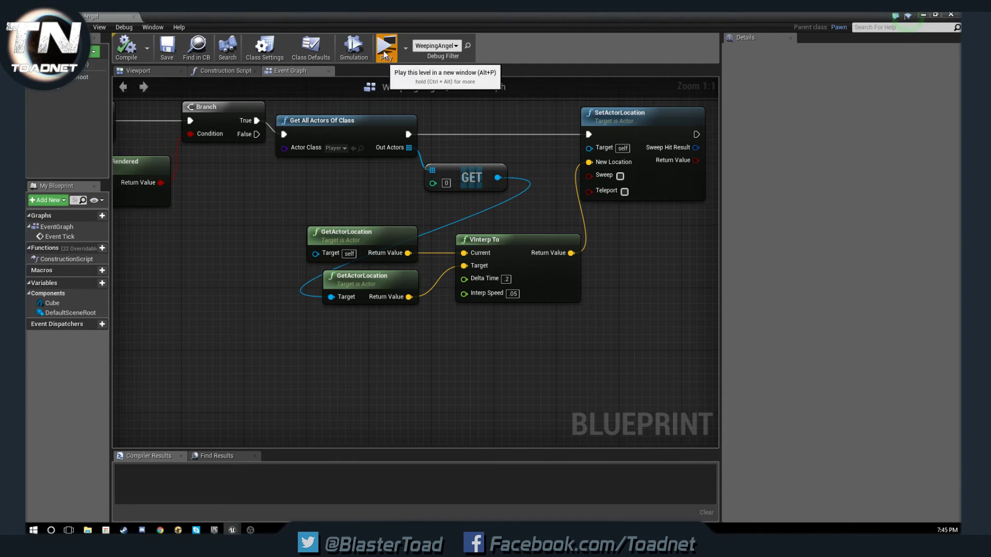
{"action": "left_click", "coordinate": [385, 46]}
{"action": "type", "text": "1"}
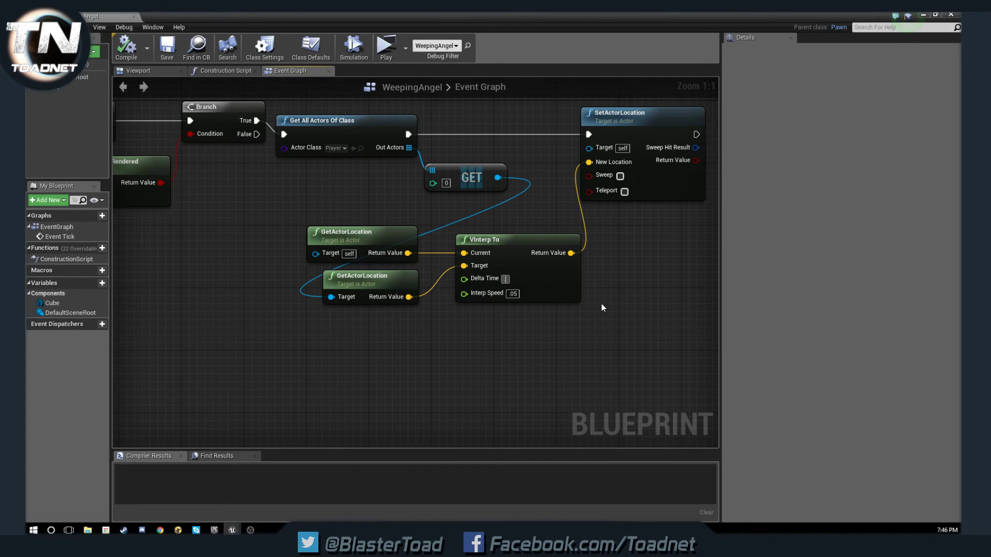
{"action": "left_click", "coordinate": [505, 279]}
{"action": "type", "text": ".1"}
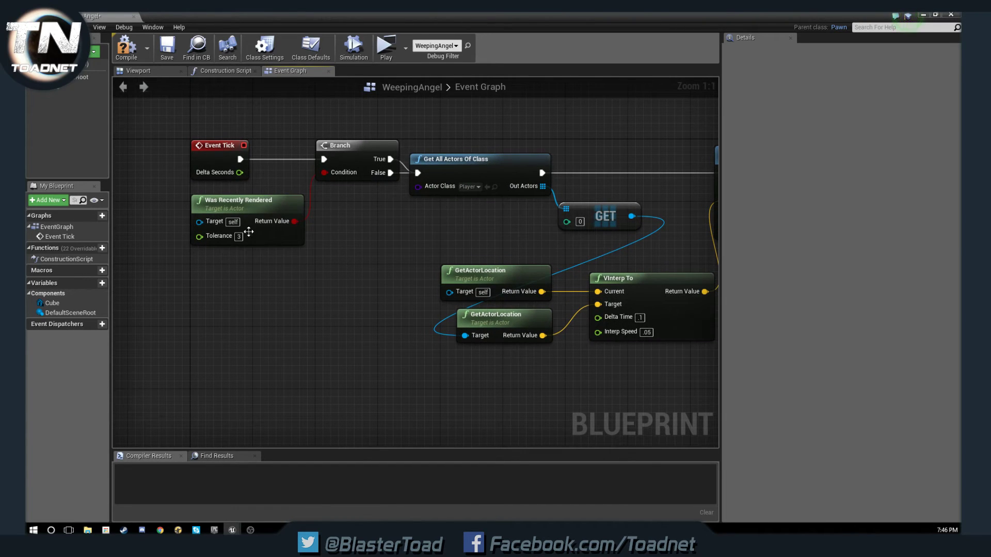
- Straighten the Branch exec output and reposition the two GetActorLocation nodes
{"action": "right_click", "coordinate": [390, 159]}
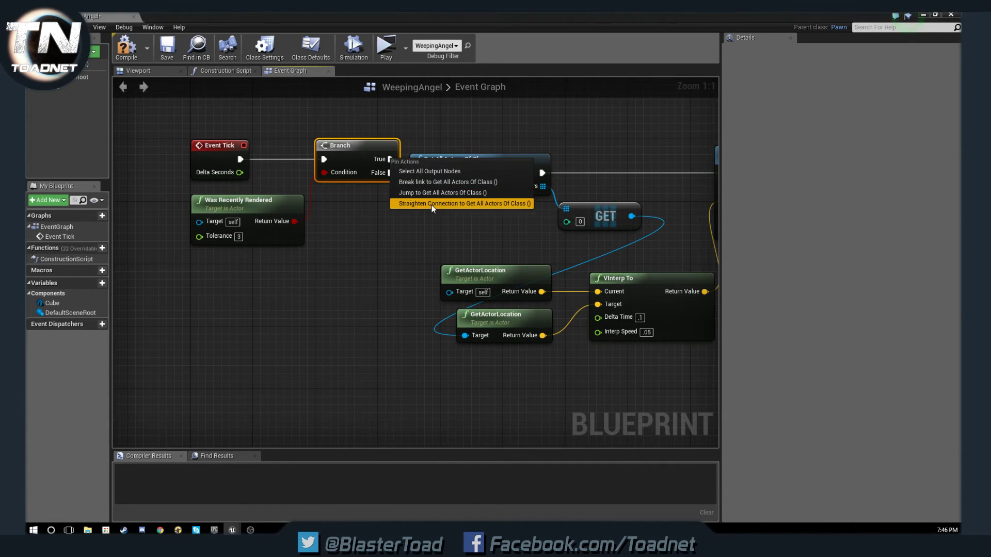
{"action": "mouse_move", "coordinate": [425, 186]}
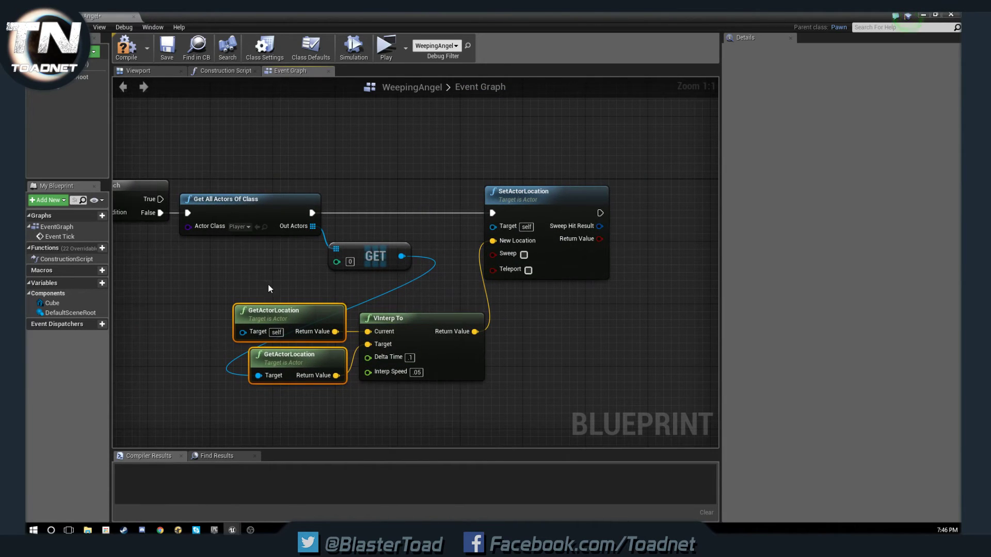
{"action": "left_click_drag", "start_coordinate": [268, 288], "coordinate": [382, 417]}
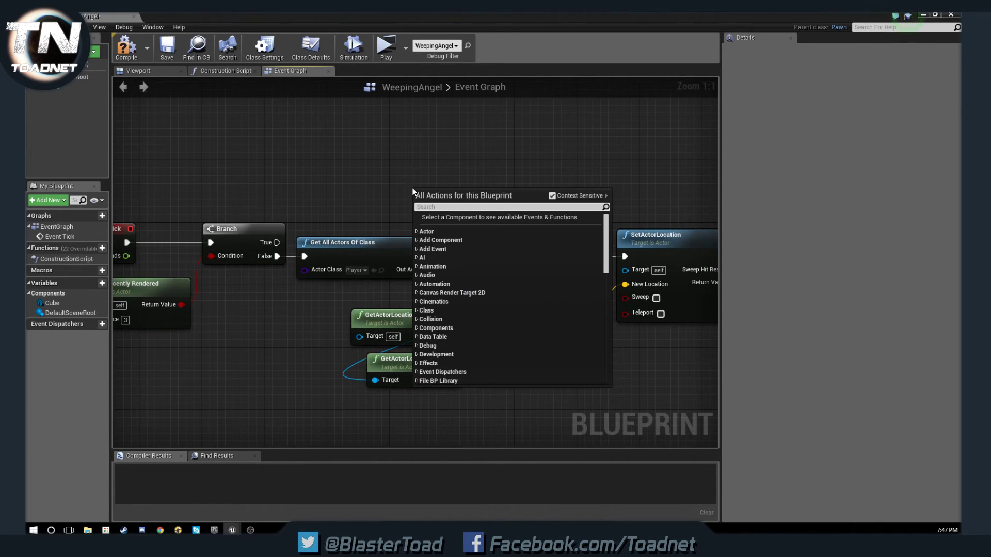
- Add a Find Look at Rotation node fed by the actor locations, then a SetActorRotation node
{"action": "type", "text": "look"}
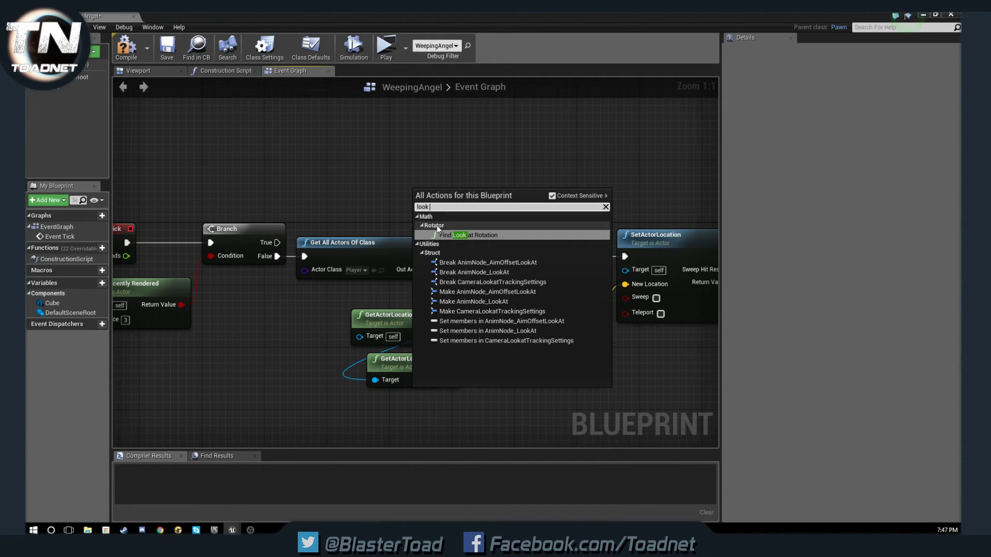
{"action": "left_click", "coordinate": [470, 234]}
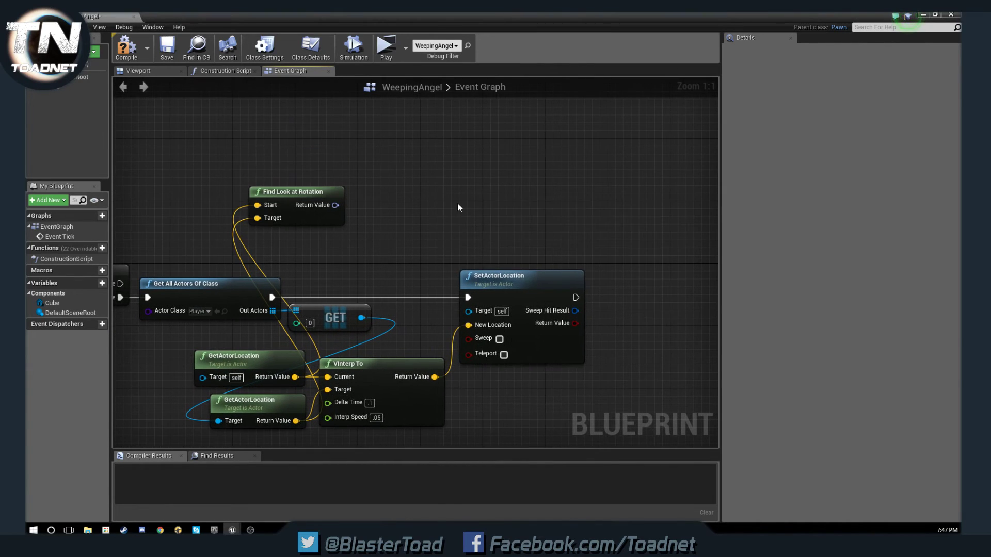
{"action": "type", "text": "set rotation acto"}
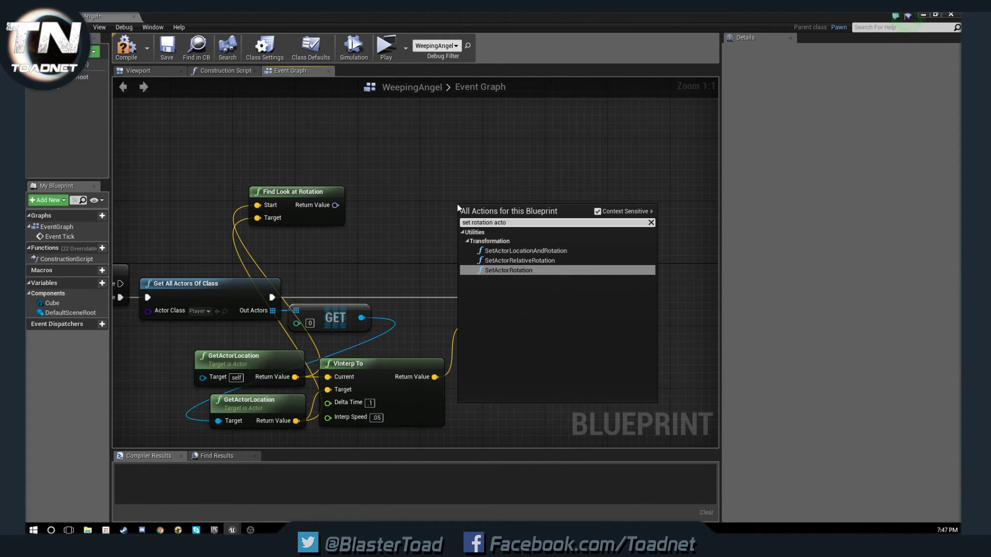
{"action": "left_click", "coordinate": [508, 269]}
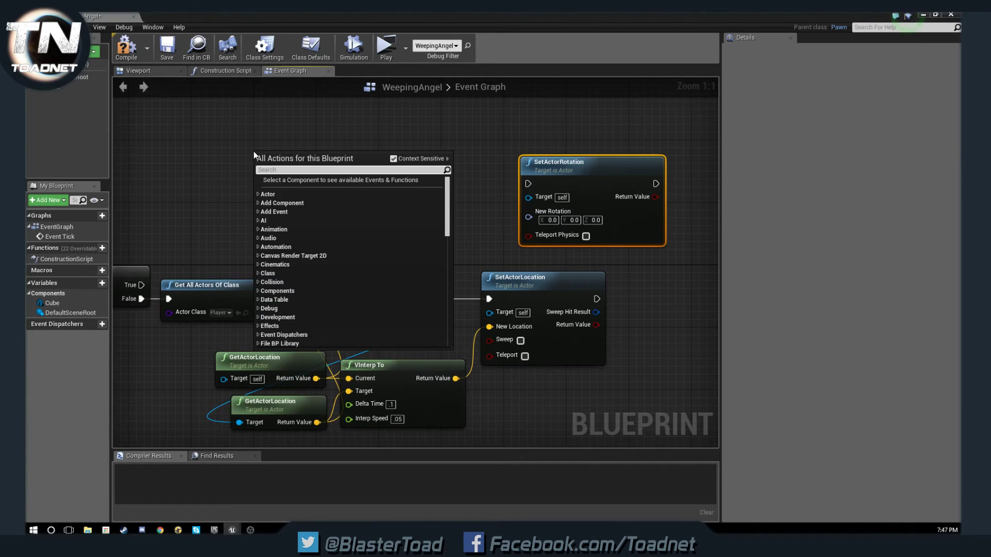
- Add GetActorRotation and a TInterp To node with its transform input split into location, rotation and scale
{"action": "type", "text": "get actor r"}
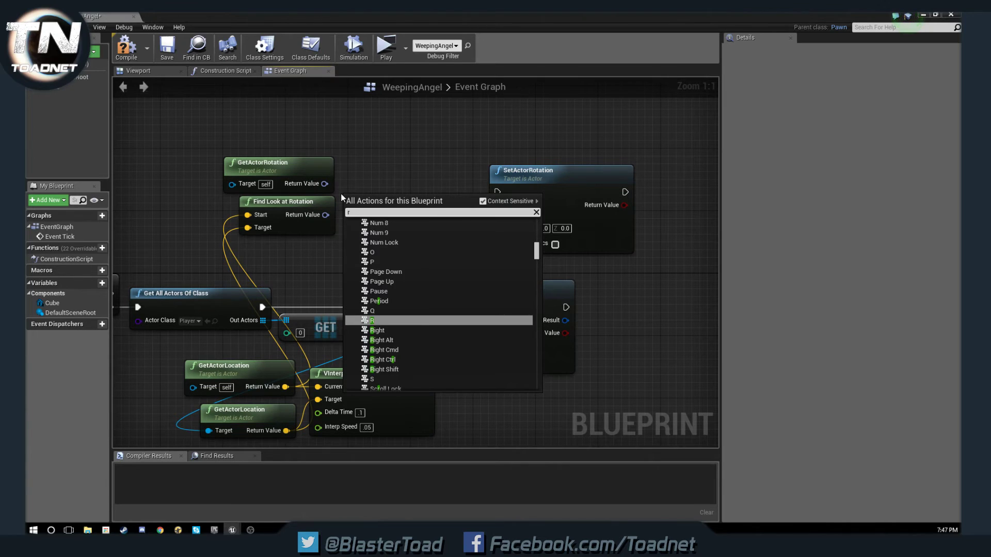
{"action": "type", "text": "inte"}
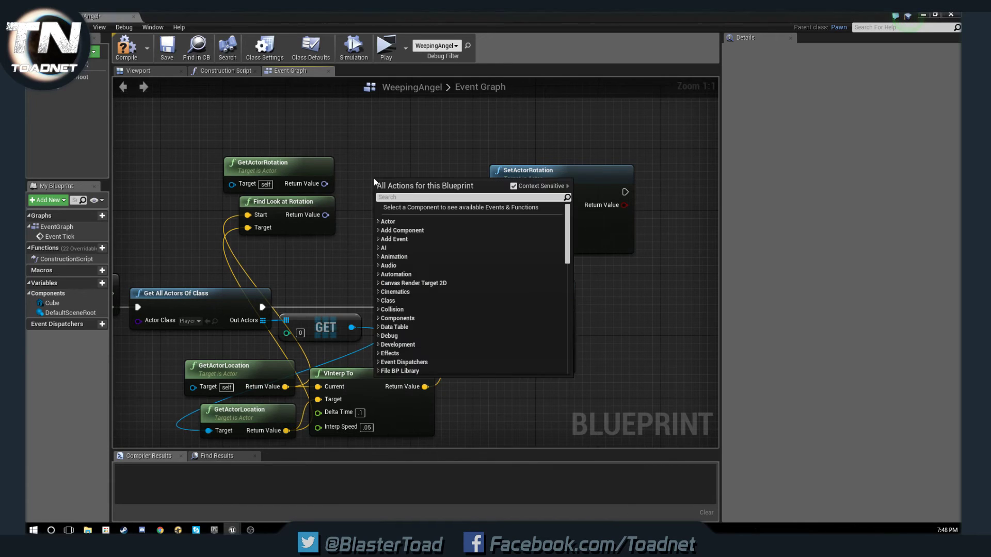
{"action": "type", "text": "tiner"}
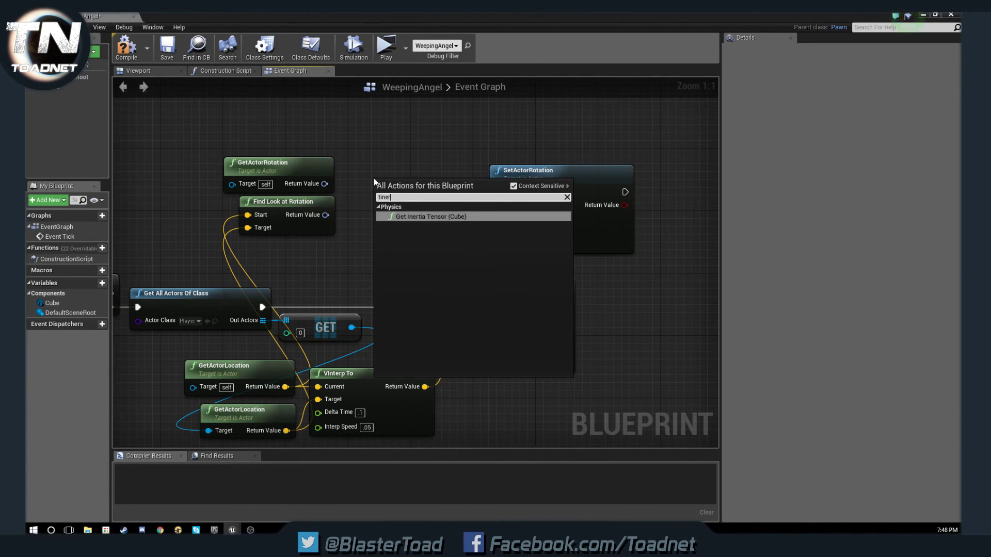
{"action": "type", "text": "tinterp"}
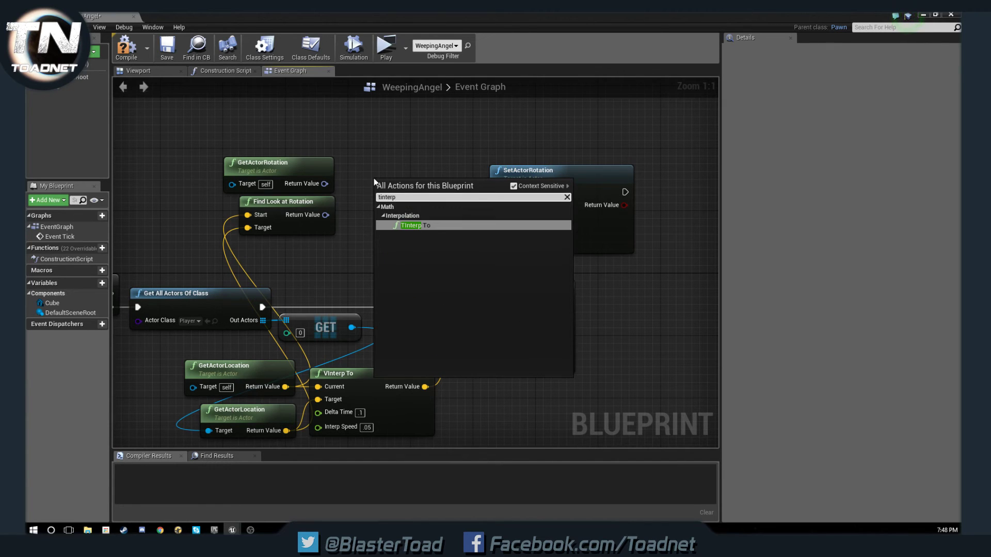
{"action": "left_click", "coordinate": [411, 225]}
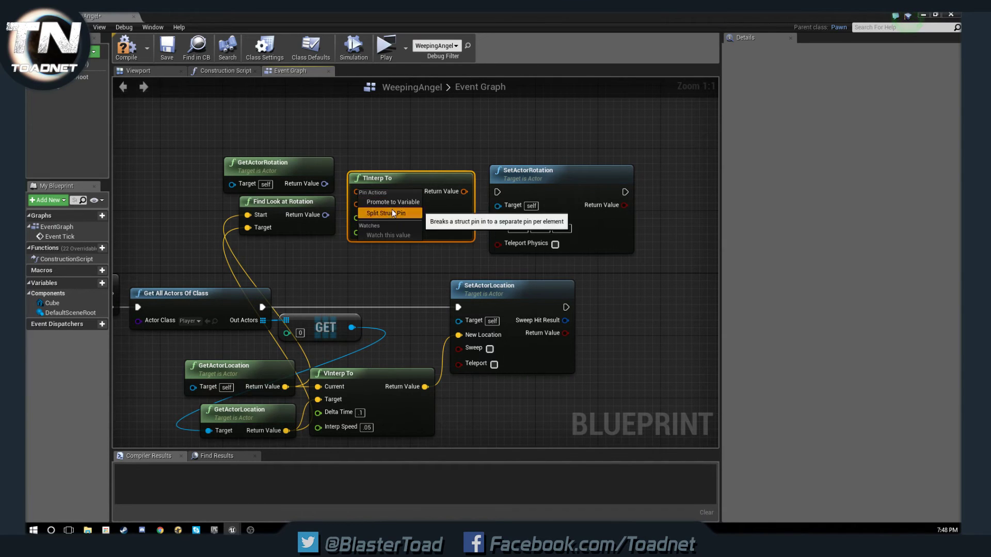
{"action": "left_click", "coordinate": [380, 213]}
{"action": "type", "text": "set acto trans"}
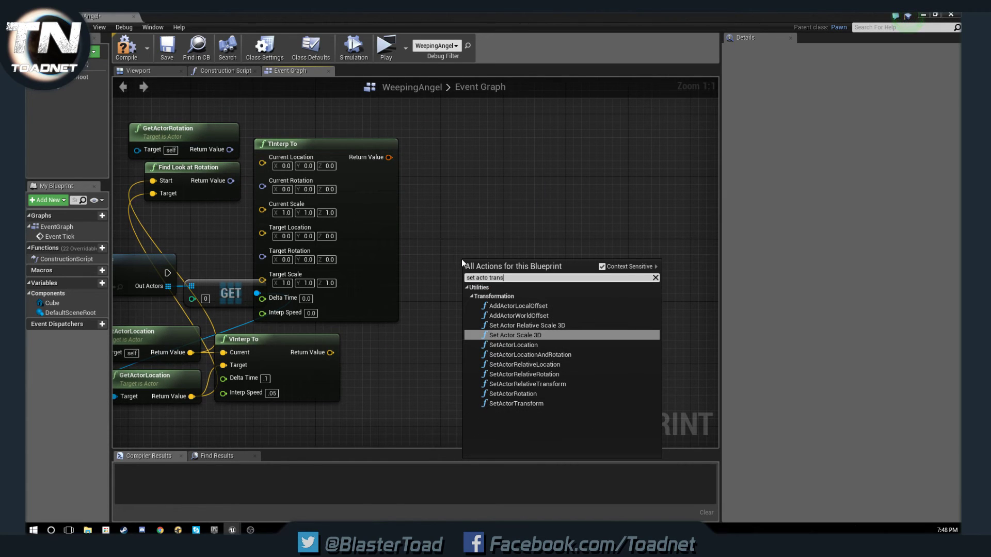
{"action": "mouse_move", "coordinate": [523, 374]}
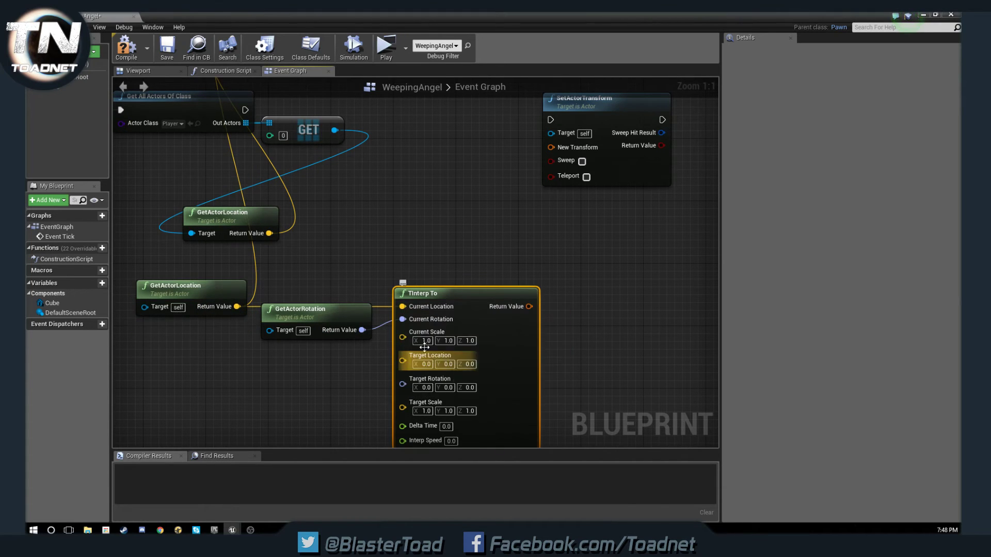
- Straighten TInterp To's Current Rotation and Target Location connections from the getter nodes
{"action": "right_click", "coordinate": [402, 319]}
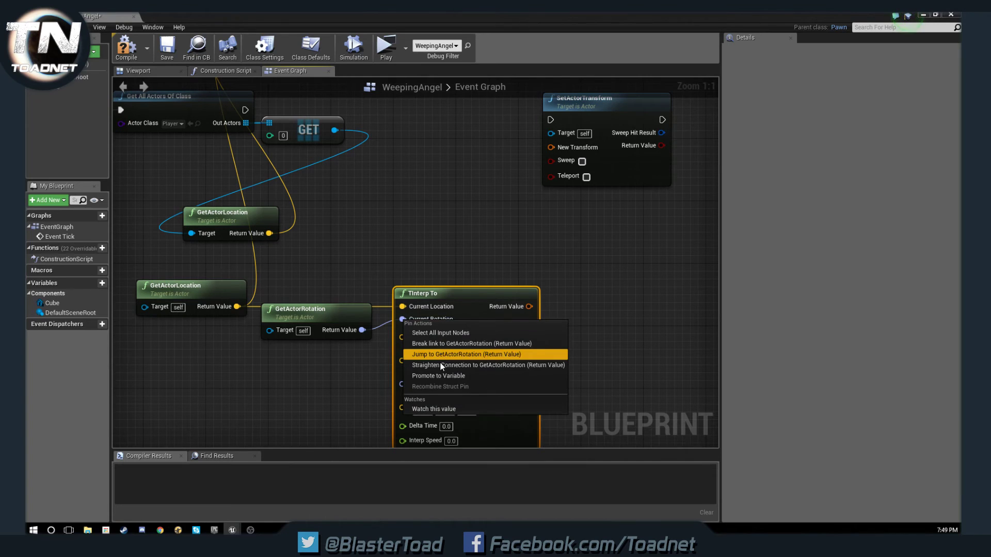
{"action": "left_click", "coordinate": [465, 354]}
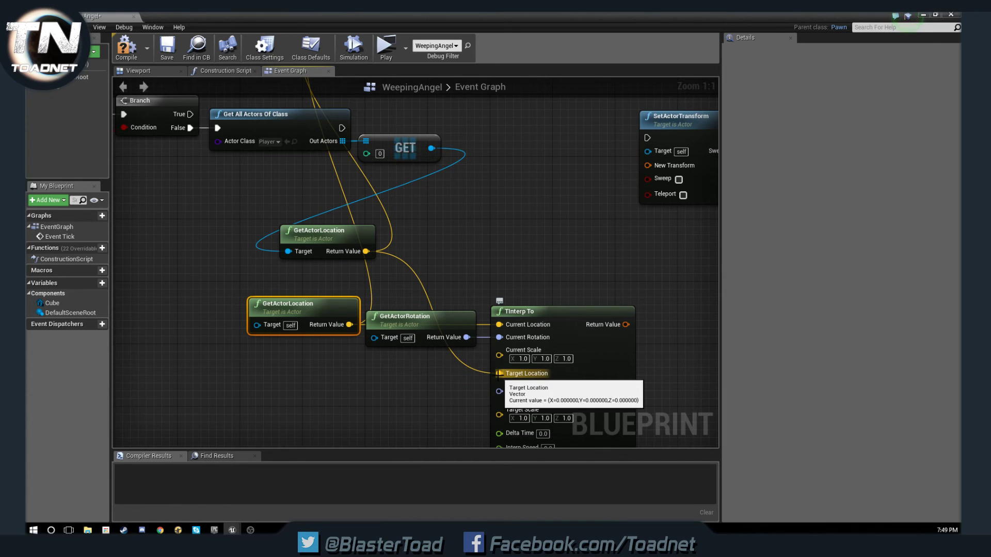
{"action": "right_click", "coordinate": [525, 373]}
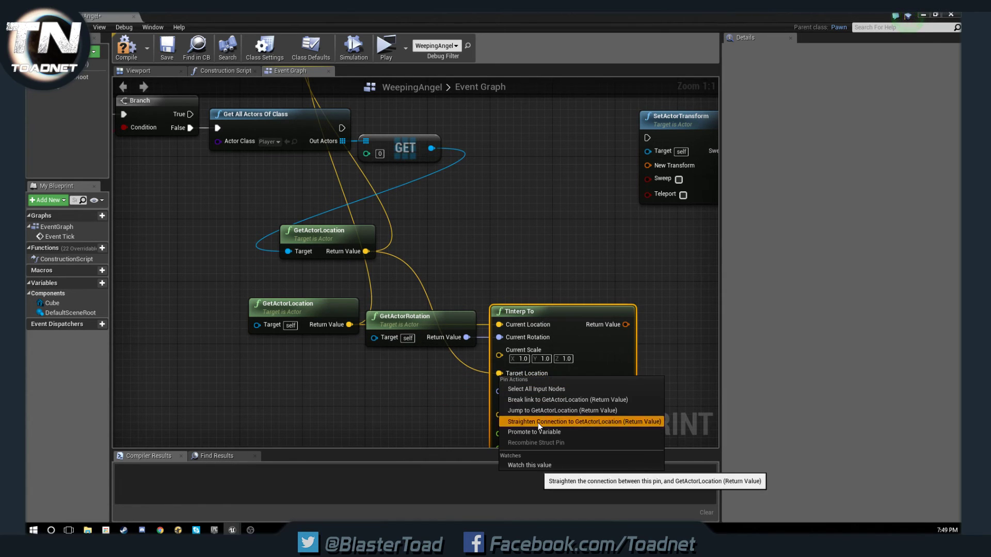
{"action": "left_click", "coordinate": [581, 421]}
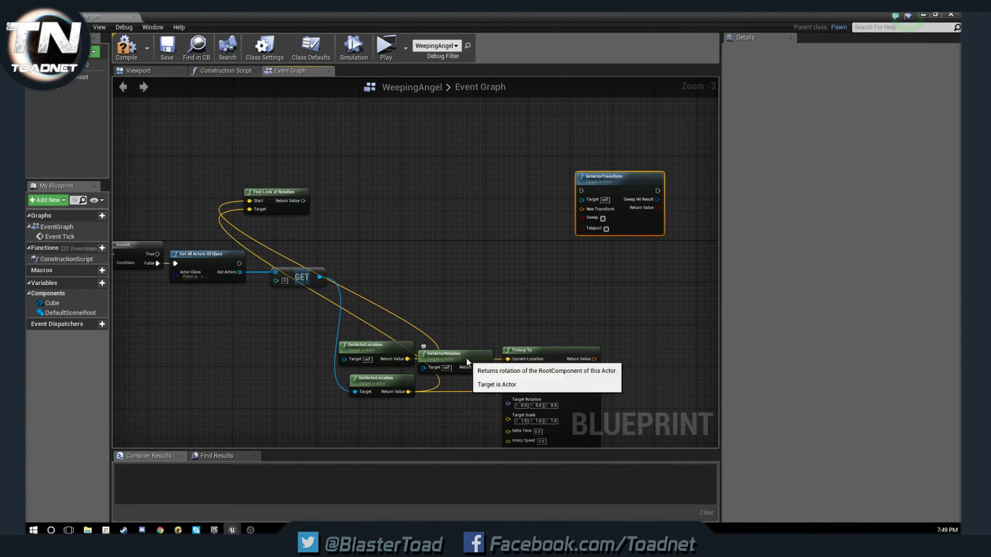
- Arrange GetActorRotation and GET into a compact row and set TInterp To's Delta Time to 1
{"action": "left_click_drag", "start_coordinate": [454, 353], "coordinate": [466, 288]}
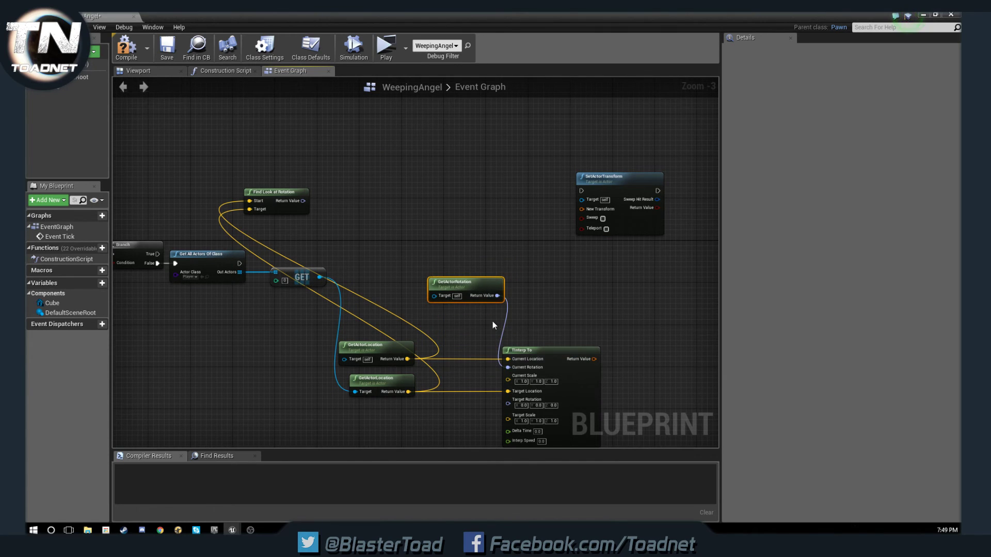
{"action": "left_click_drag", "start_coordinate": [466, 288], "coordinate": [455, 354]}
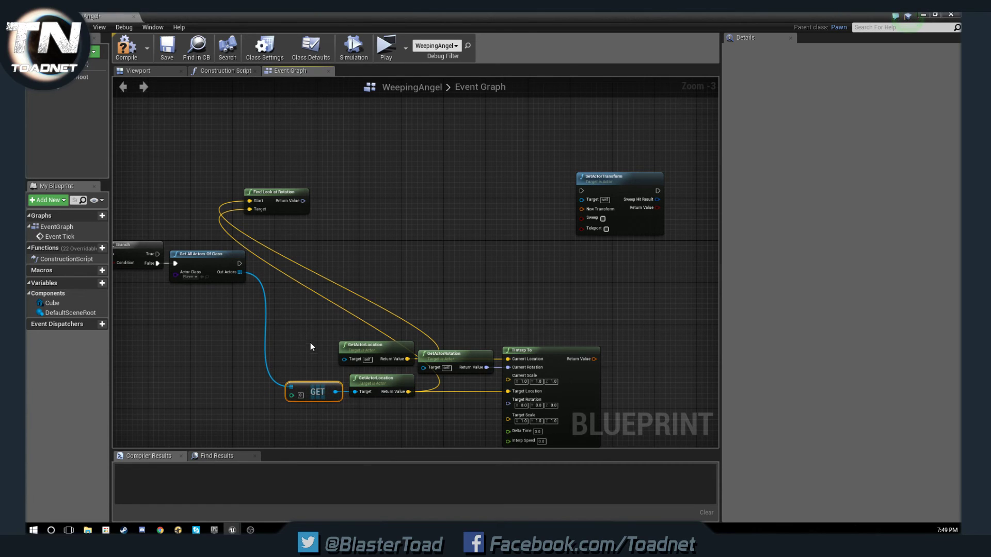
{"action": "mouse_move", "coordinate": [540, 349]}
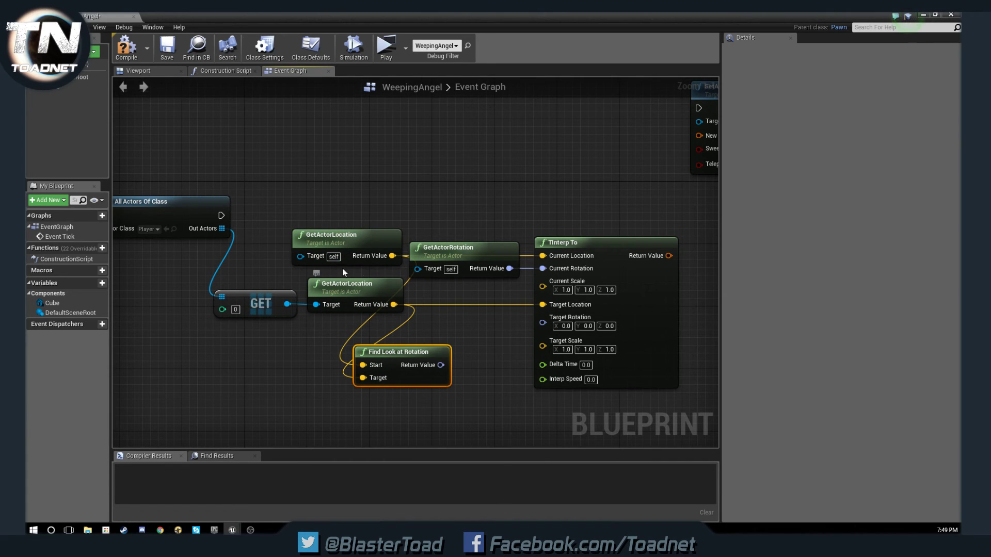
{"action": "left_click", "coordinate": [354, 288]}
{"action": "type", "text": "1"}
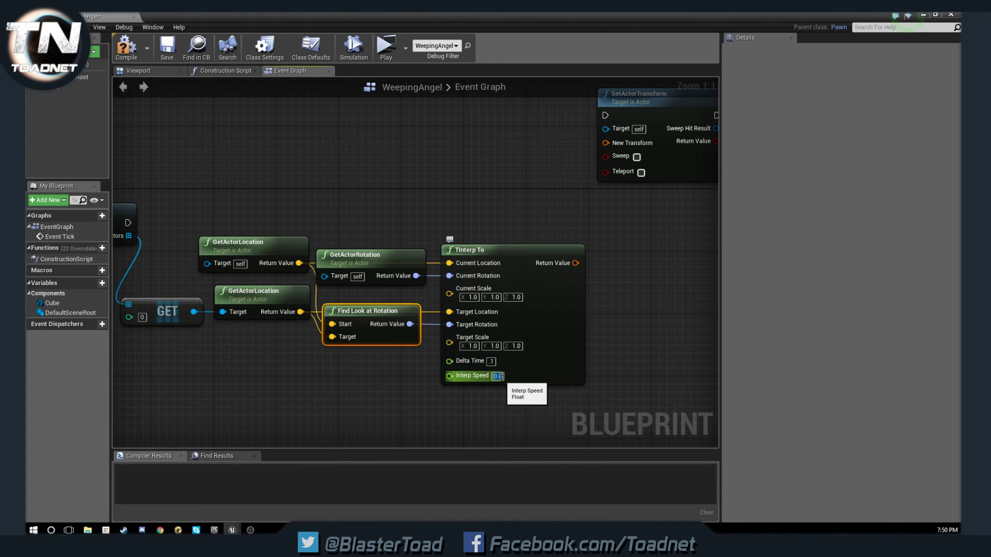
- Set TInterp To's Interp Speed to .05 and bring SetActorTransform into view
{"action": "type", "text": "05"}
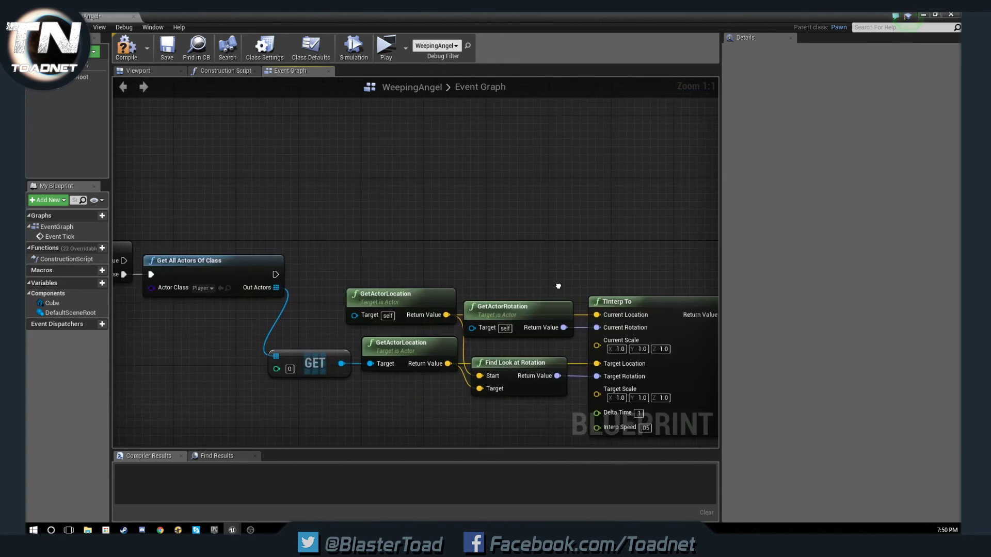
{"action": "left_click_drag", "start_coordinate": [558, 286], "coordinate": [402, 226]}
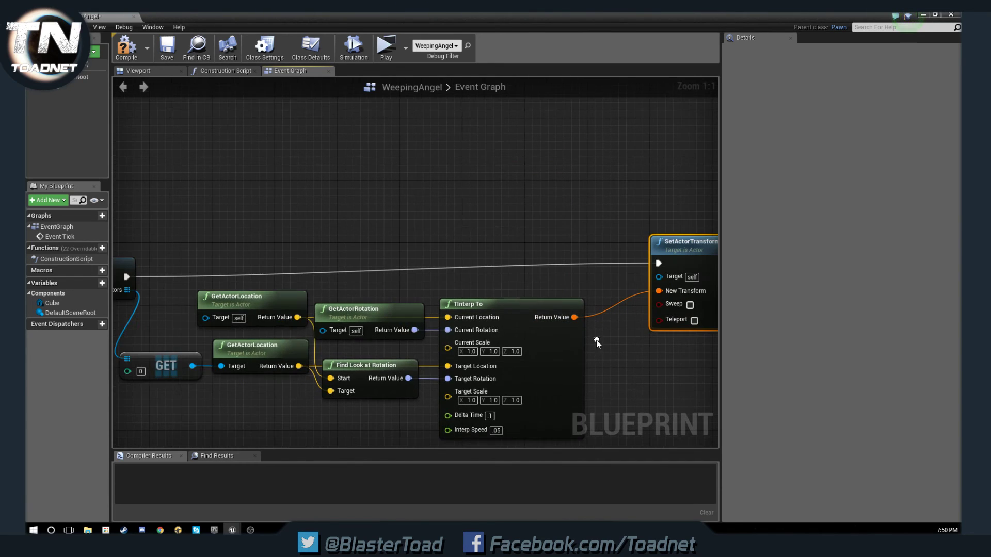
- Straighten the Out Actors connection to SetActorTransform and review the Get All Actors Of Class node
{"action": "right_click", "coordinate": [125, 277]}
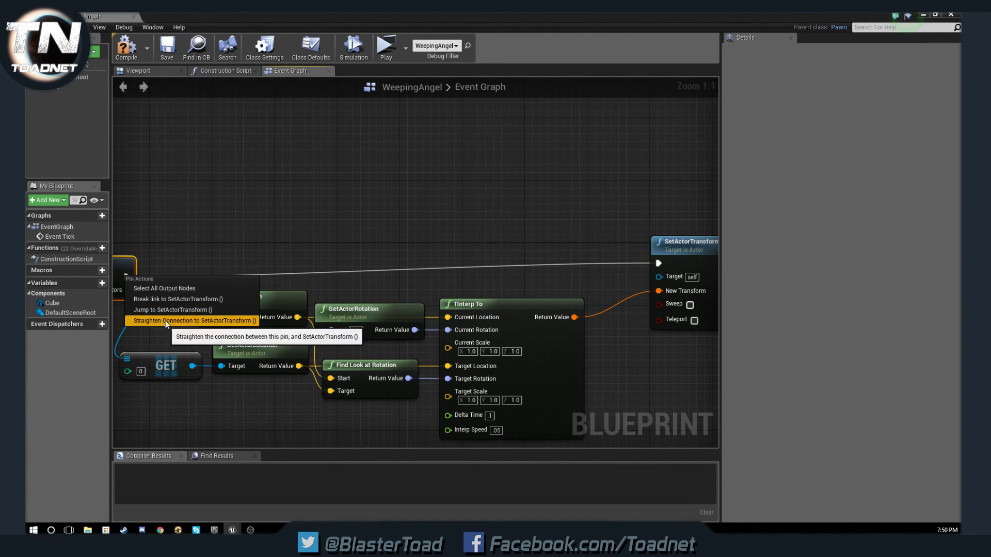
{"action": "left_click", "coordinate": [194, 320]}
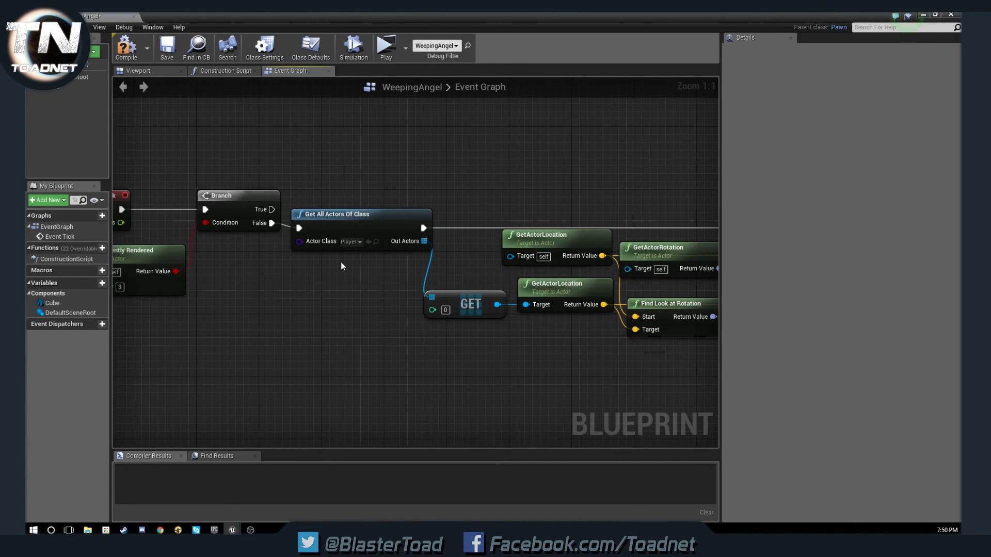
{"action": "left_click", "coordinate": [334, 214]}
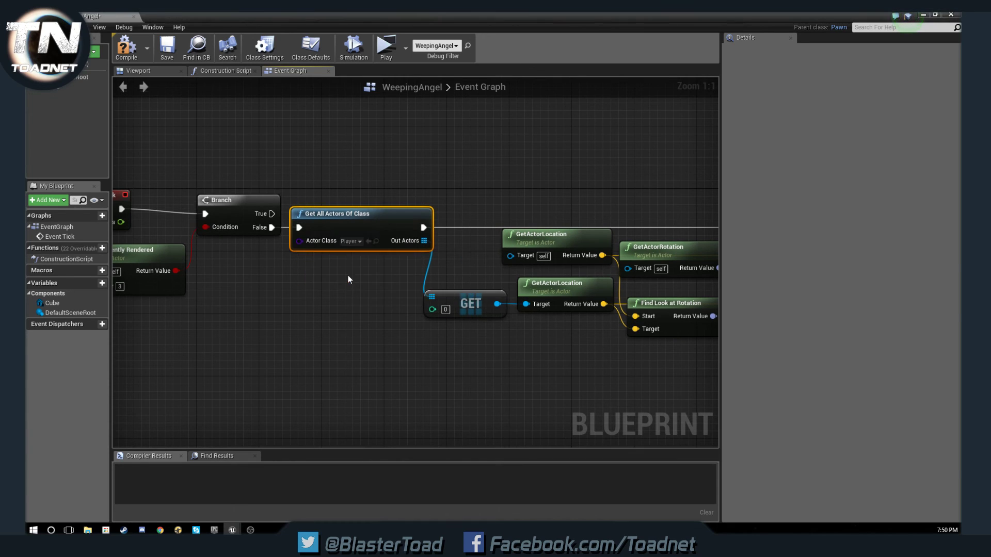
{"action": "right_click", "coordinate": [404, 261]}
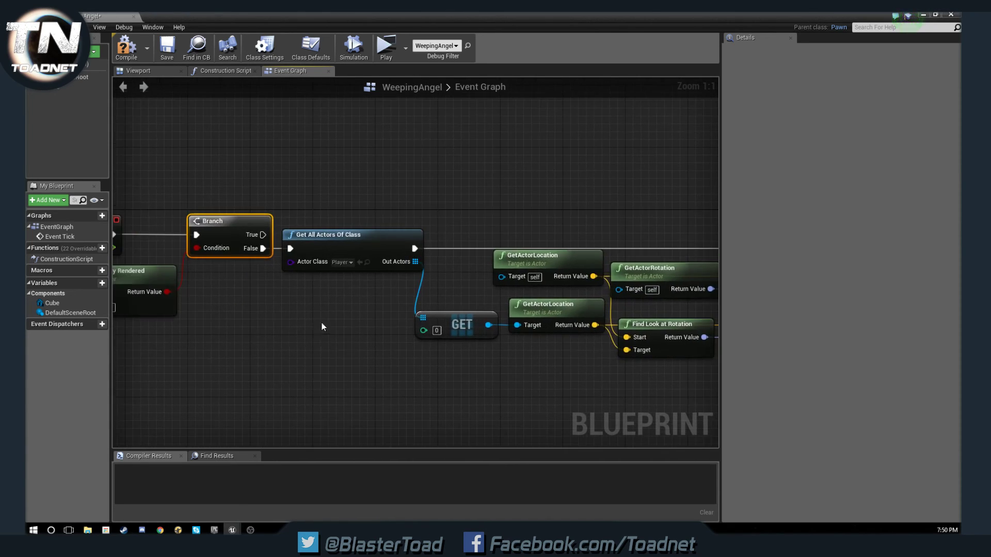
{"action": "scroll", "scroll_direction": "down", "scroll_amount": 3}
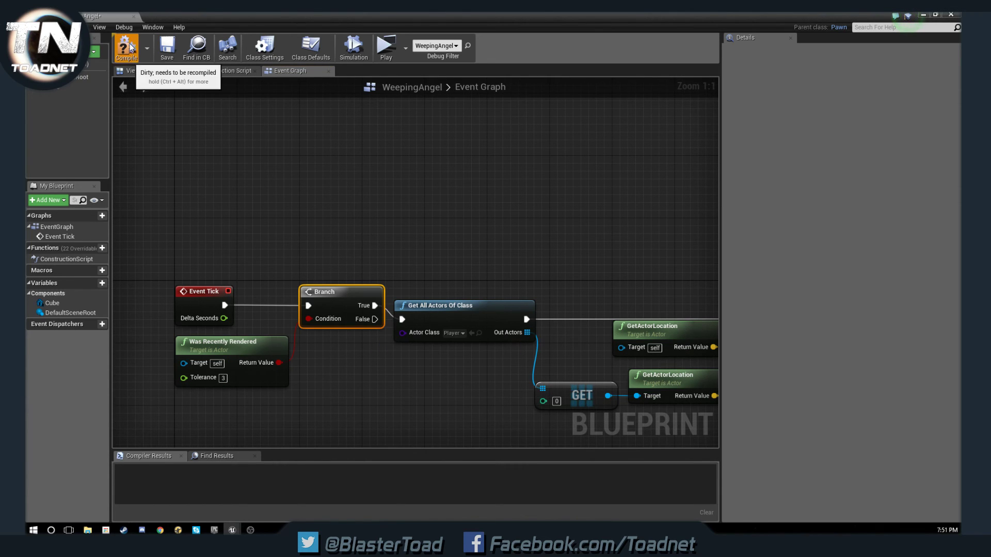
{"action": "left_click", "coordinate": [385, 46]}
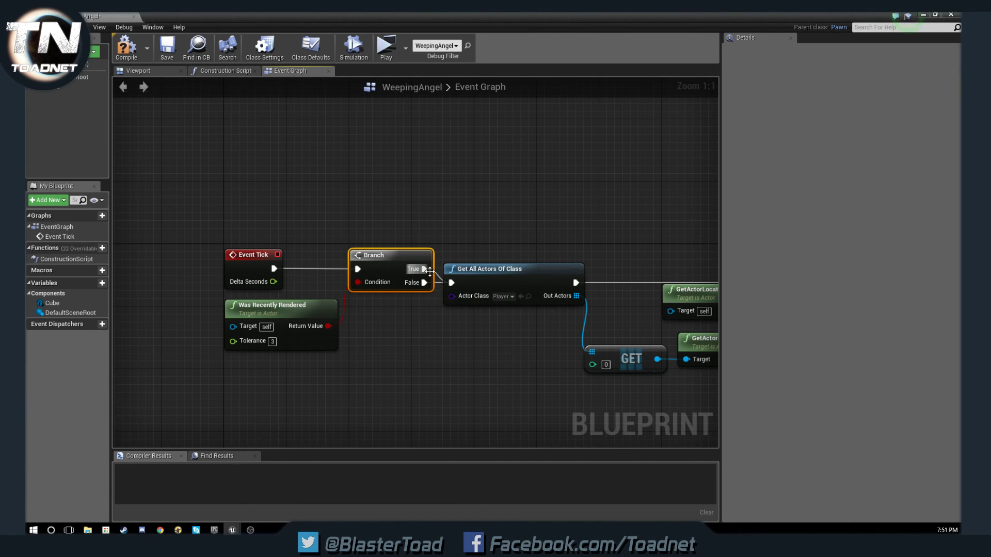
- Play the level from the toolbar to test the Weeping Angel, then return to the editor
{"action": "right_click", "coordinate": [424, 268]}
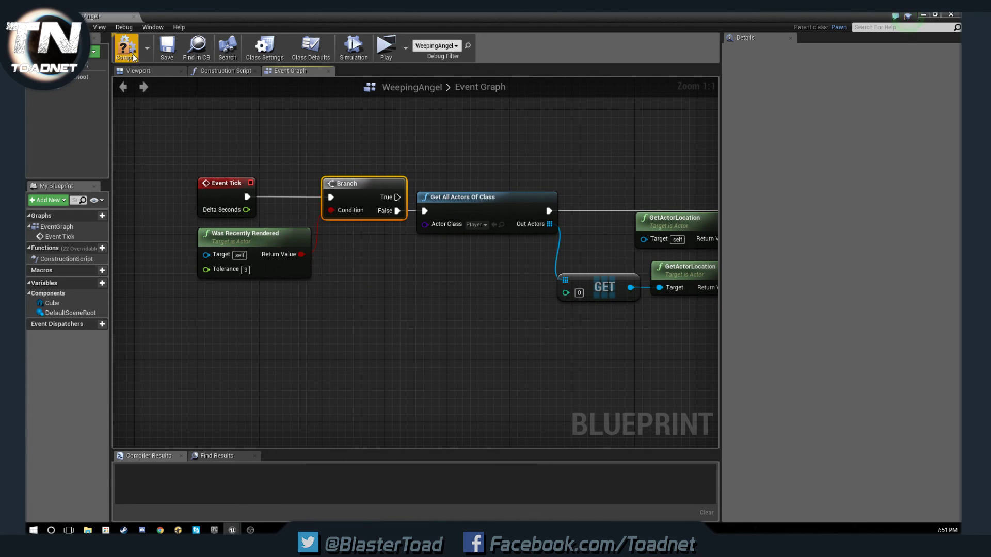
{"action": "mouse_move", "coordinate": [386, 47]}
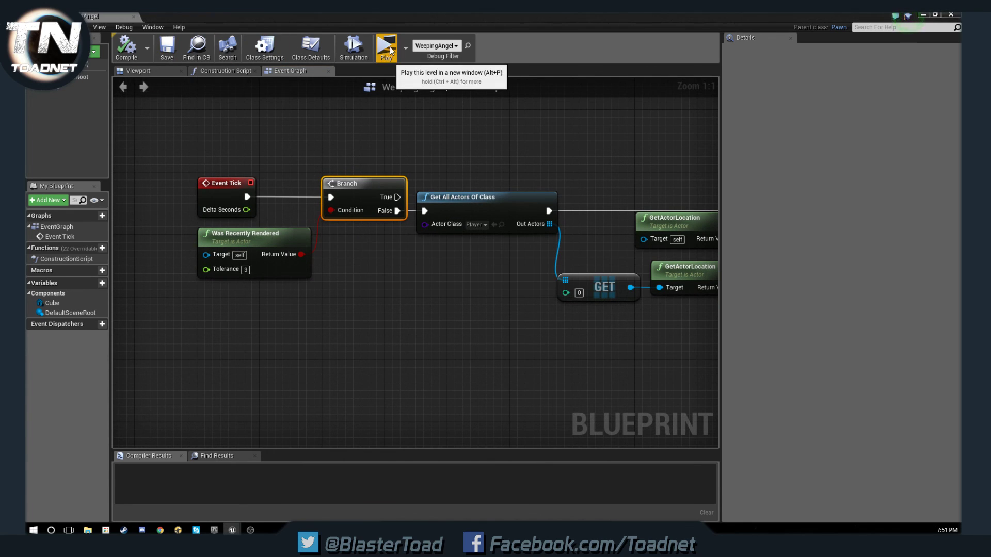
{"action": "left_click", "coordinate": [386, 48]}
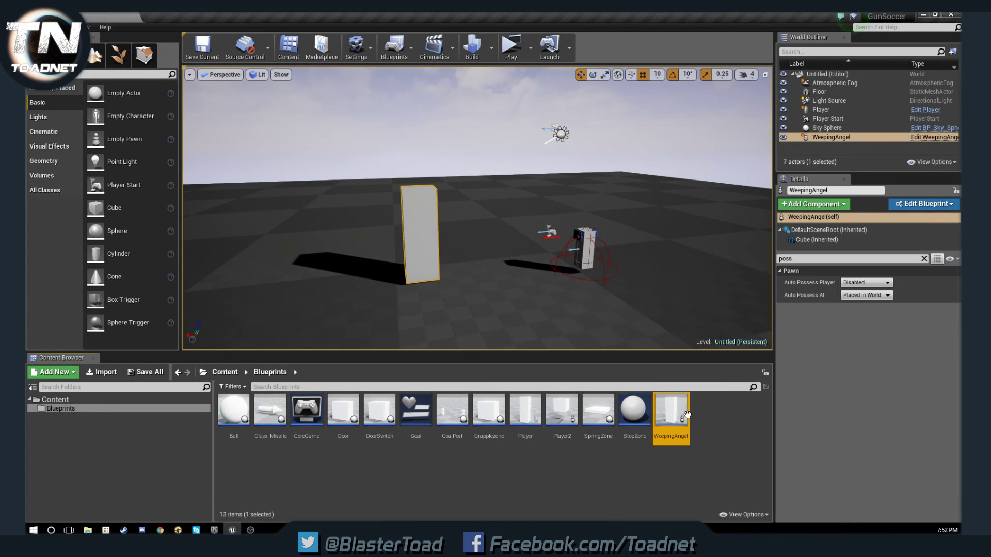
{"action": "mouse_move", "coordinate": [670, 414]}
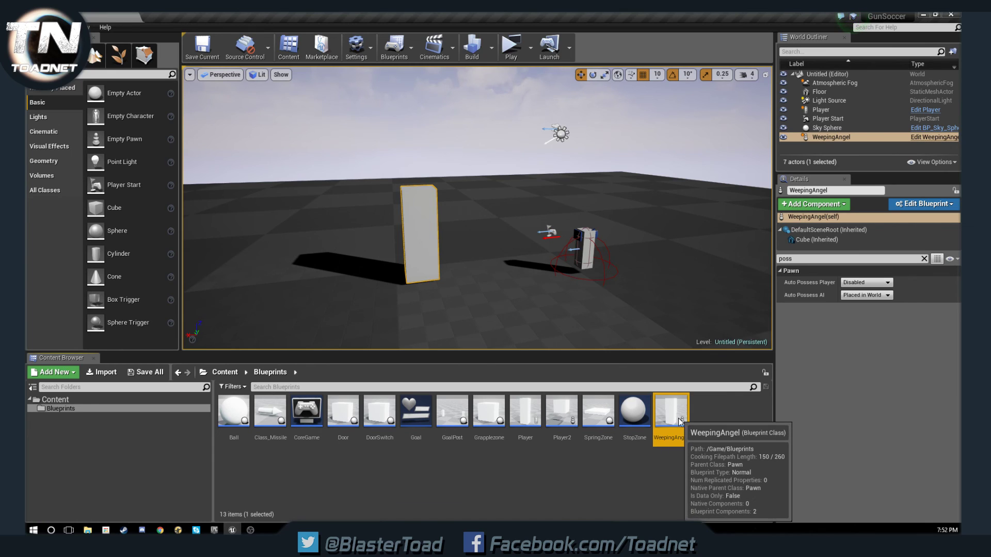
- Reopen the WeepingAngel Blueprint and frame the Event Tick through SetActorTransform chain in the graph
{"action": "double_click", "coordinate": [668, 411]}
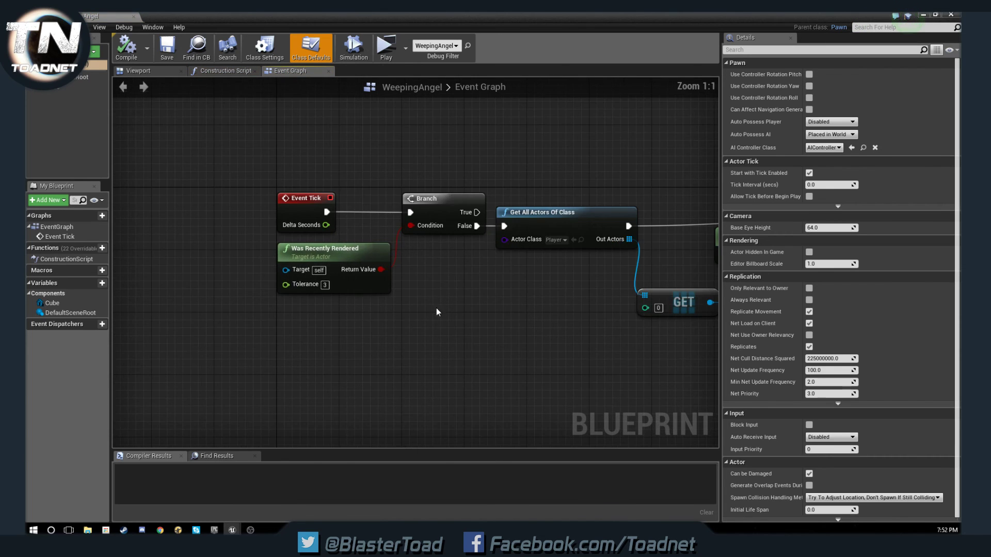
{"action": "left_click_drag", "start_coordinate": [435, 311], "coordinate": [442, 397]}
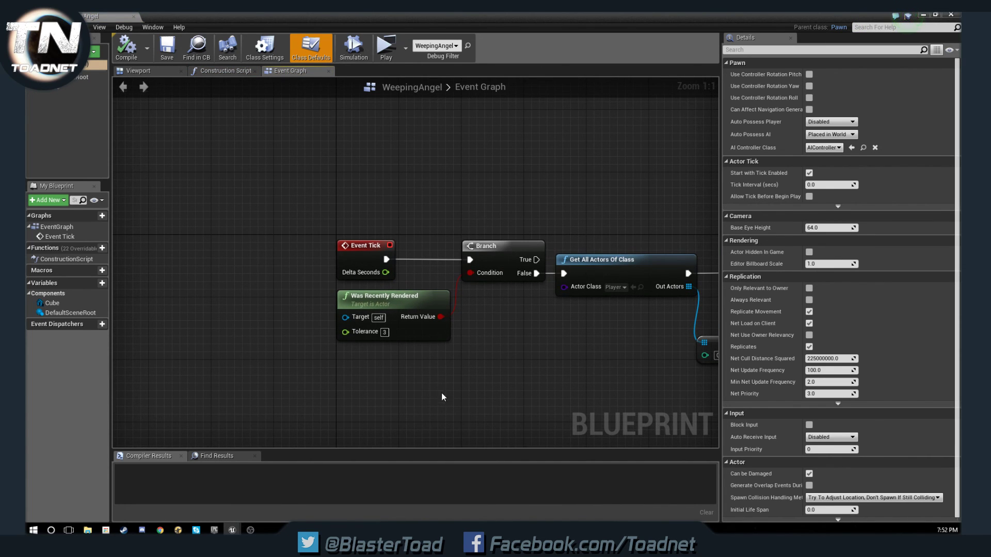
{"action": "mouse_move", "coordinate": [383, 296]}
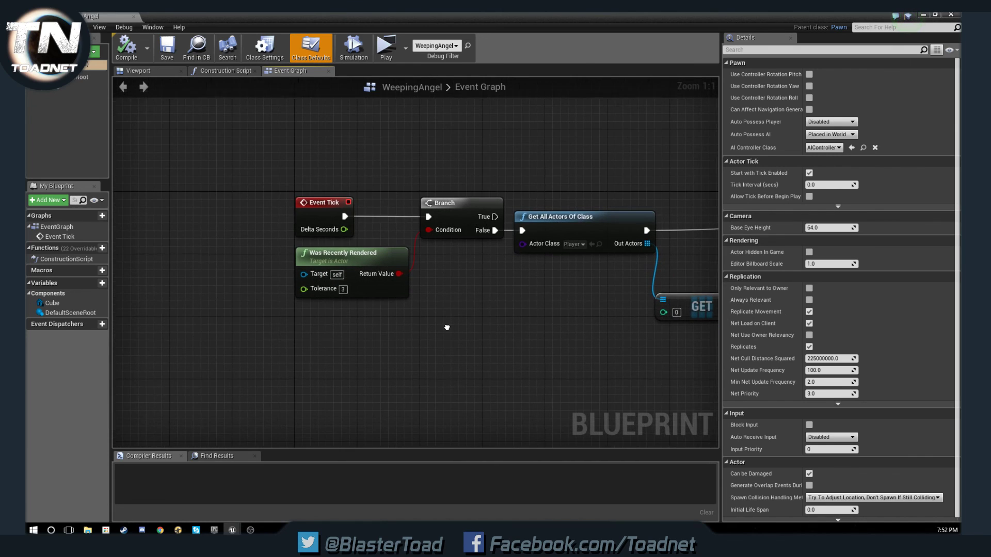
{"action": "mouse_move", "coordinate": [322, 288]}
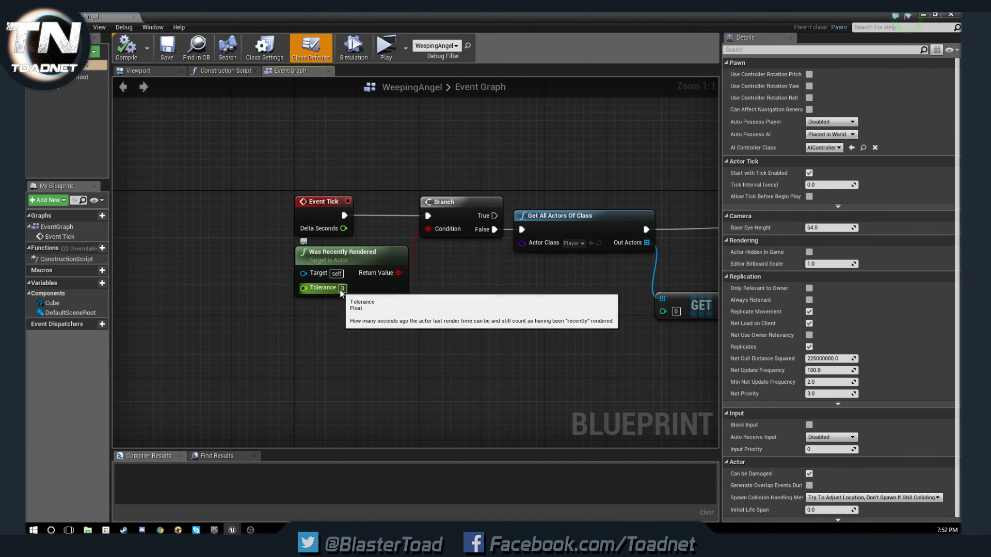
{"action": "mouse_move", "coordinate": [333, 322]}
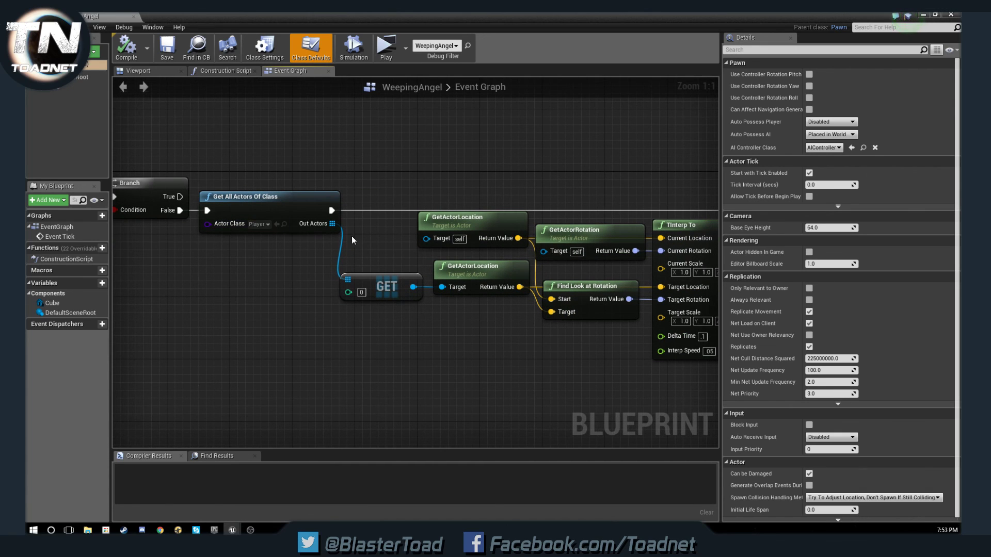
{"action": "mouse_move", "coordinate": [252, 196]}
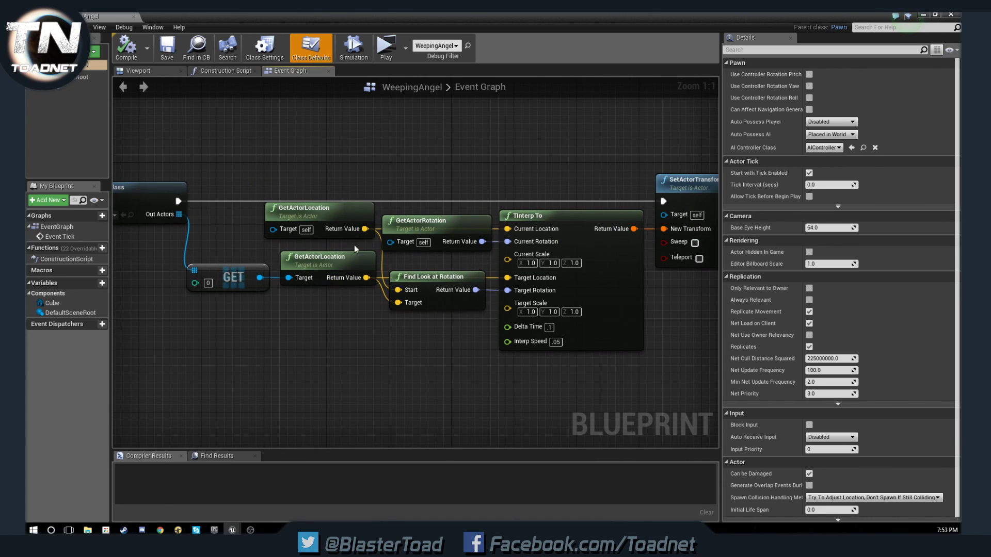
{"action": "mouse_move", "coordinate": [419, 223]}
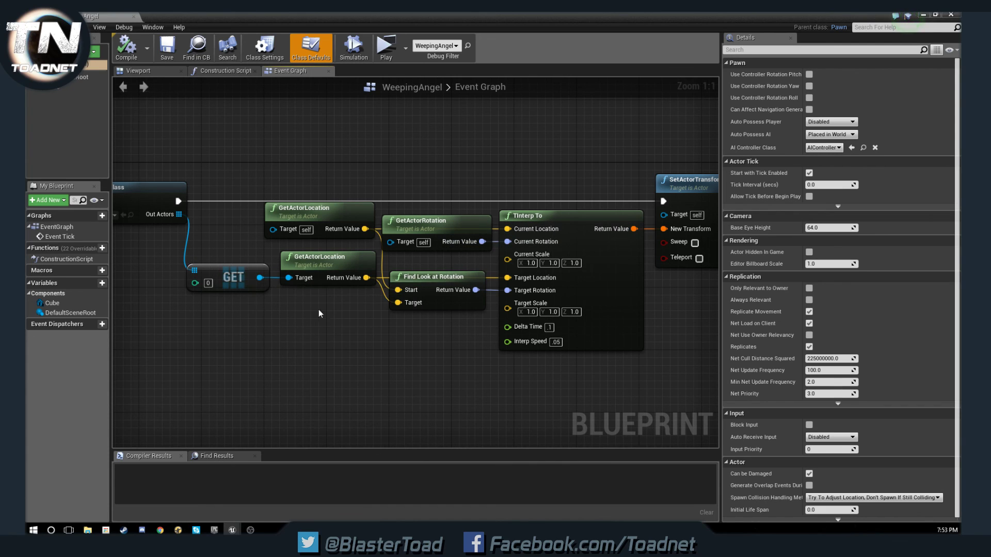
{"action": "mouse_move", "coordinate": [364, 229]}
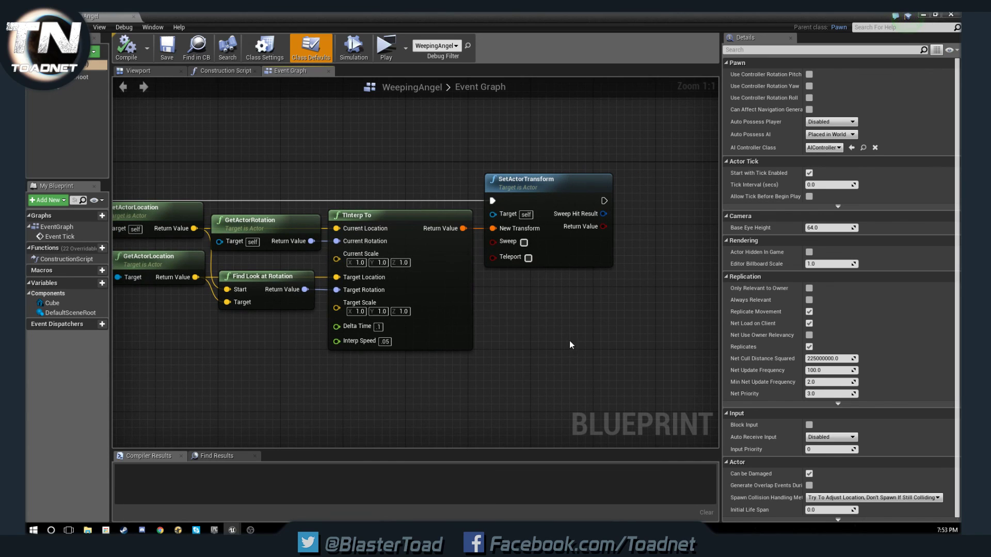
{"action": "mouse_move", "coordinate": [579, 157]}
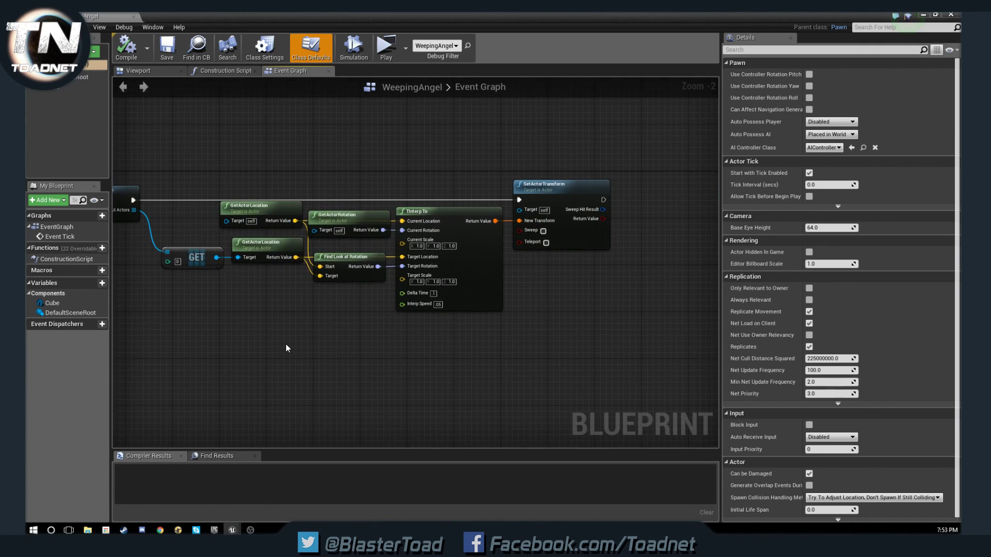
{"action": "scroll", "scroll_direction": "down", "scroll_amount": 3}
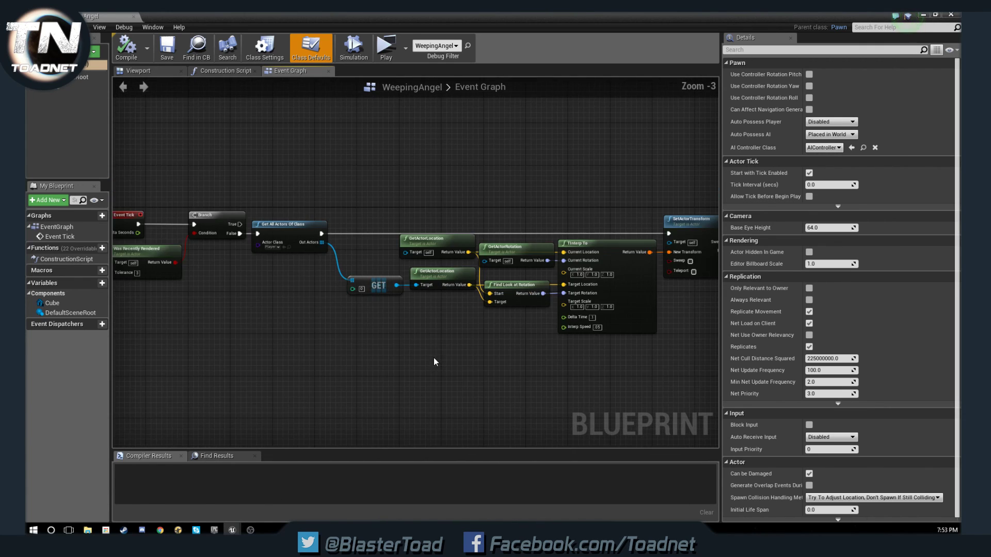
{"action": "left_click_drag", "start_coordinate": [434, 361], "coordinate": [289, 330]}
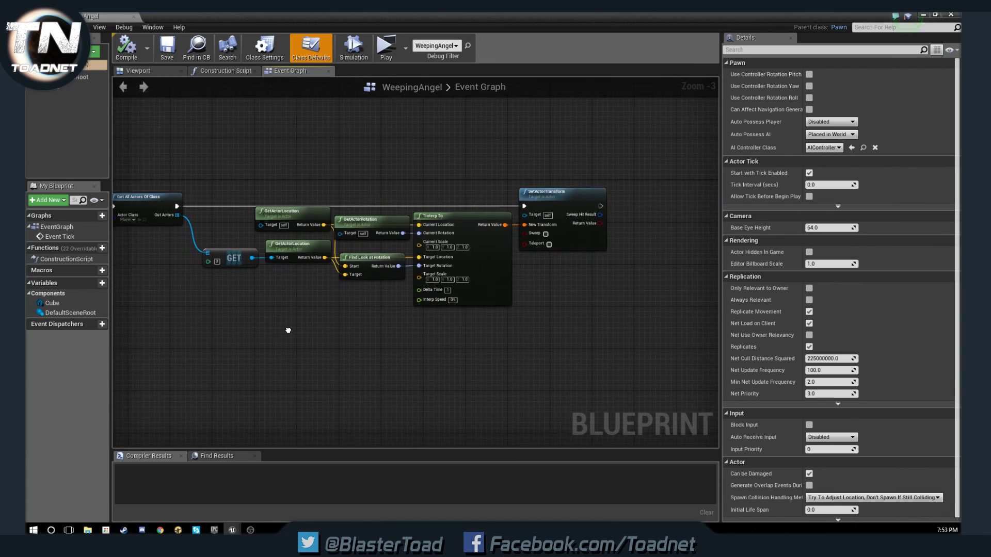